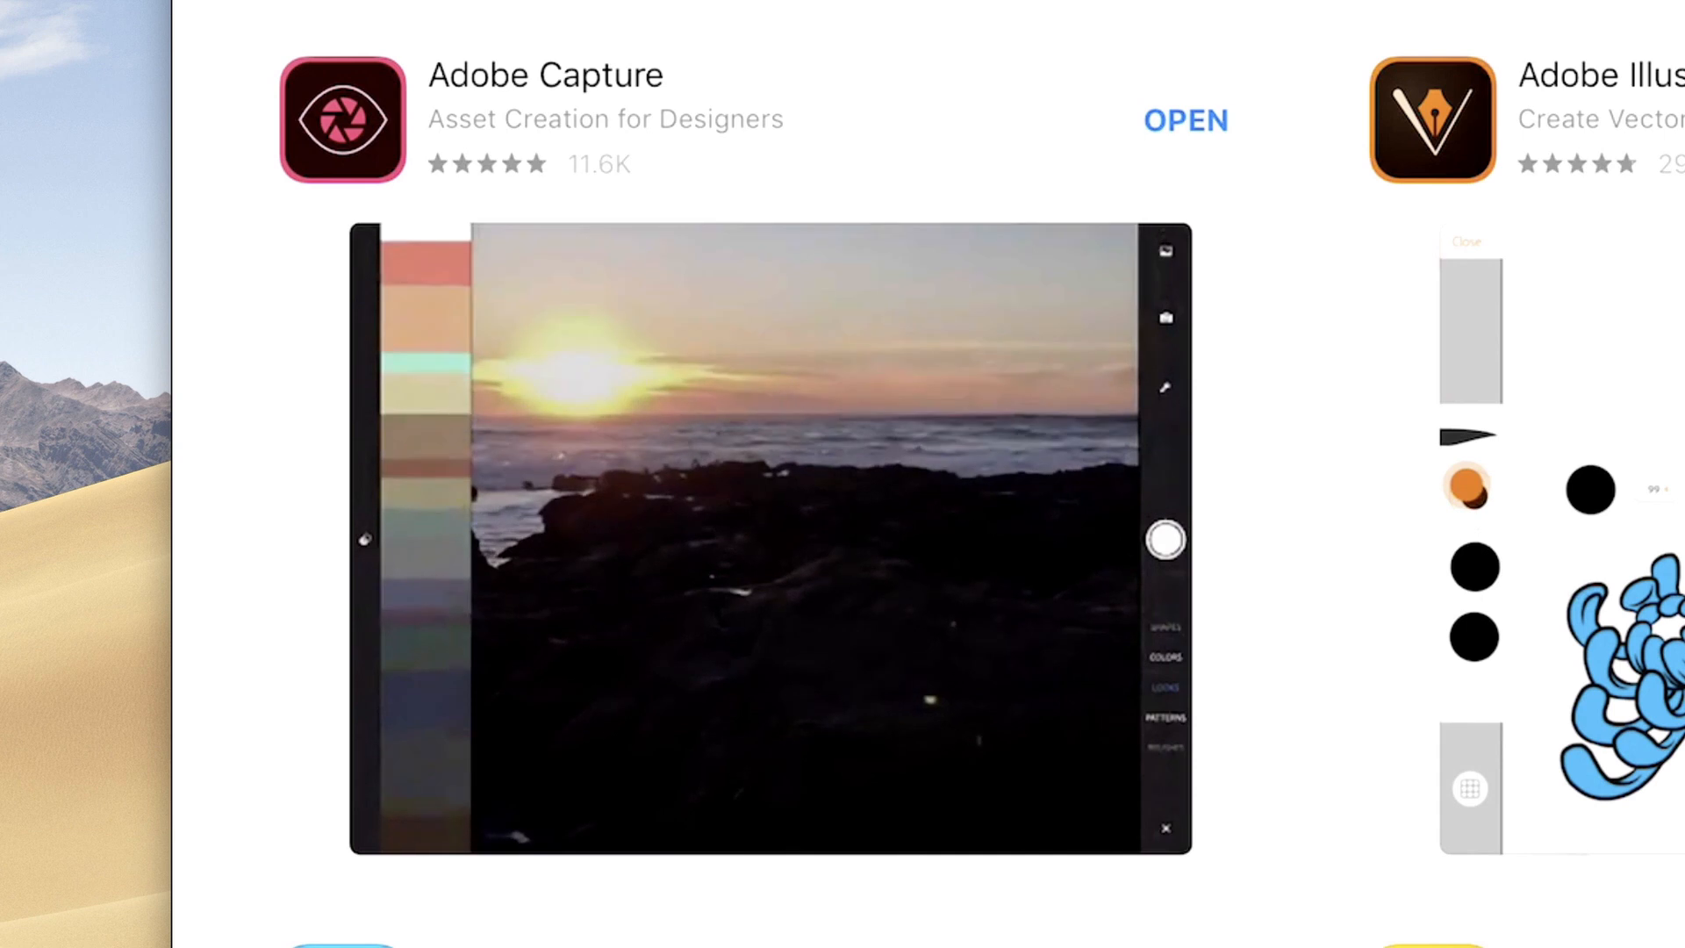
Step: Launch Adobe Capture and filter the Ripple Toolkit library through Materials and Type to Colors
click(1186, 120)
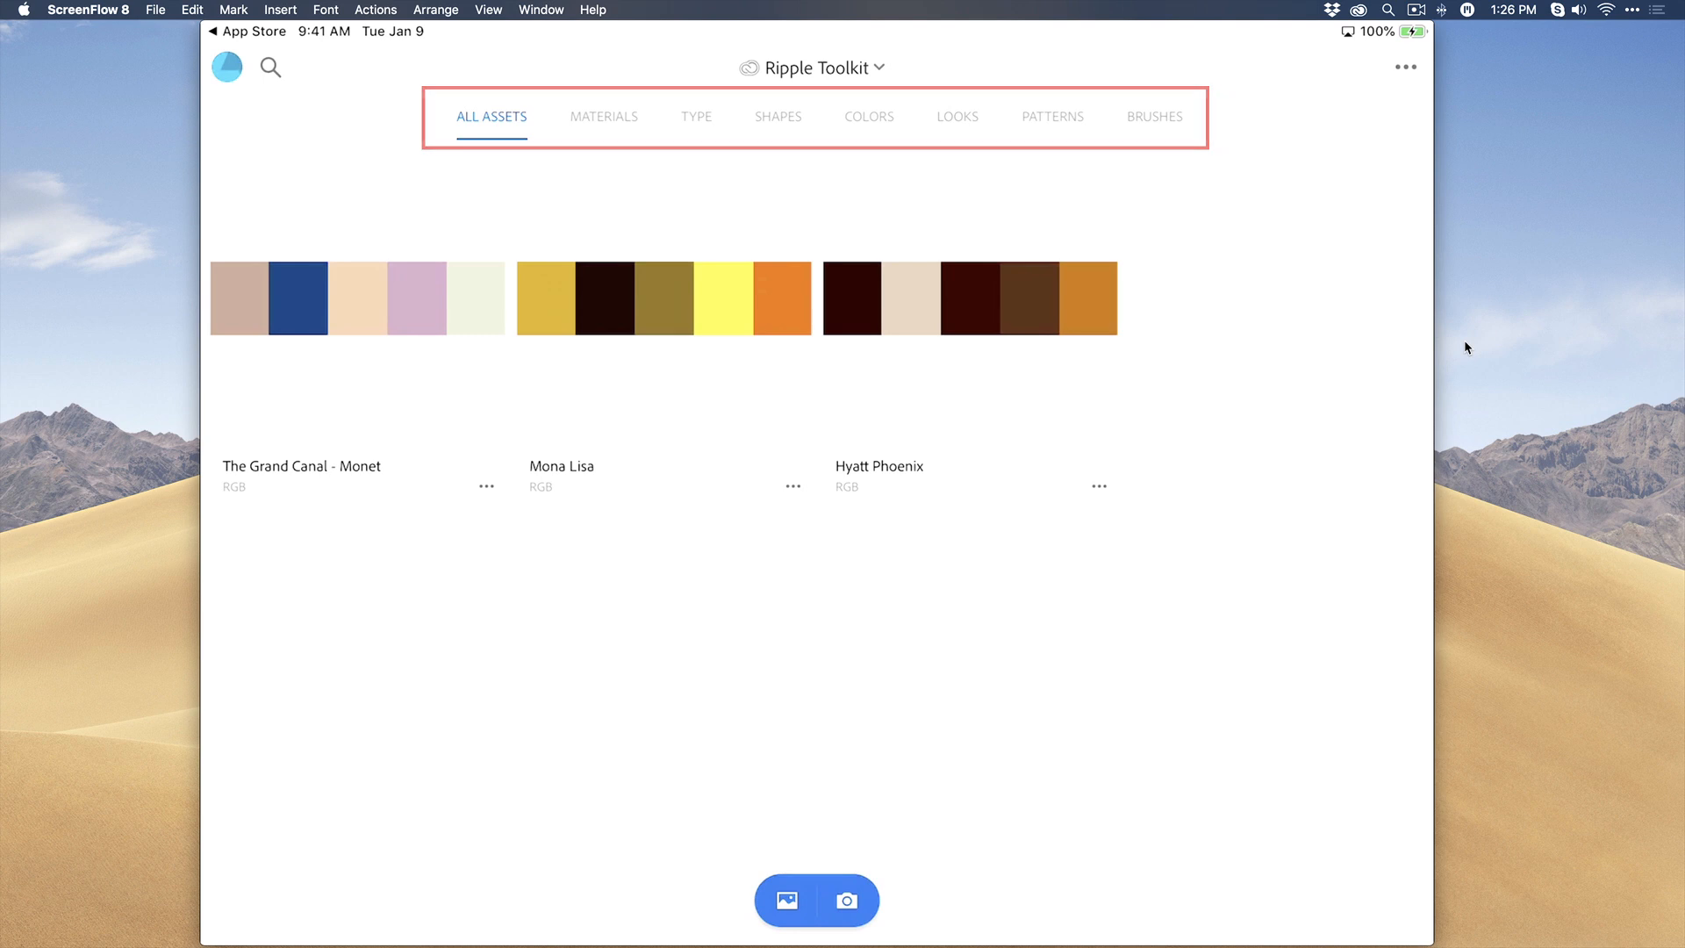
click(604, 116)
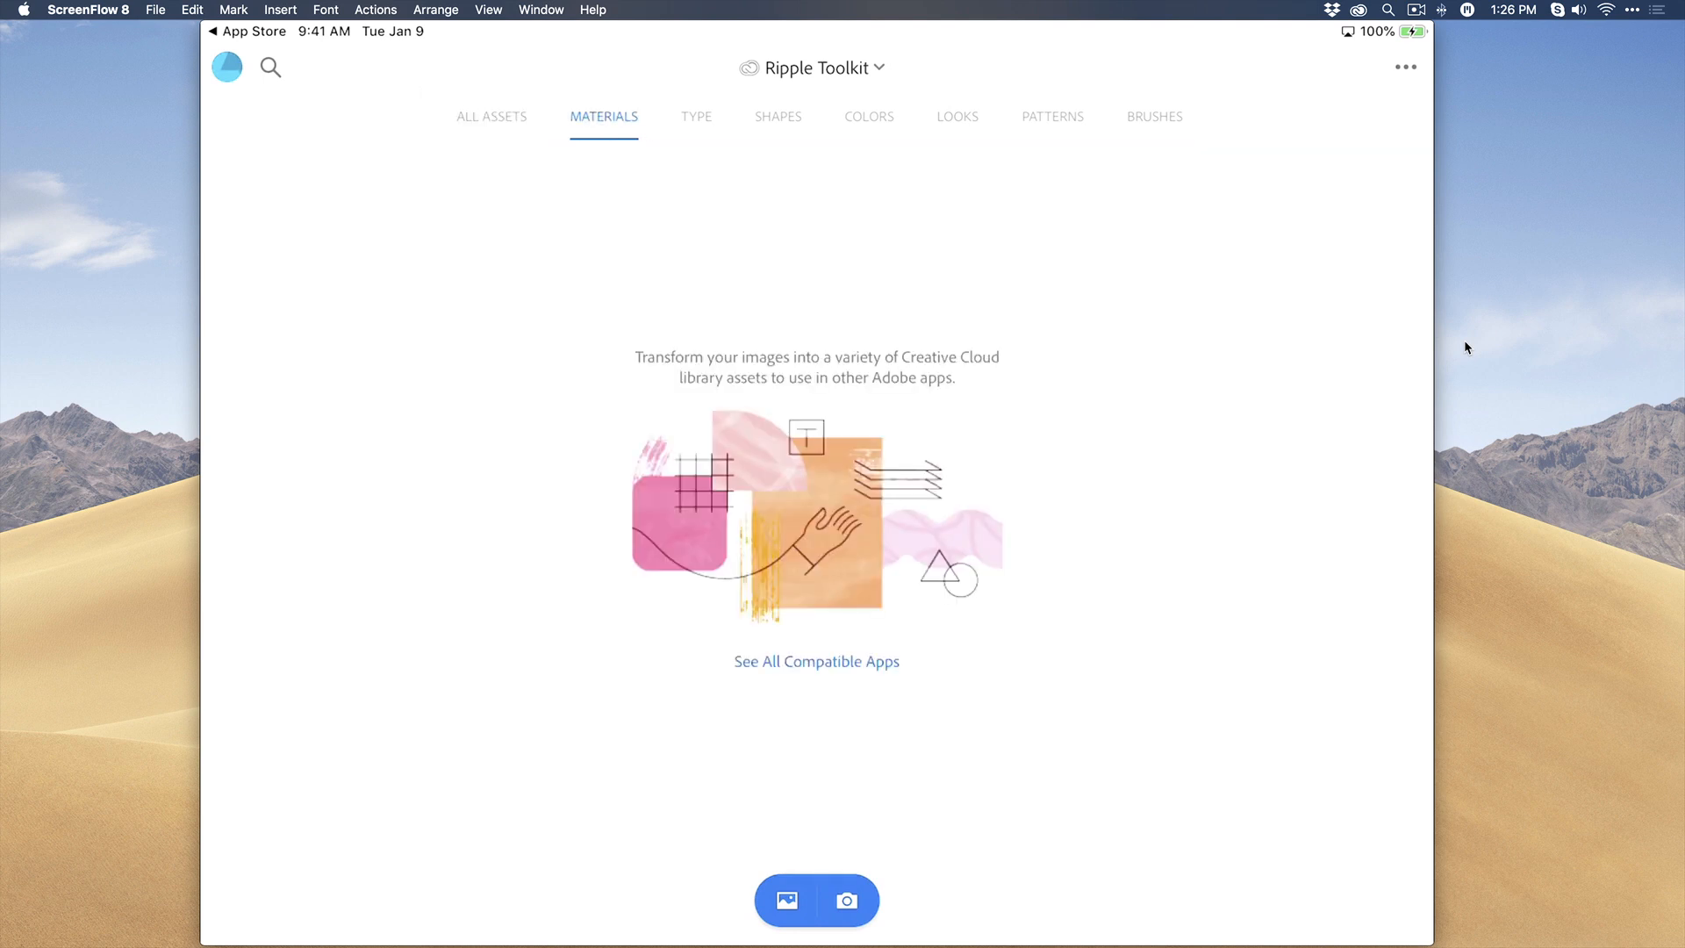
click(695, 116)
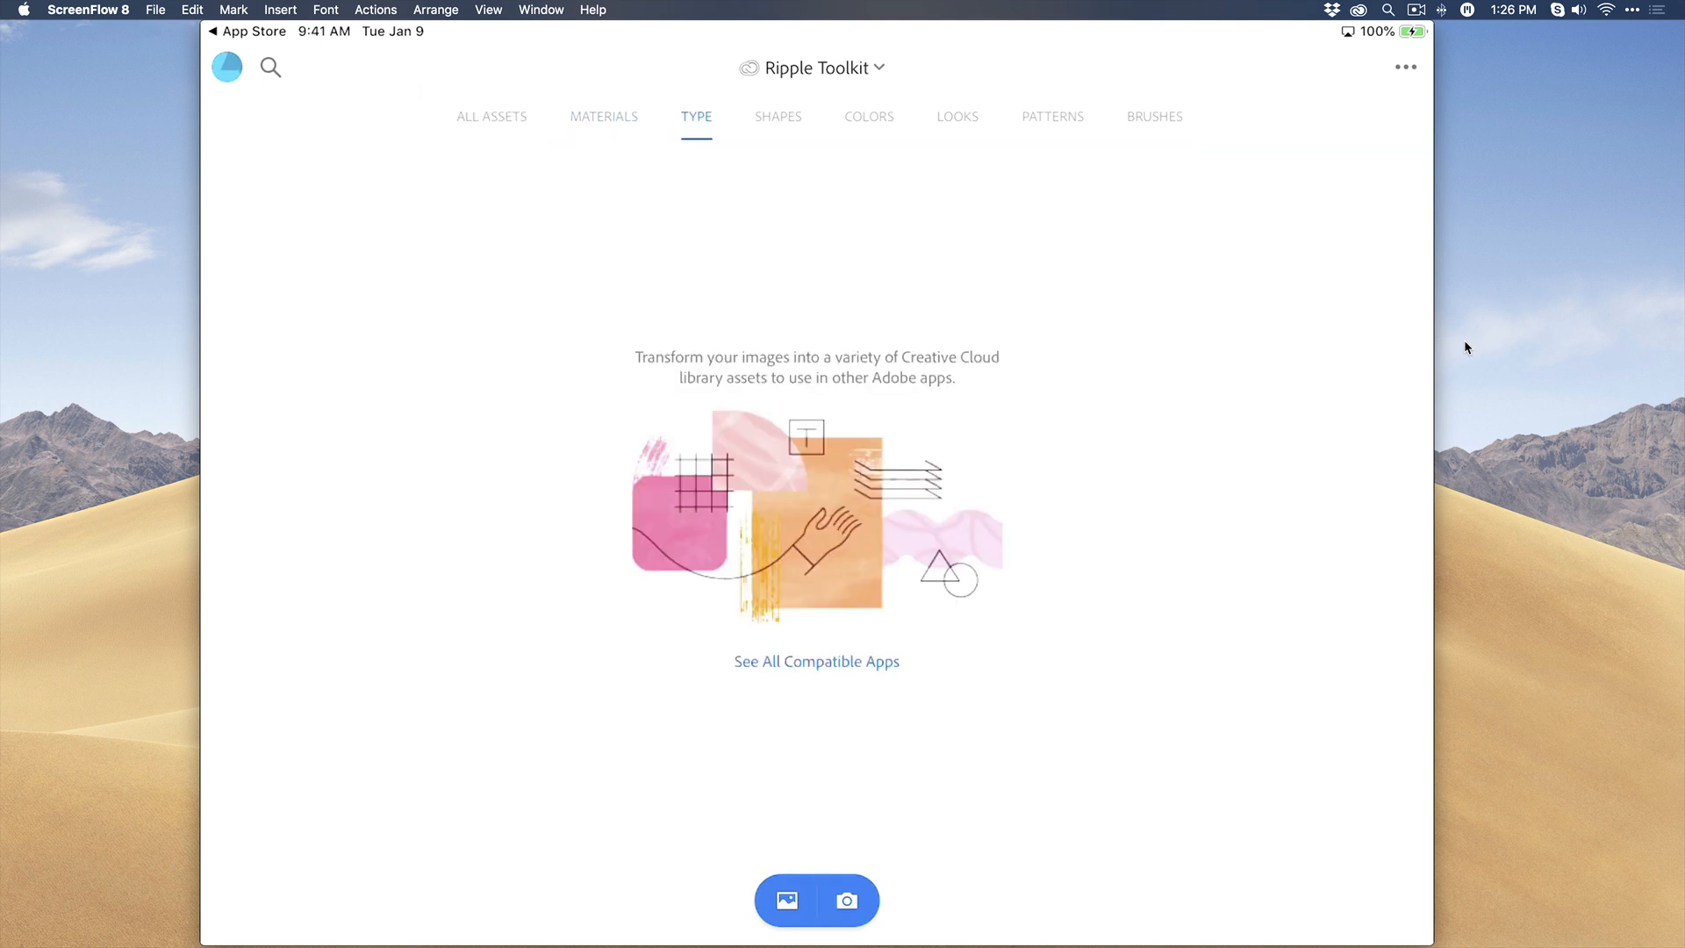
click(869, 116)
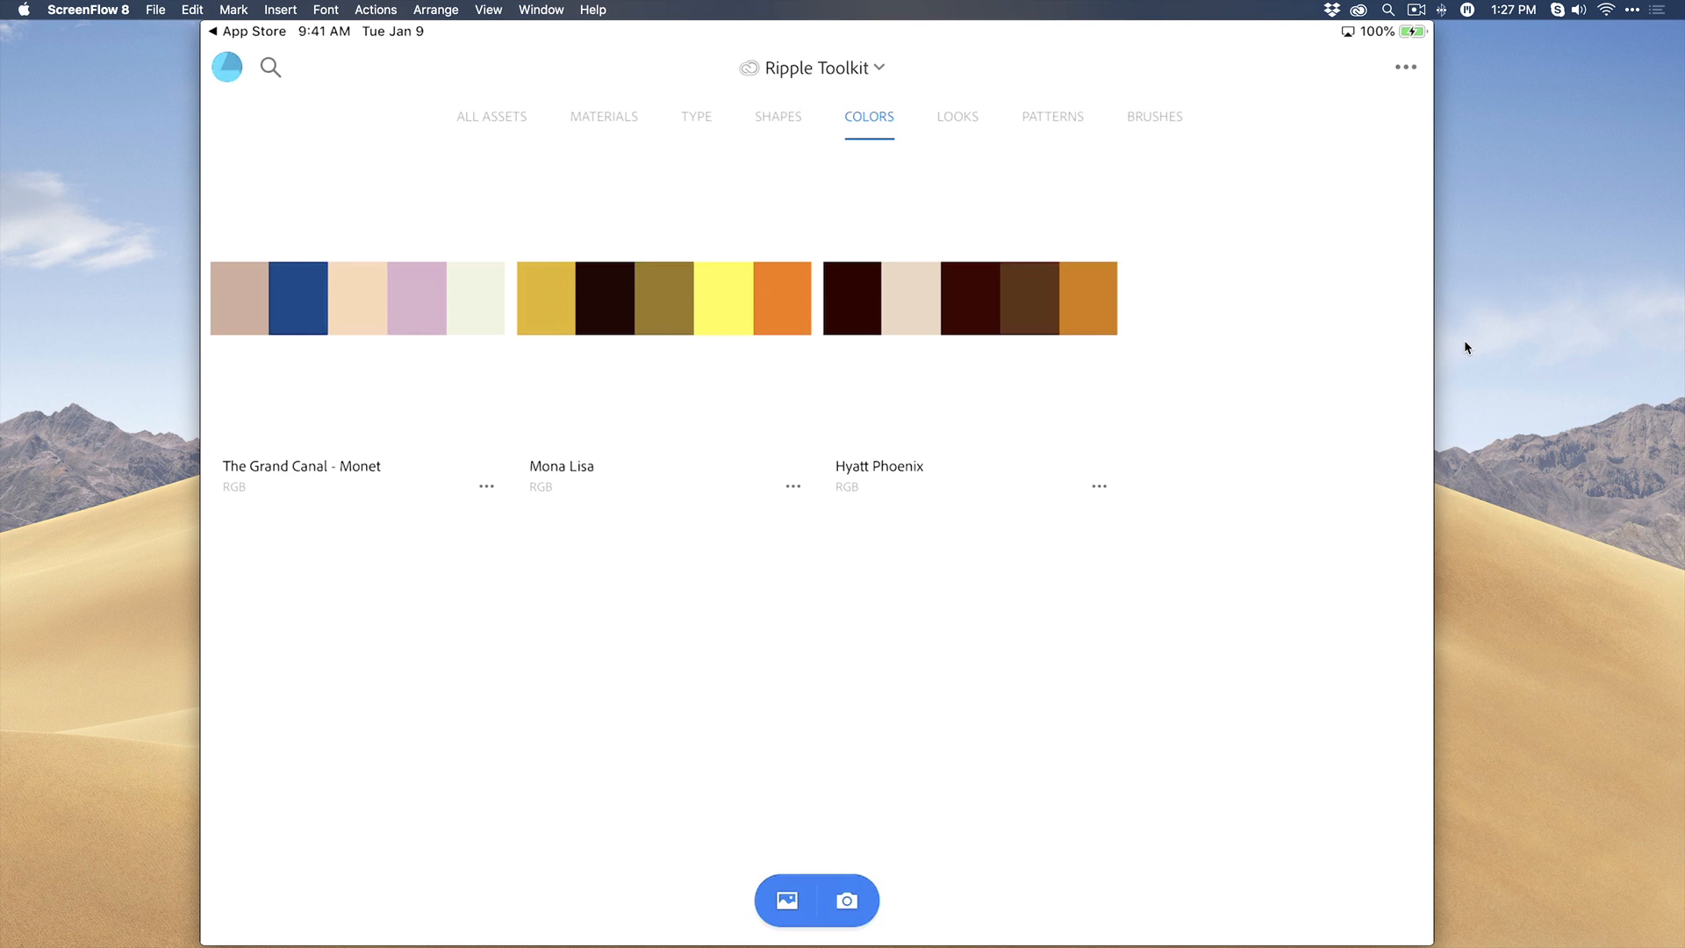
Step: Capture a five-colour theme from the beach painting with the camera and keep it
click(849, 899)
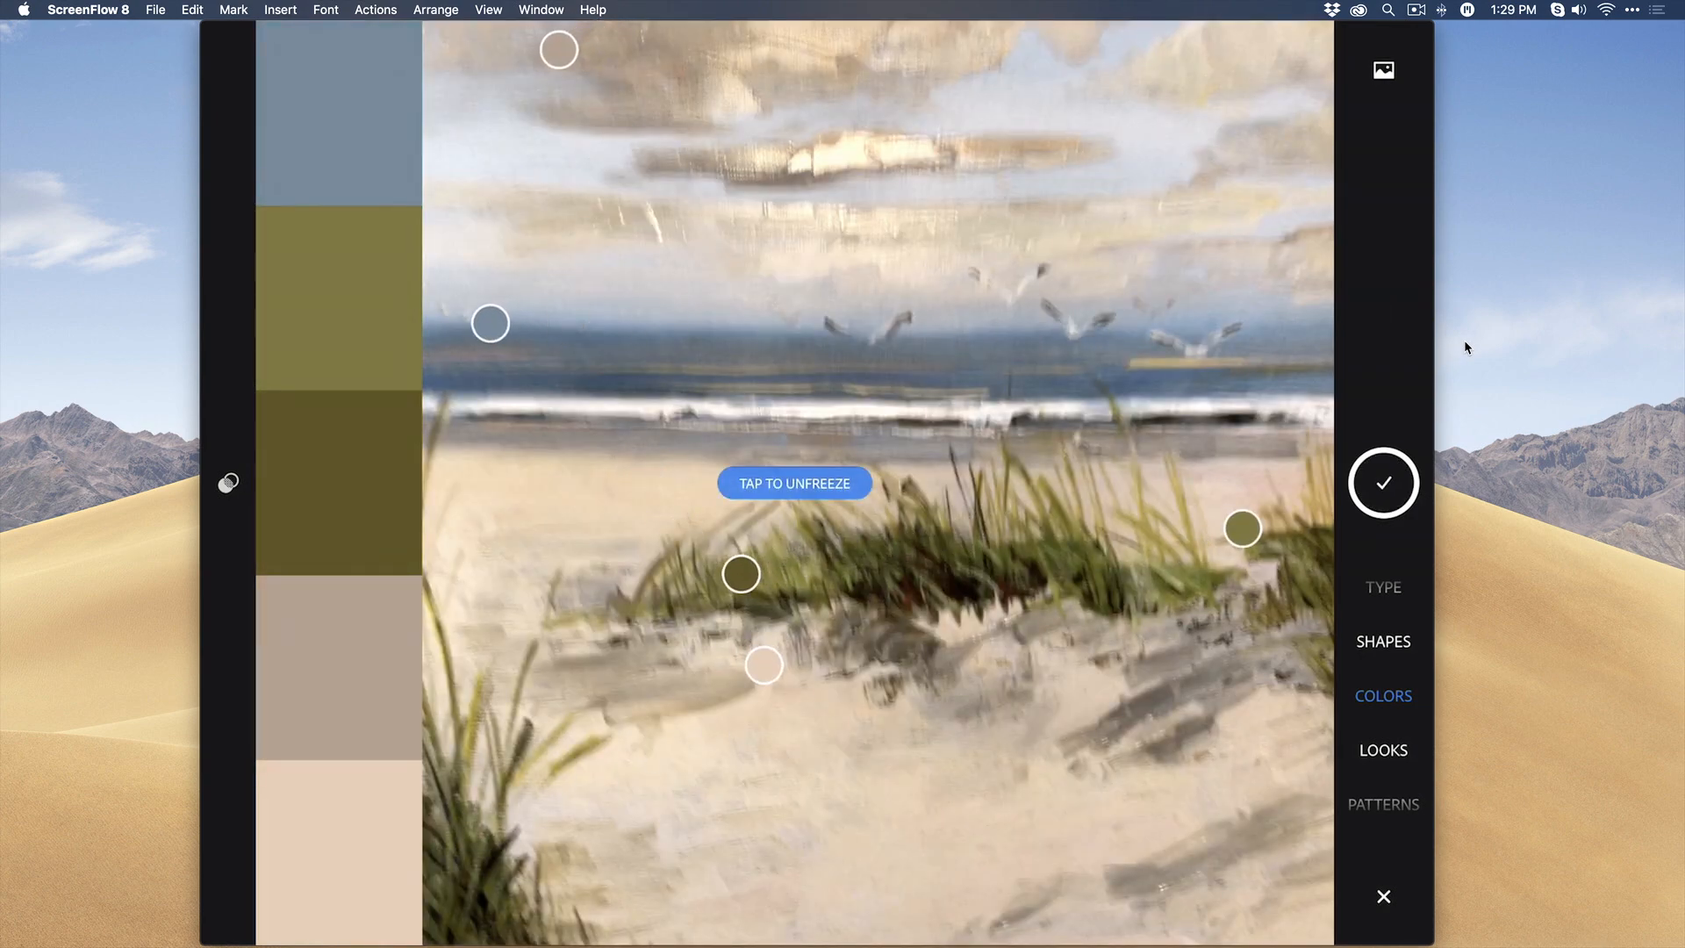
click(793, 483)
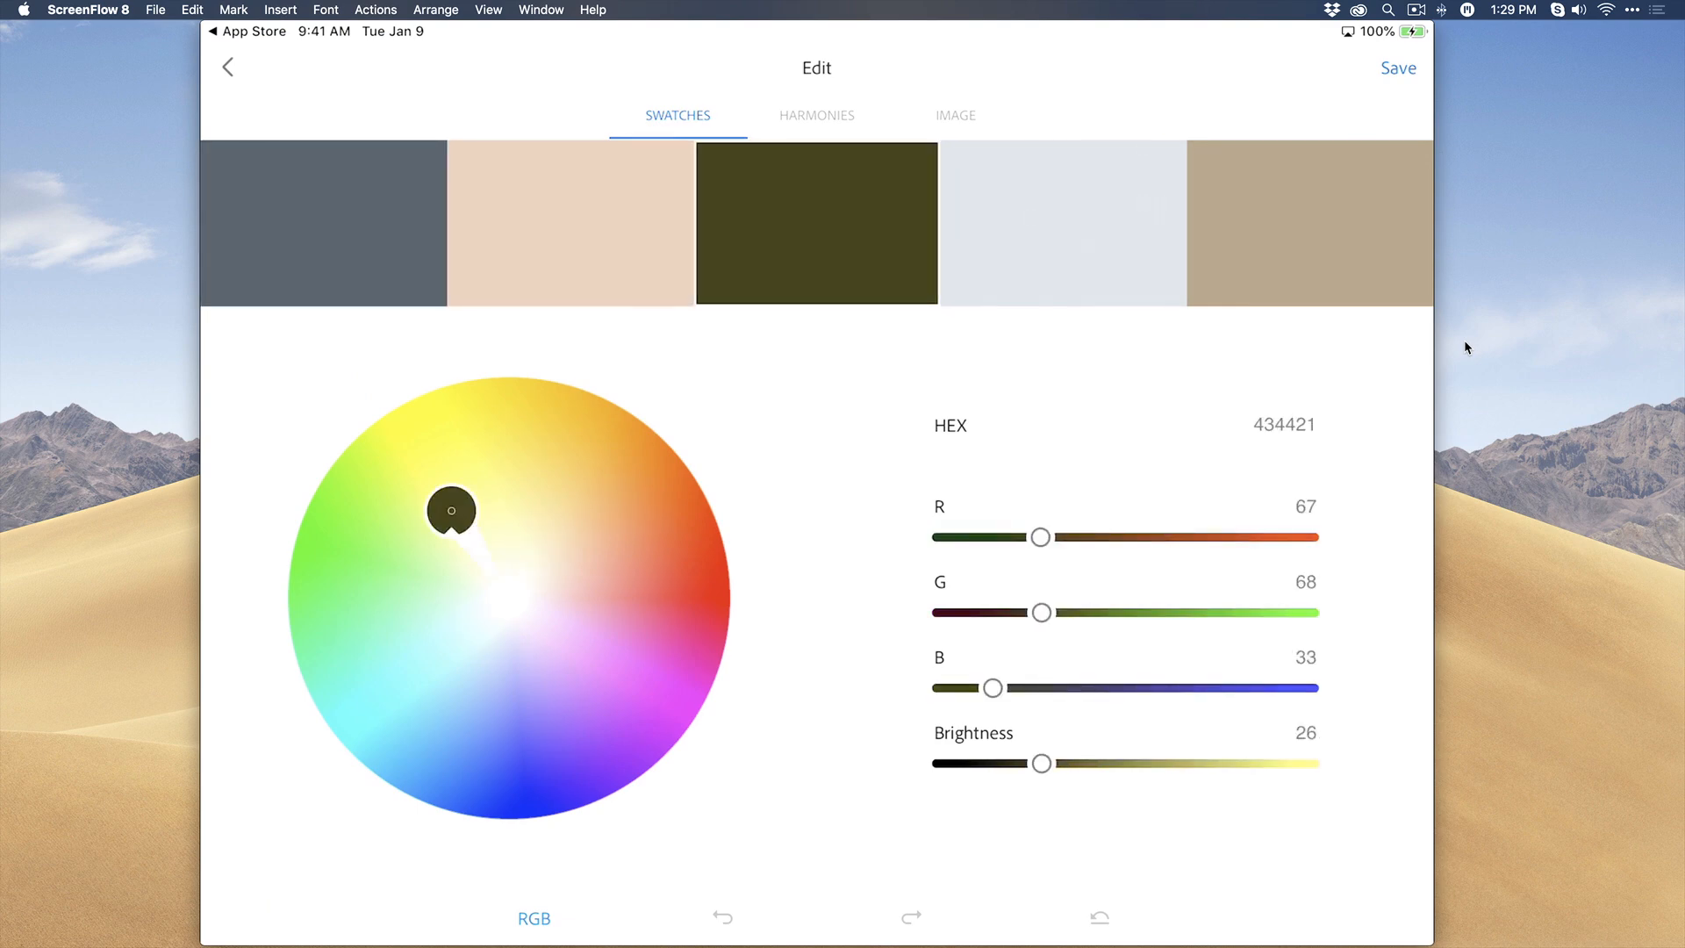
Step: Nudge the dark olive swatch's hue on the colour wheel and save the theme as Color Theme 4
drag(451, 509, 451, 493)
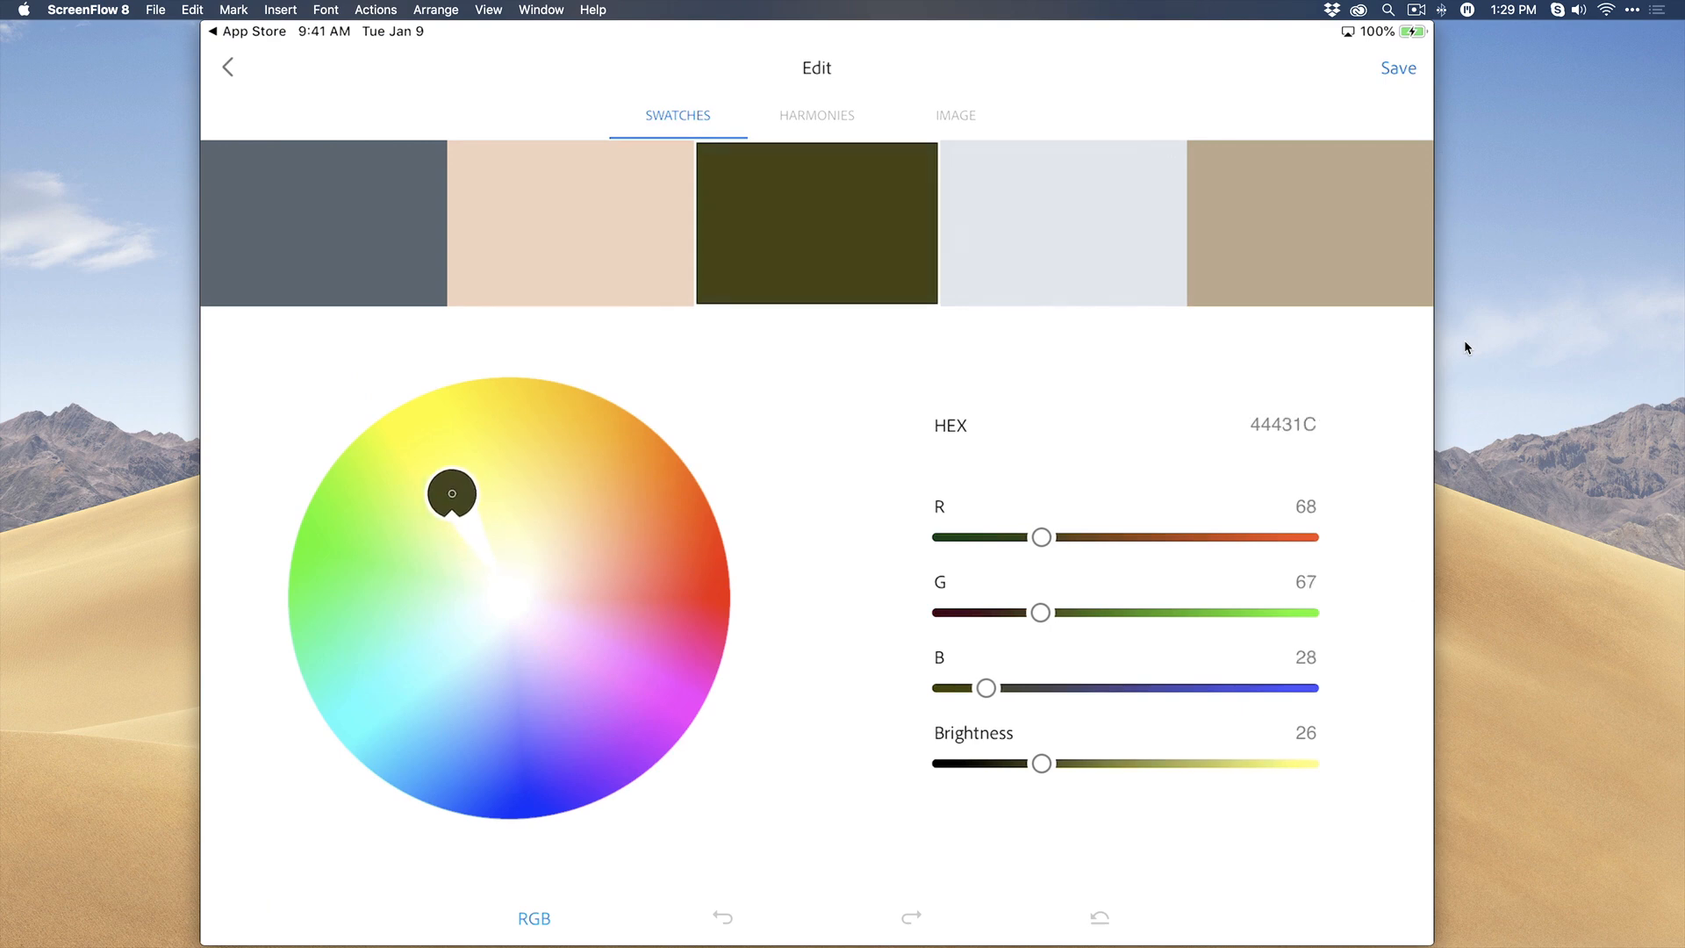
click(534, 919)
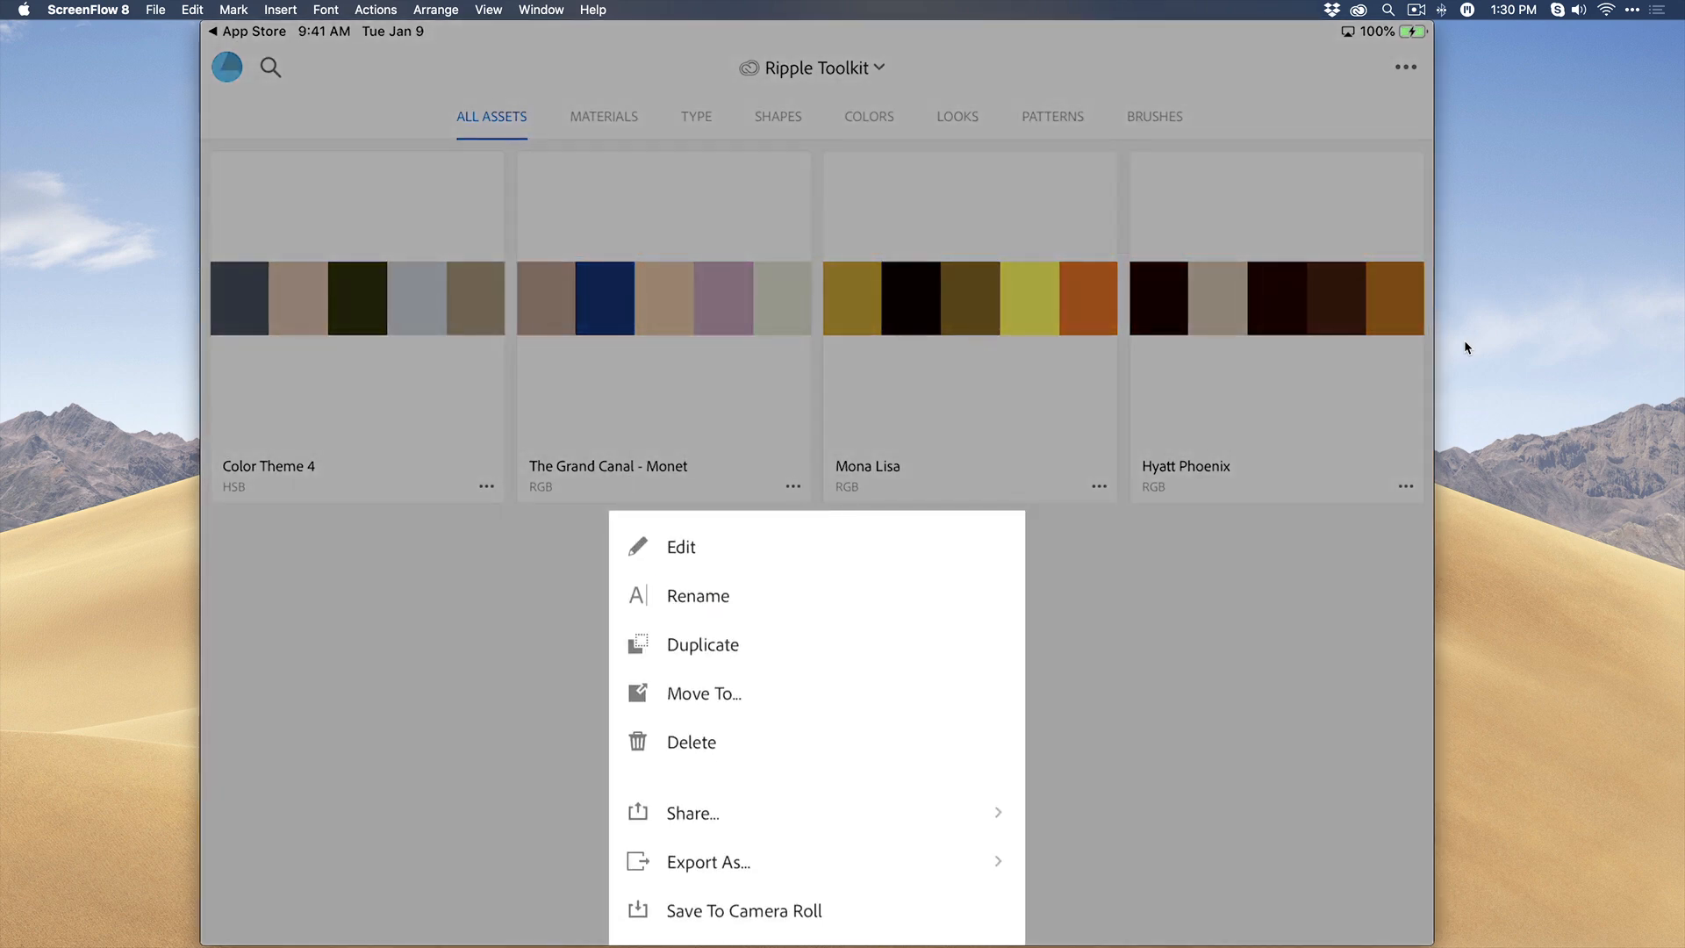
Step: Rename Color Theme 4 to Beach and save the name
click(699, 596)
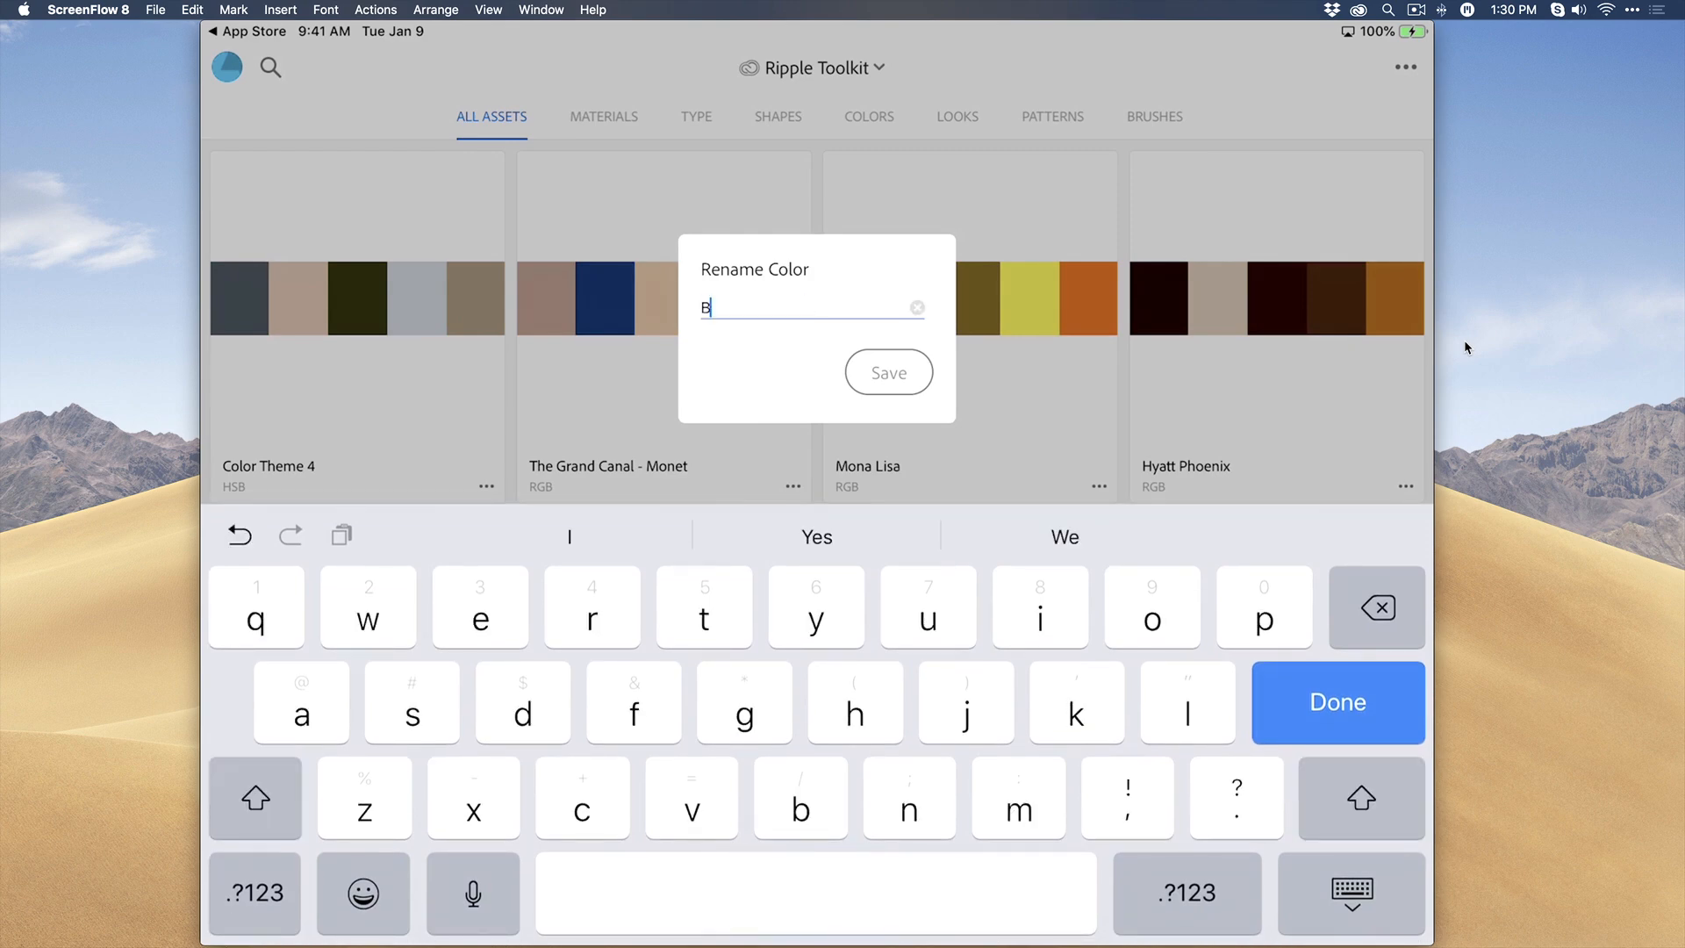
text(each)
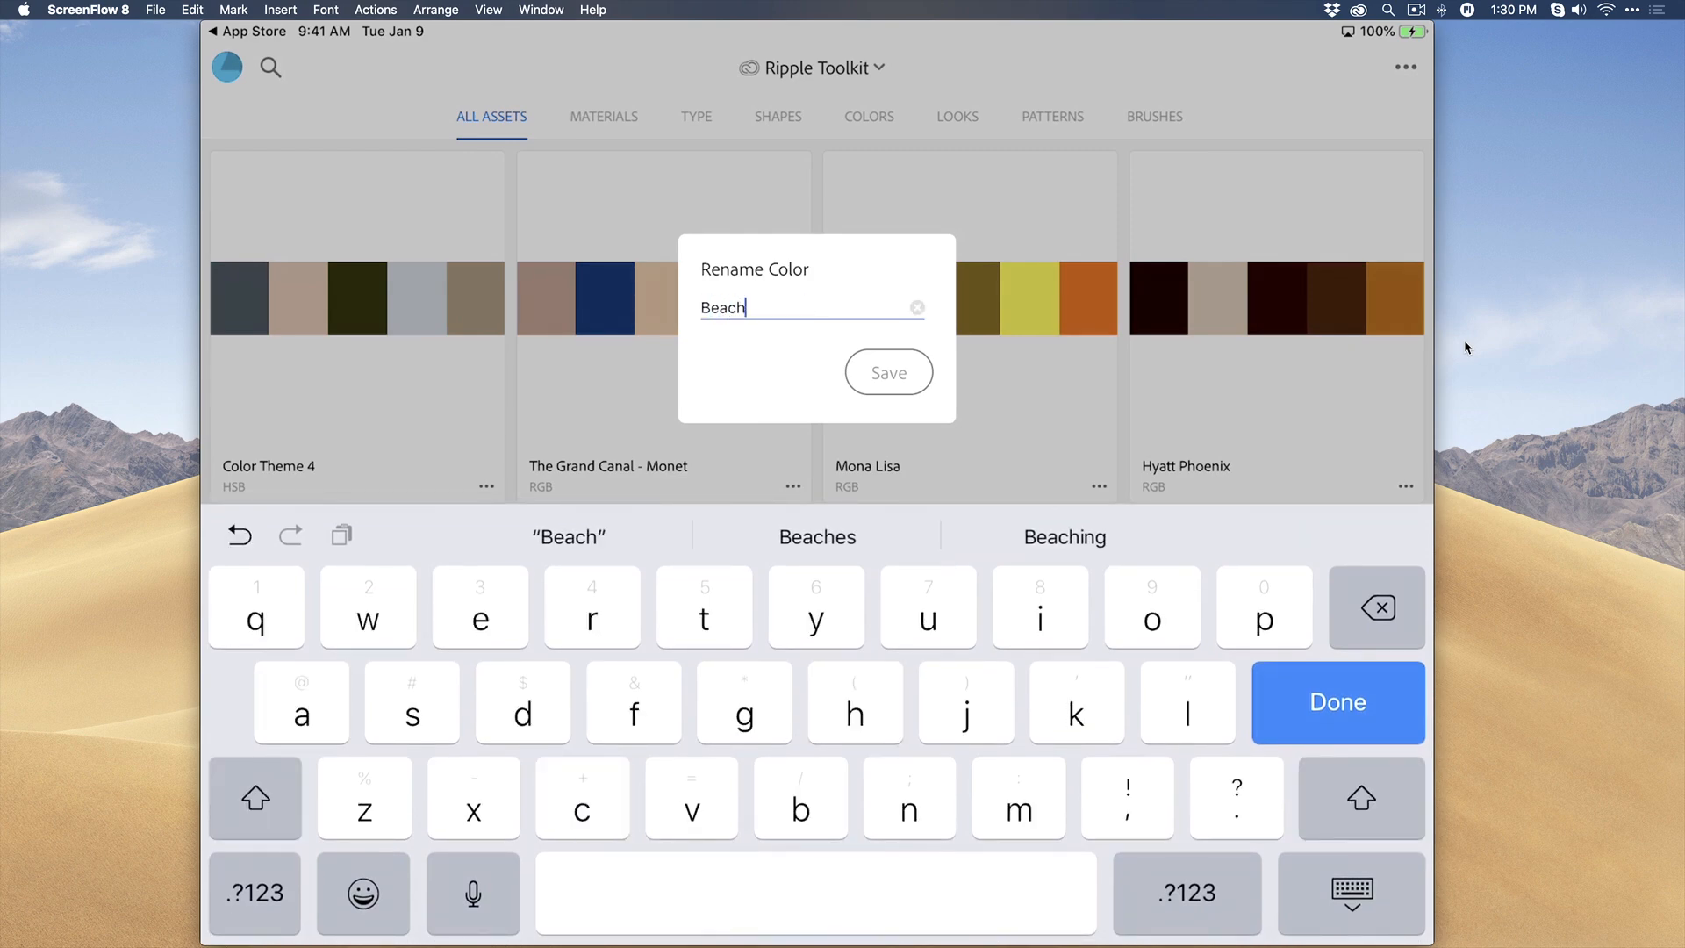
click(1337, 702)
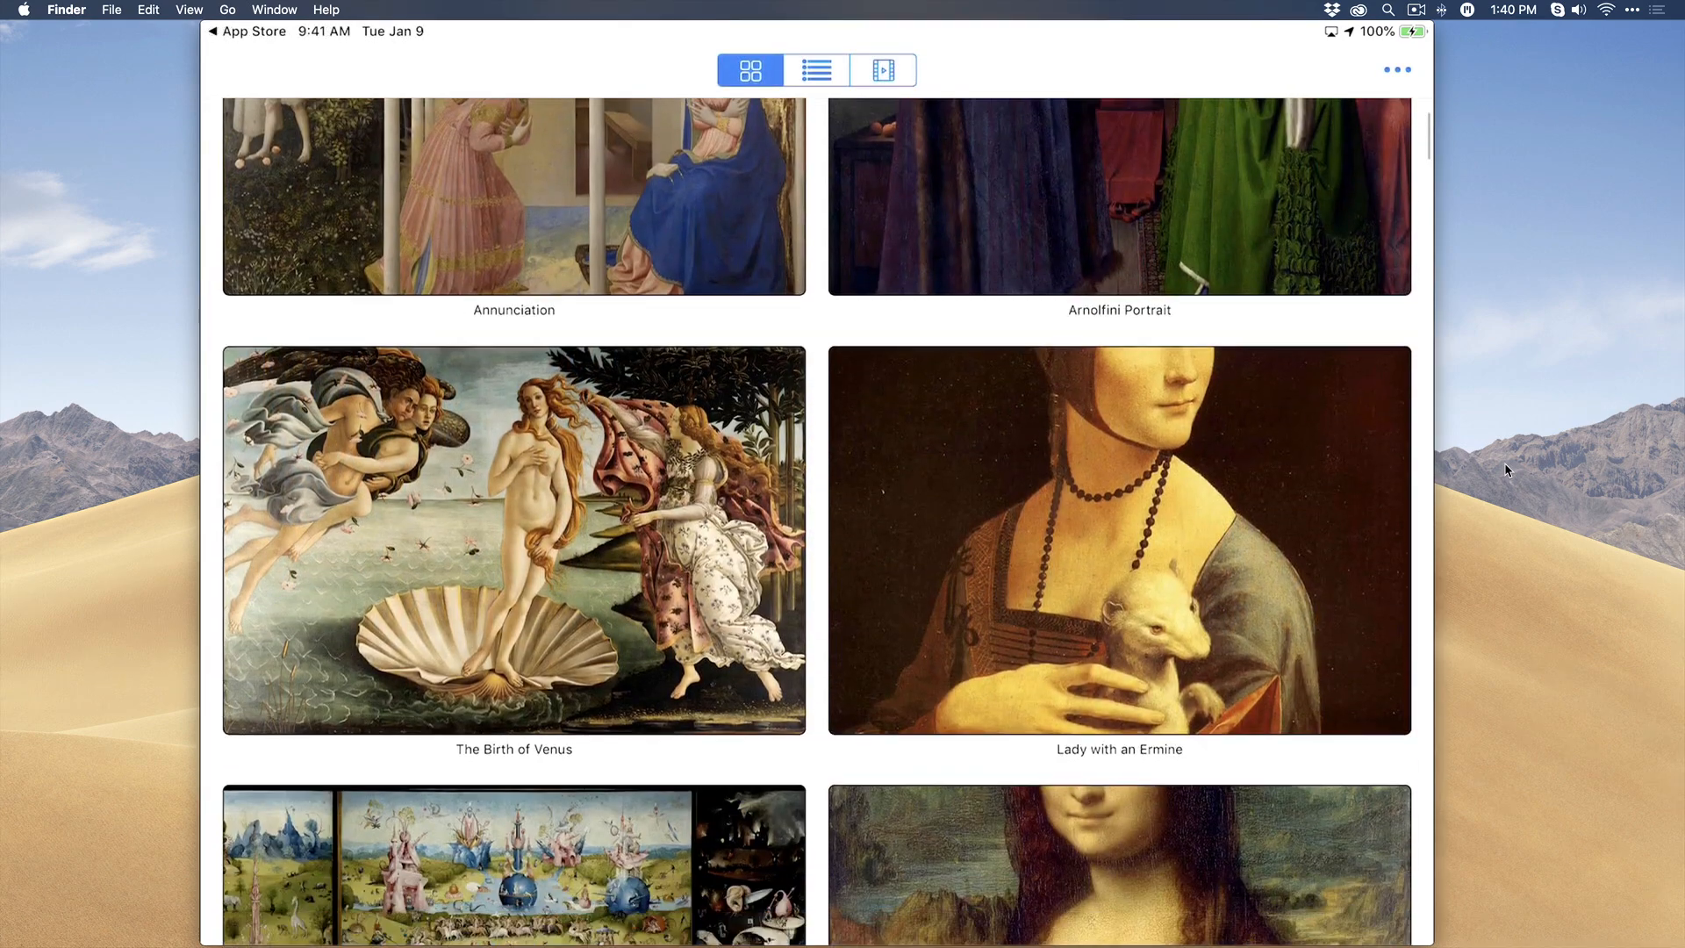
Step: Scroll the painting gallery down to Madonna del Prato and The School of Athens
scroll(down, 3)
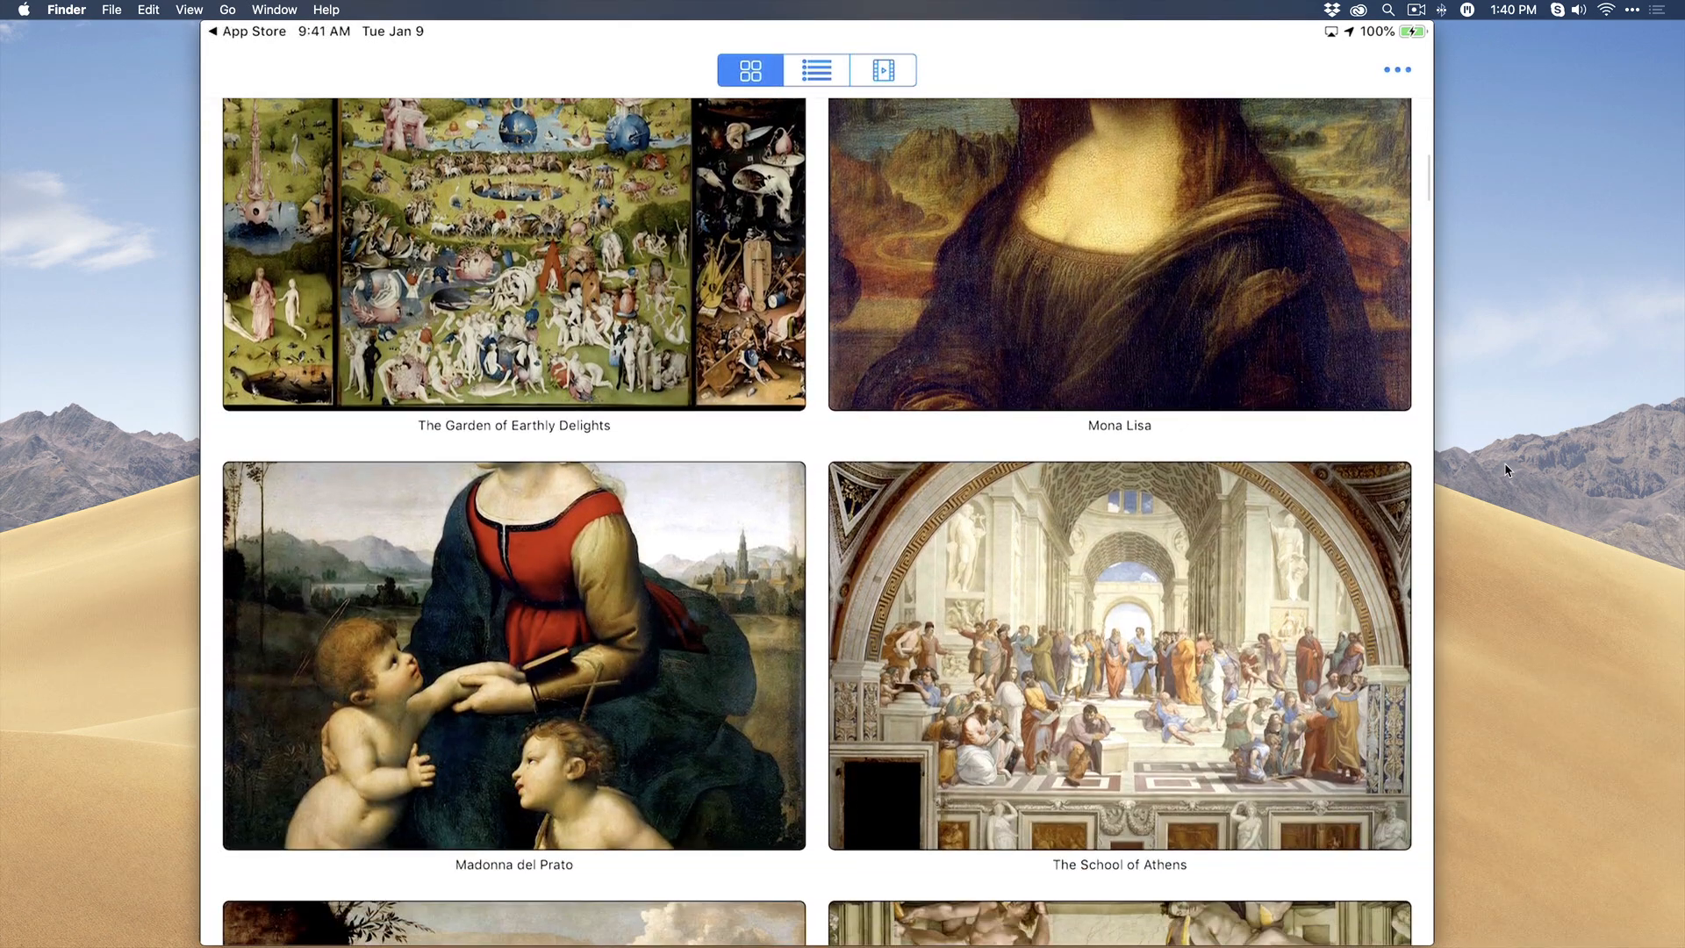
scroll(down, 3)
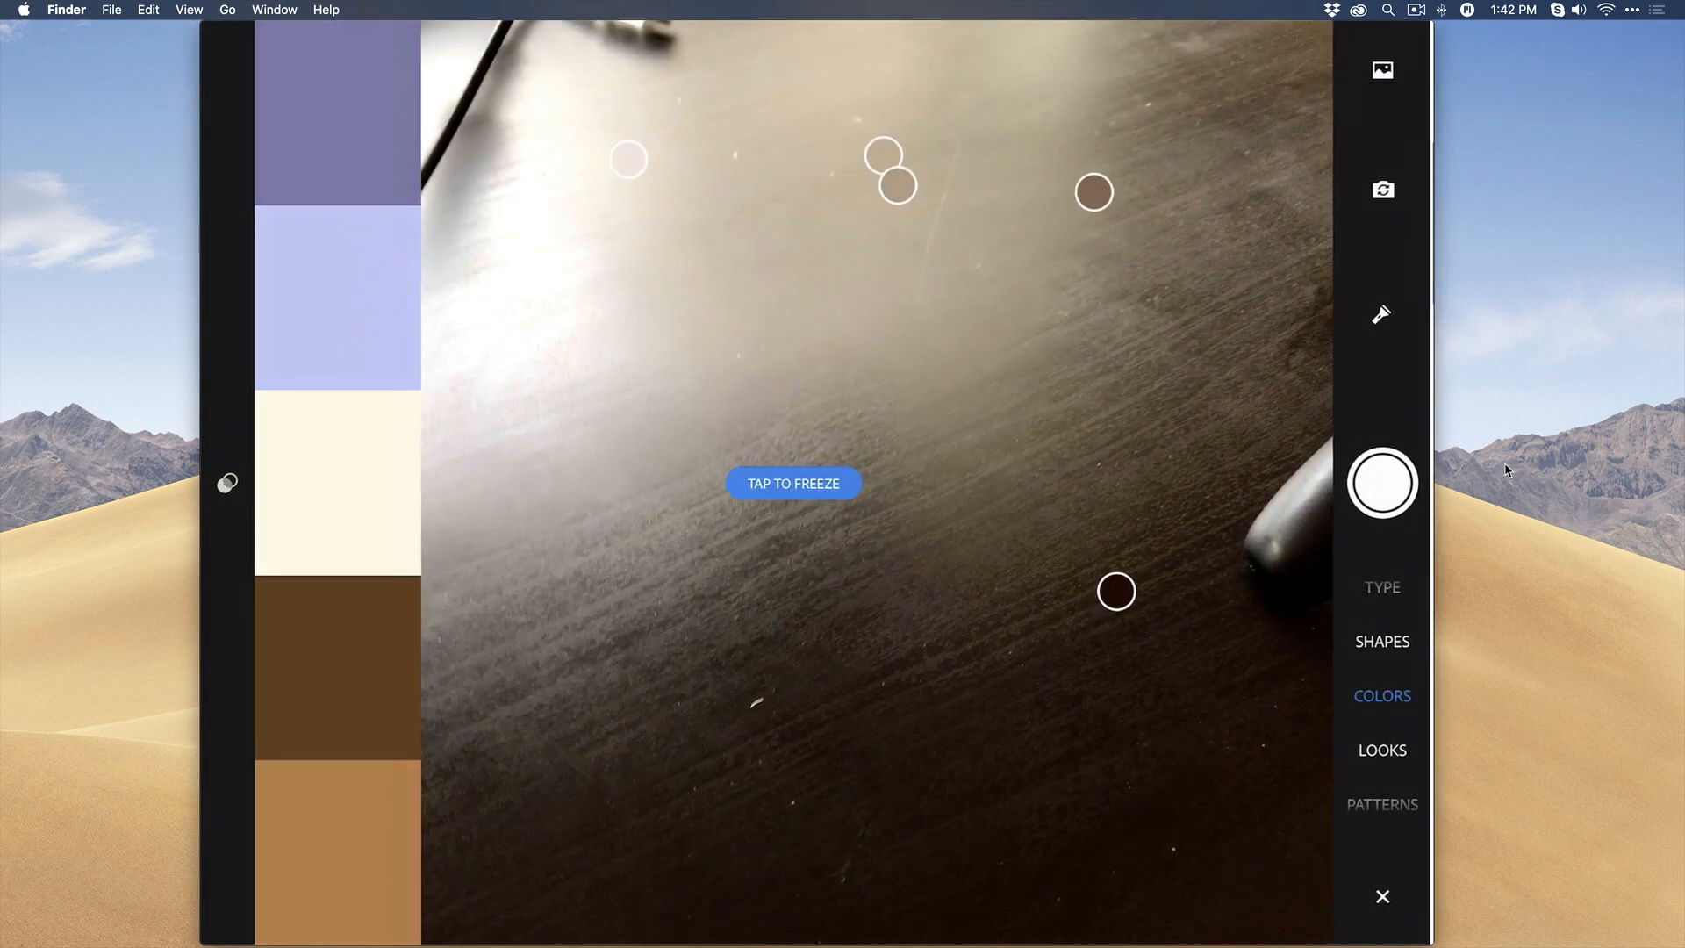
Step: Capture the current desktop colours as Color Theme 5
click(1383, 896)
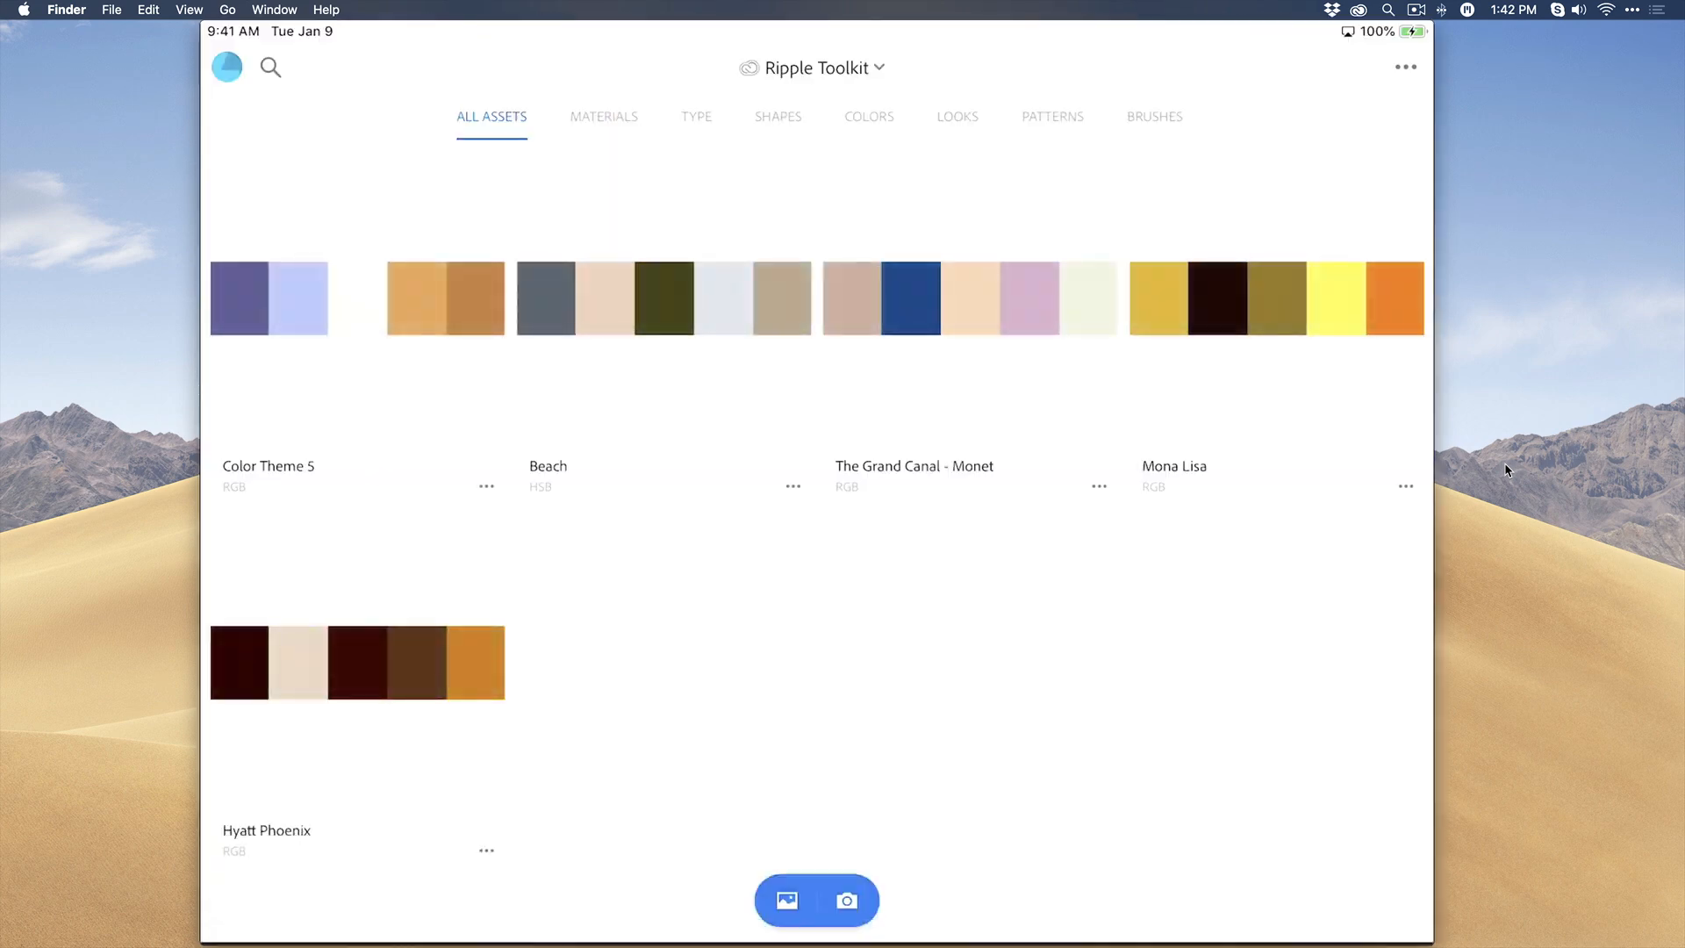
Step: Rename Color Theme 5 to Raphael from its options menu
click(488, 849)
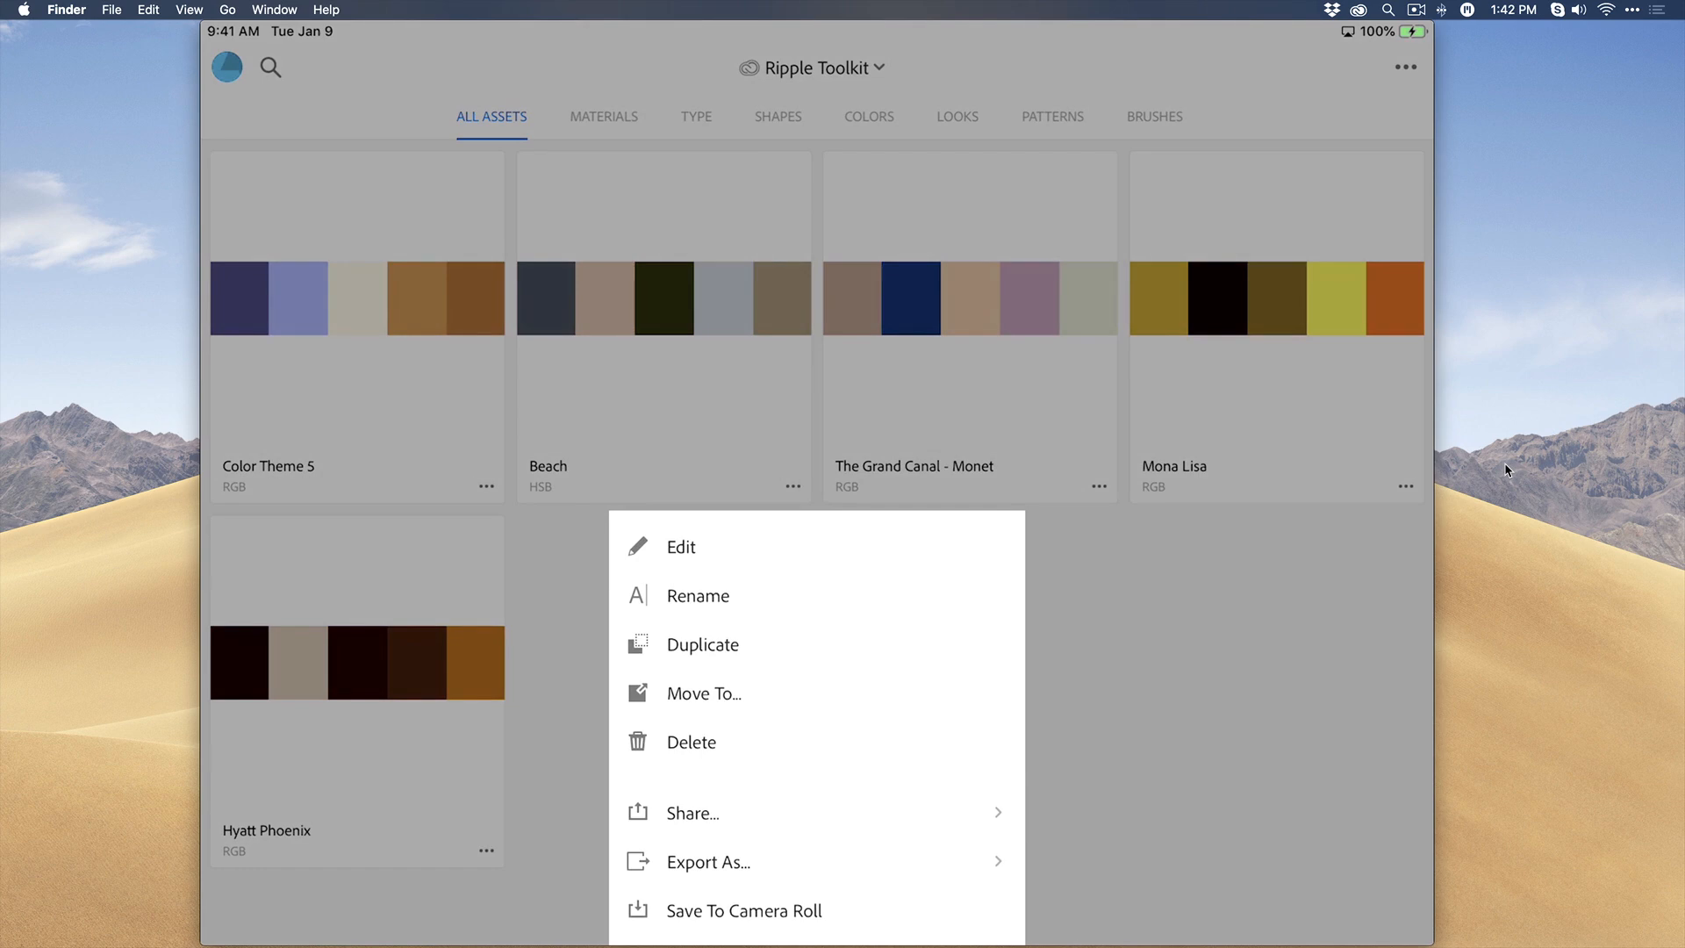
click(698, 597)
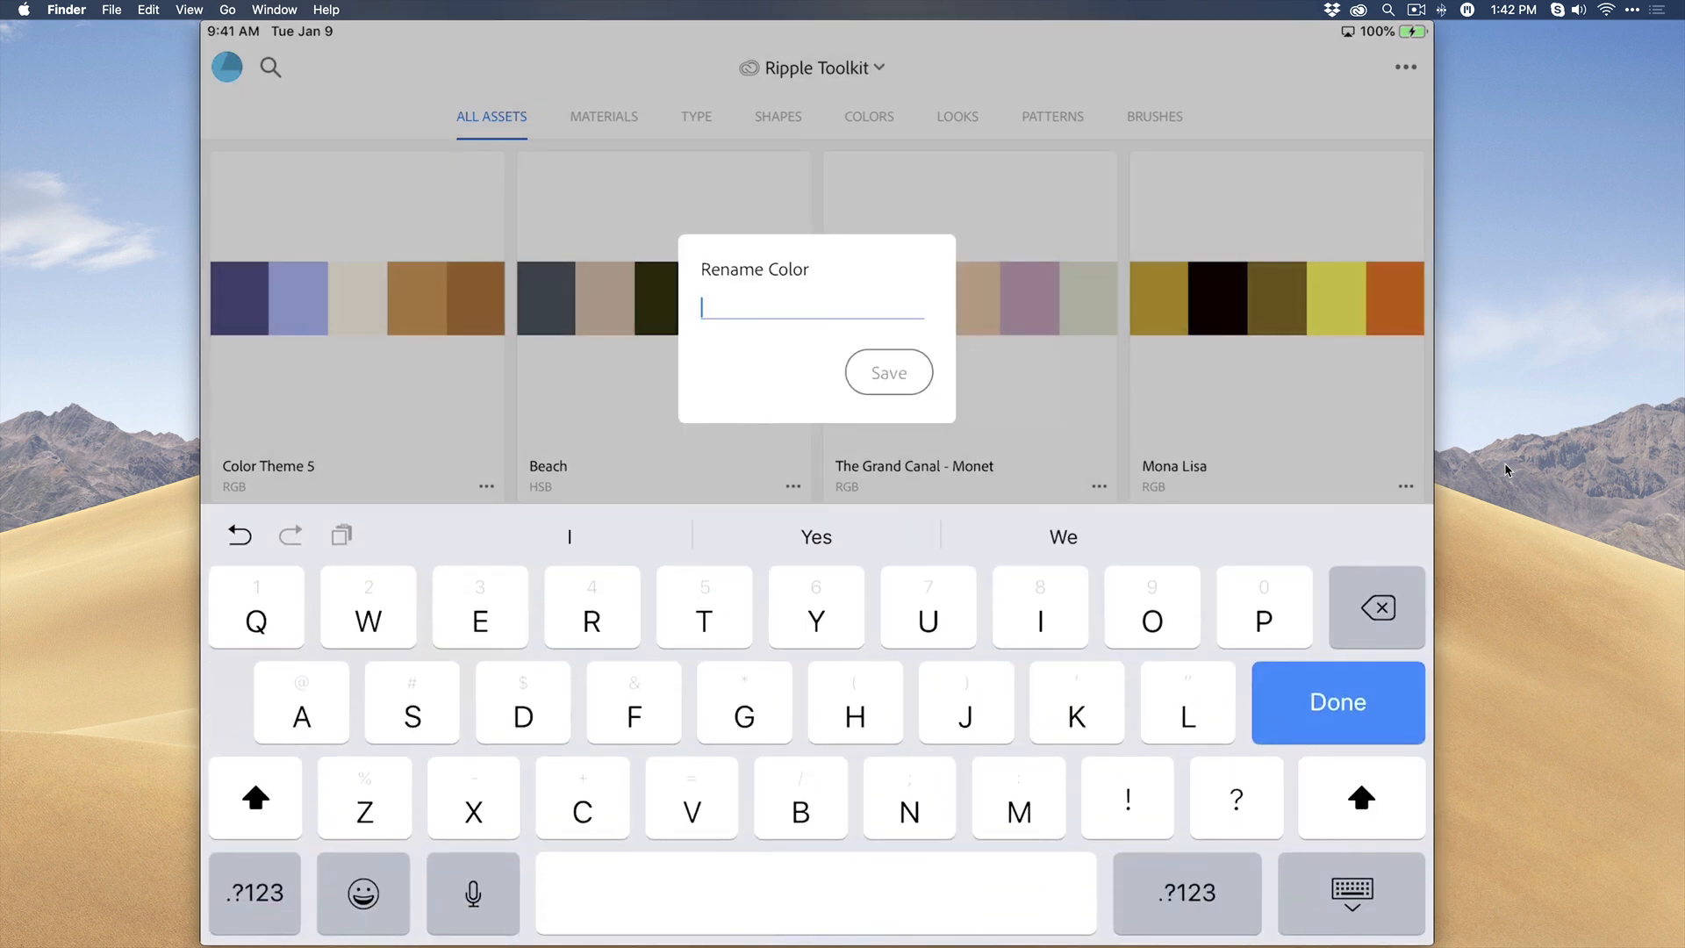
text(Raphael)
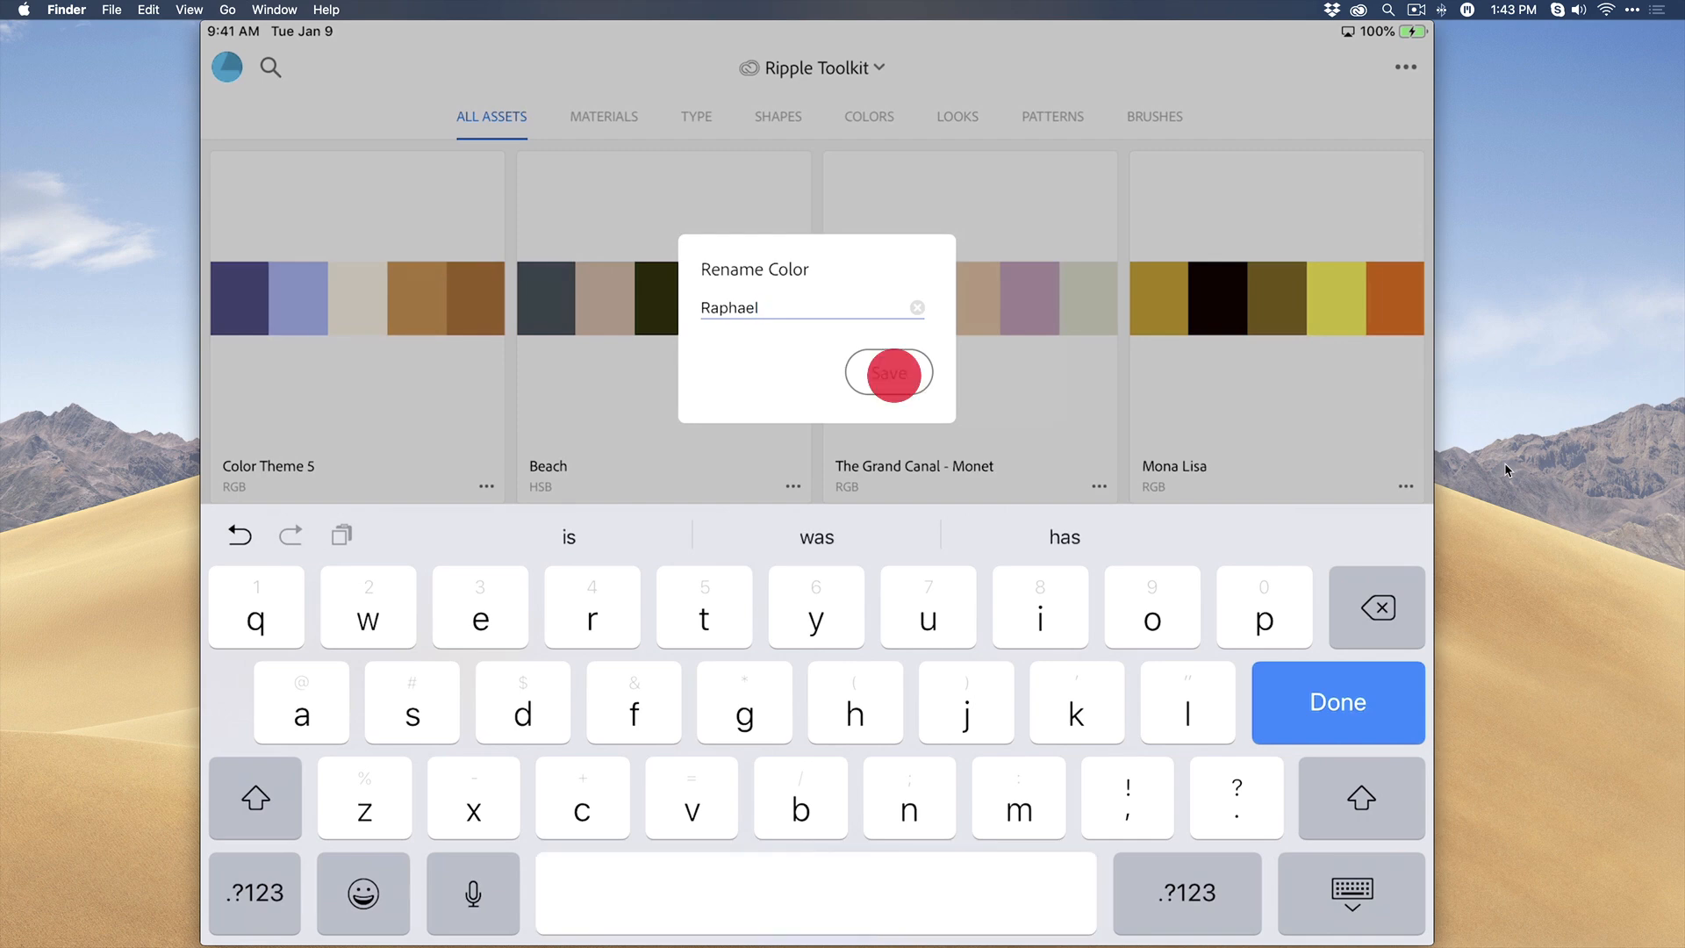
click(889, 374)
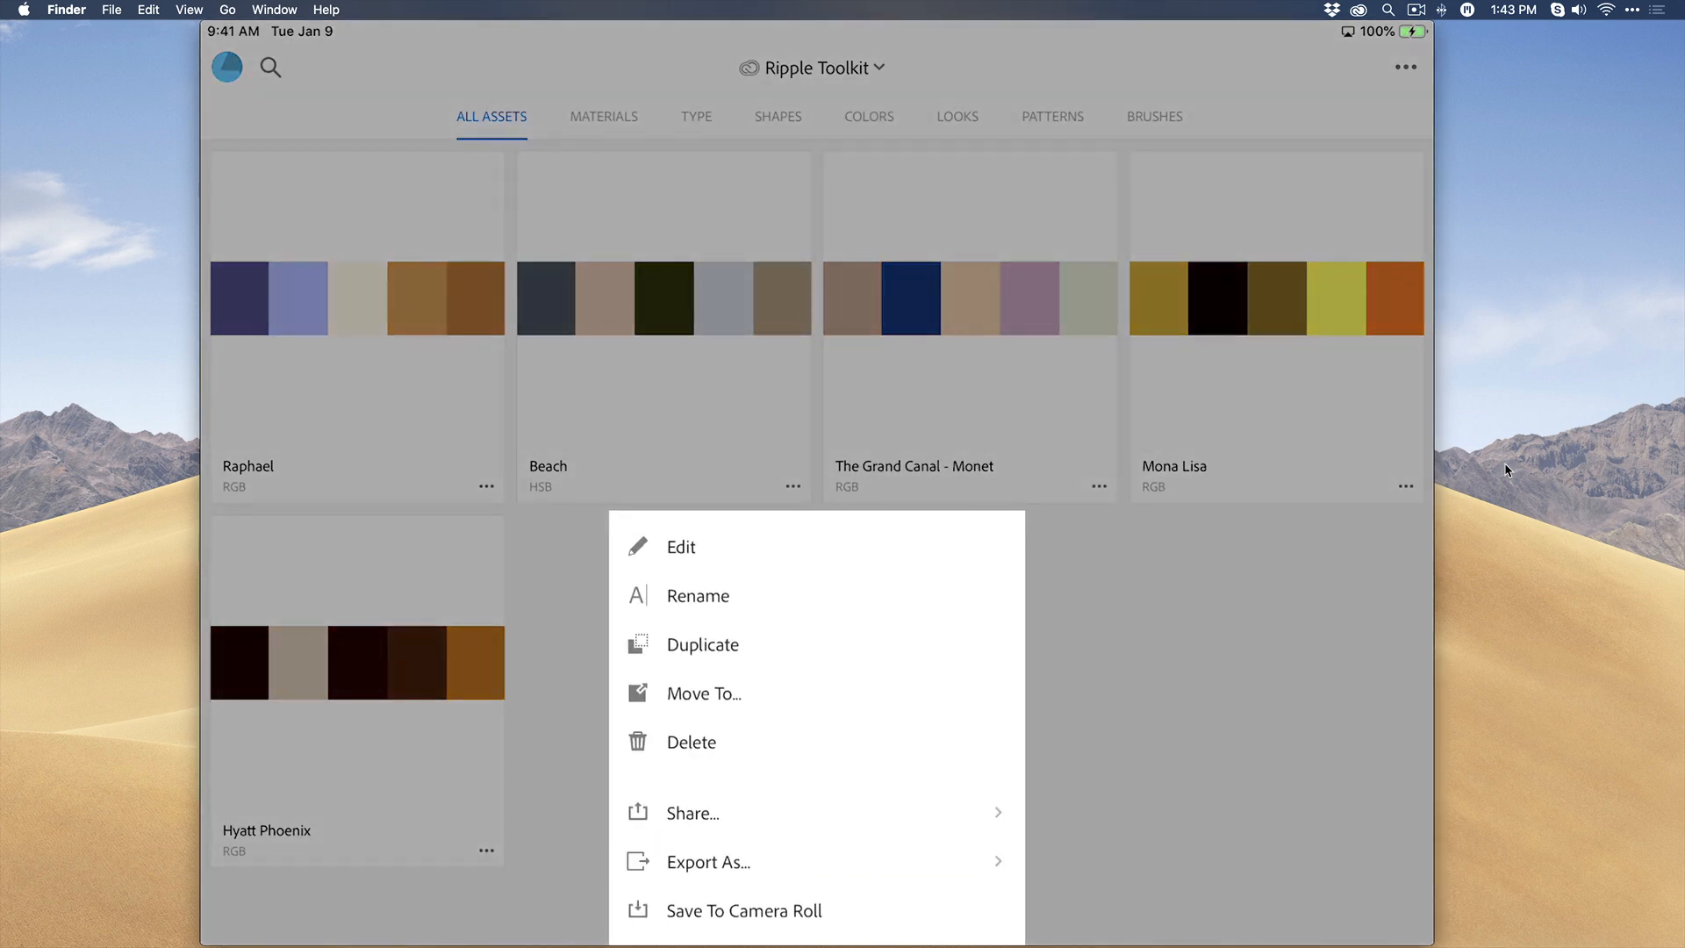
Step: Export the Raphael theme as an image and send it to the computer
click(706, 862)
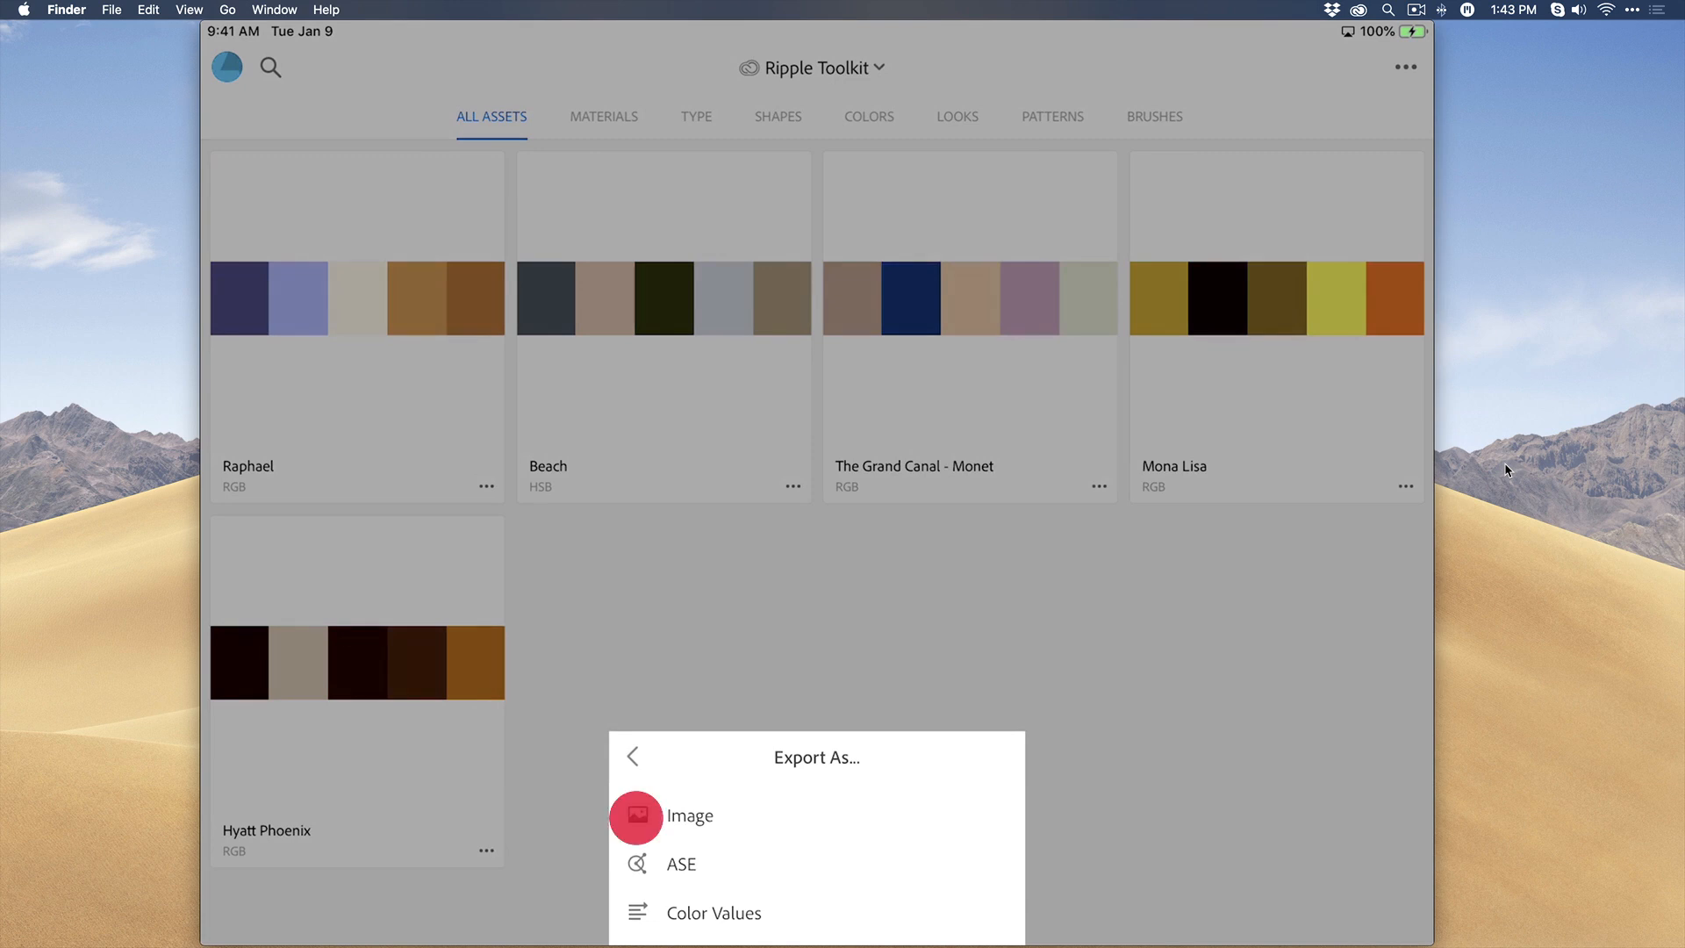
click(635, 816)
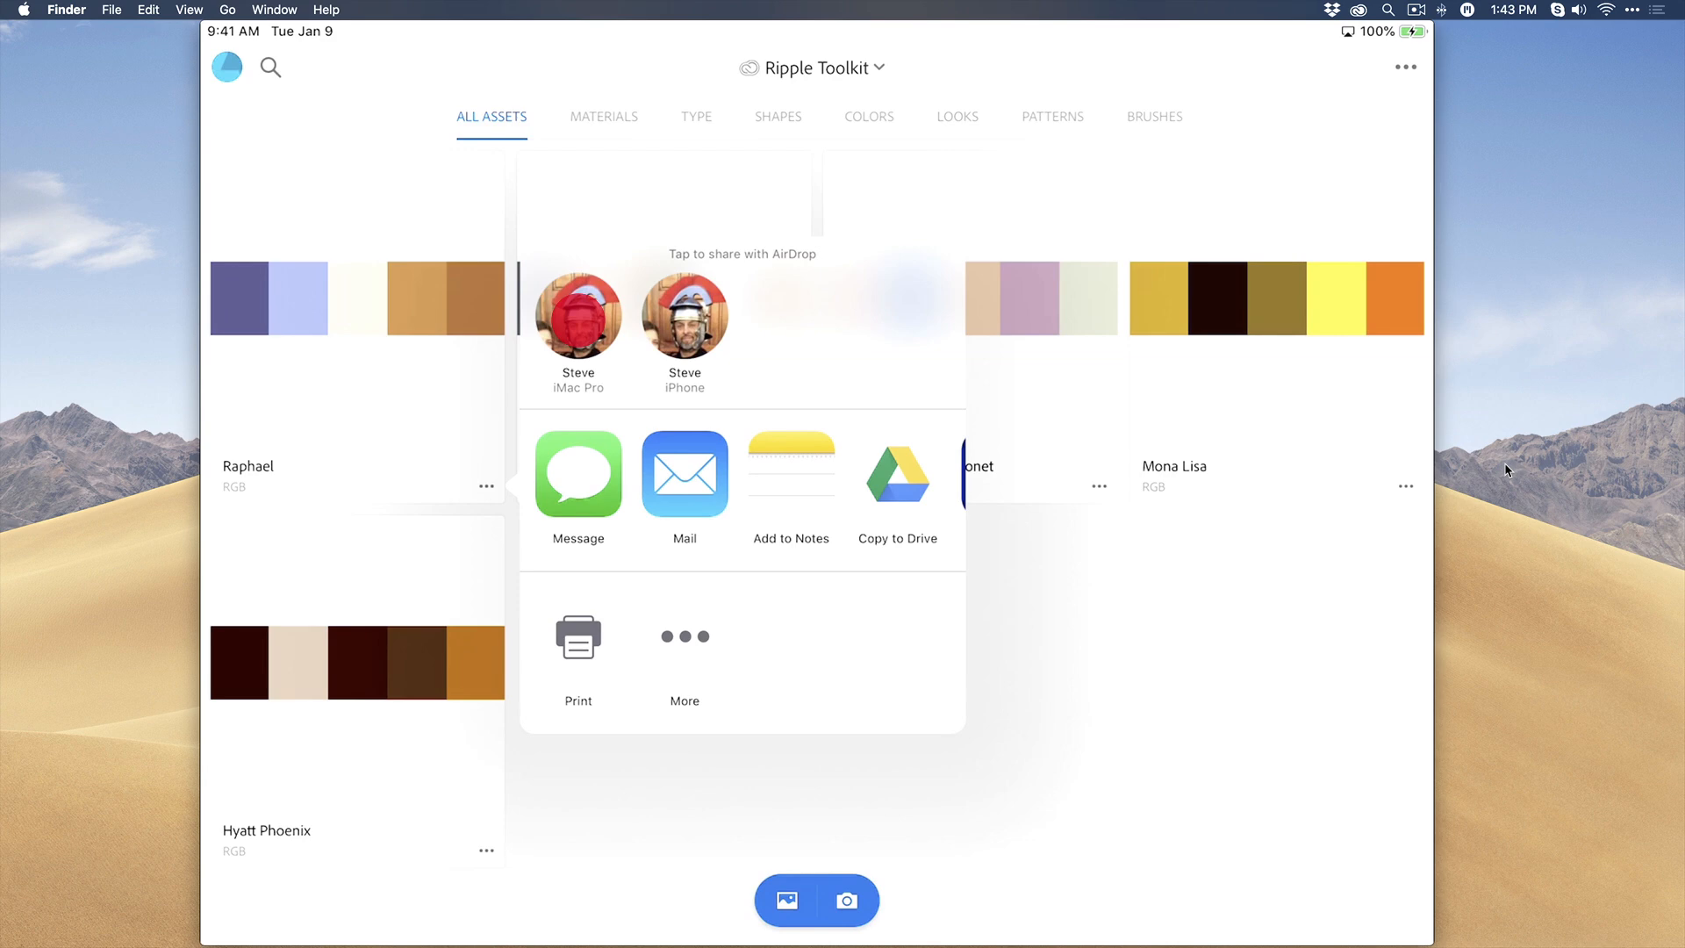
click(577, 316)
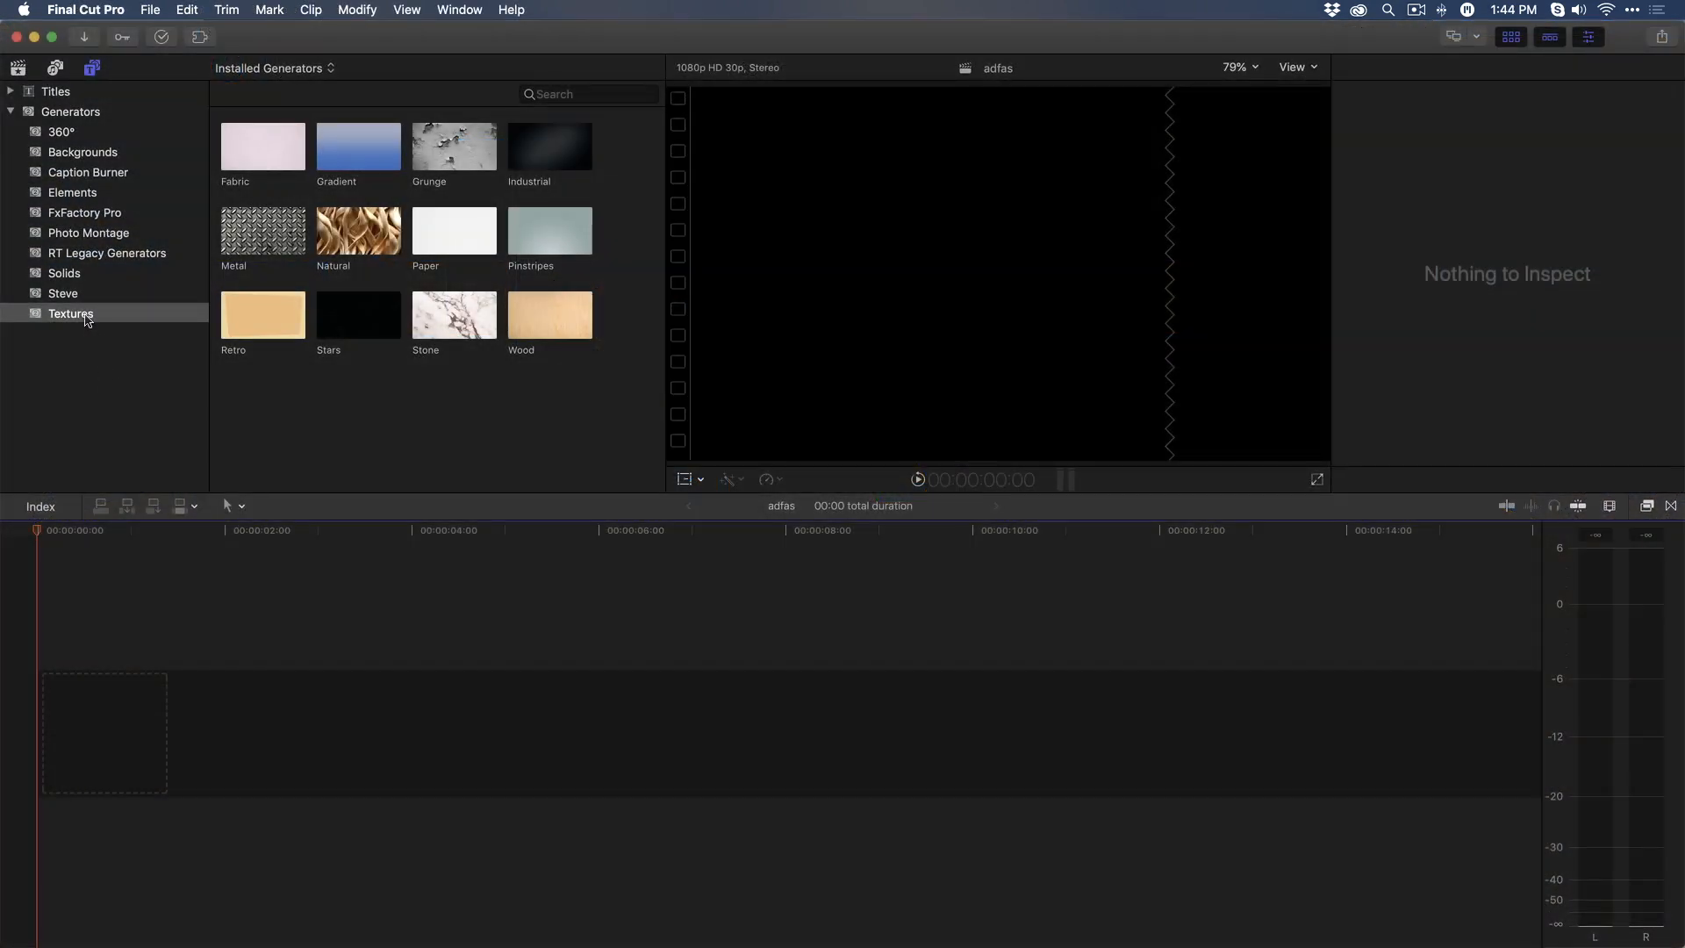
Step: Add a Gradient texture generator to the timeline and begin editing its Color 1
click(70, 312)
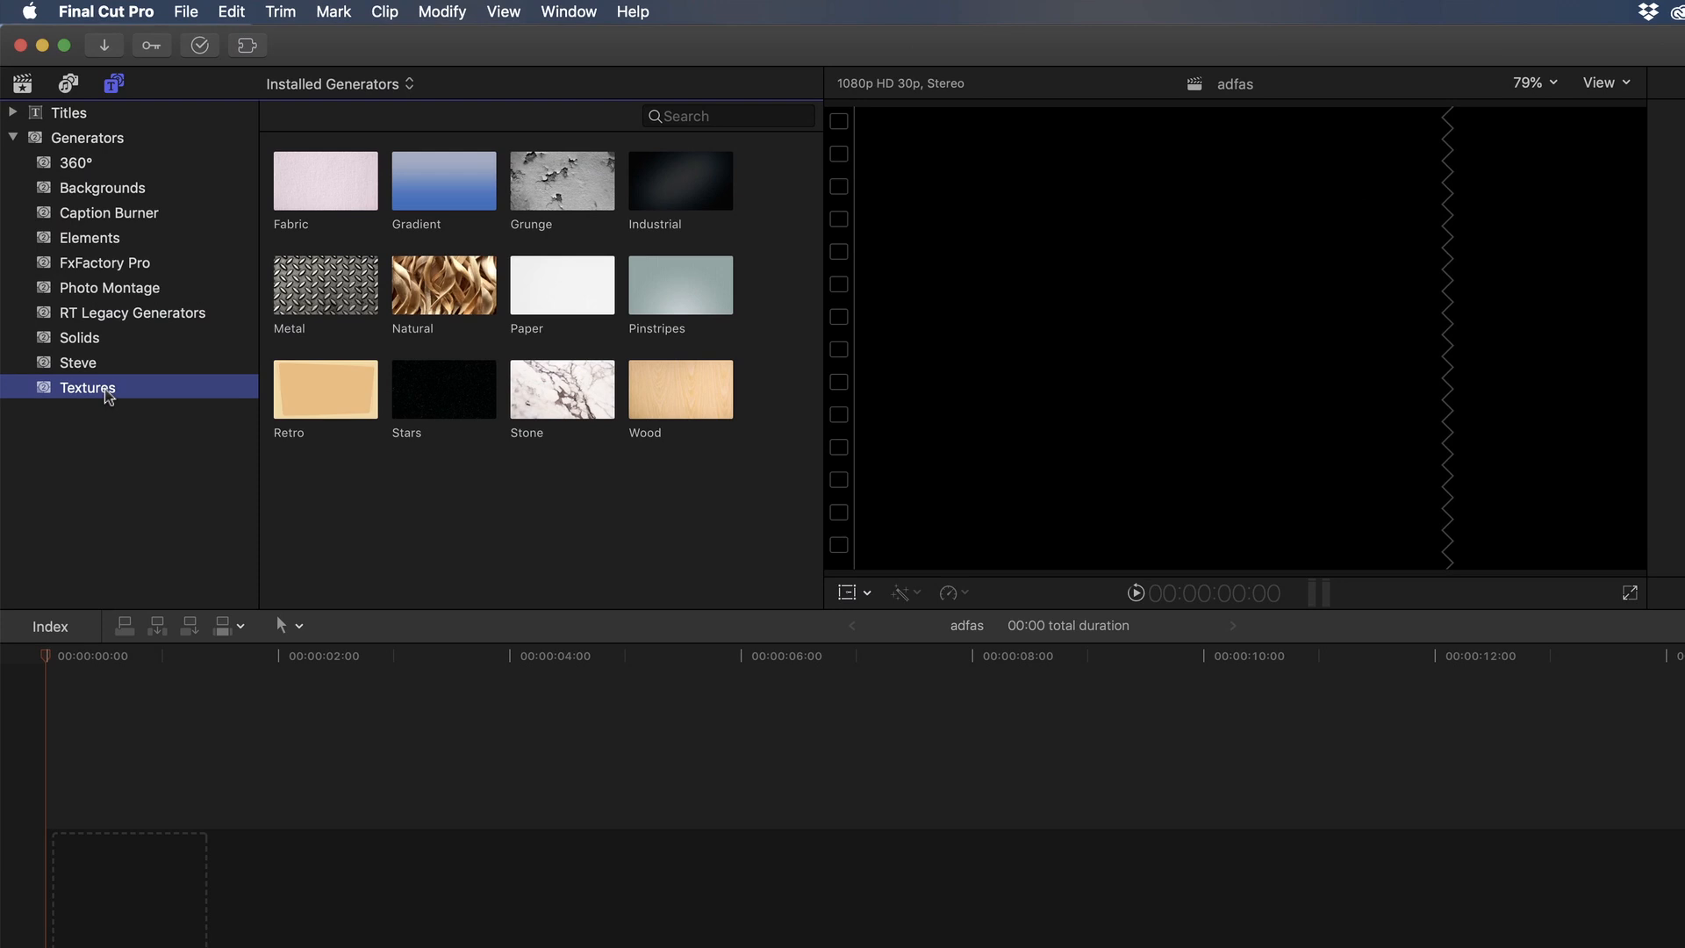
click(444, 181)
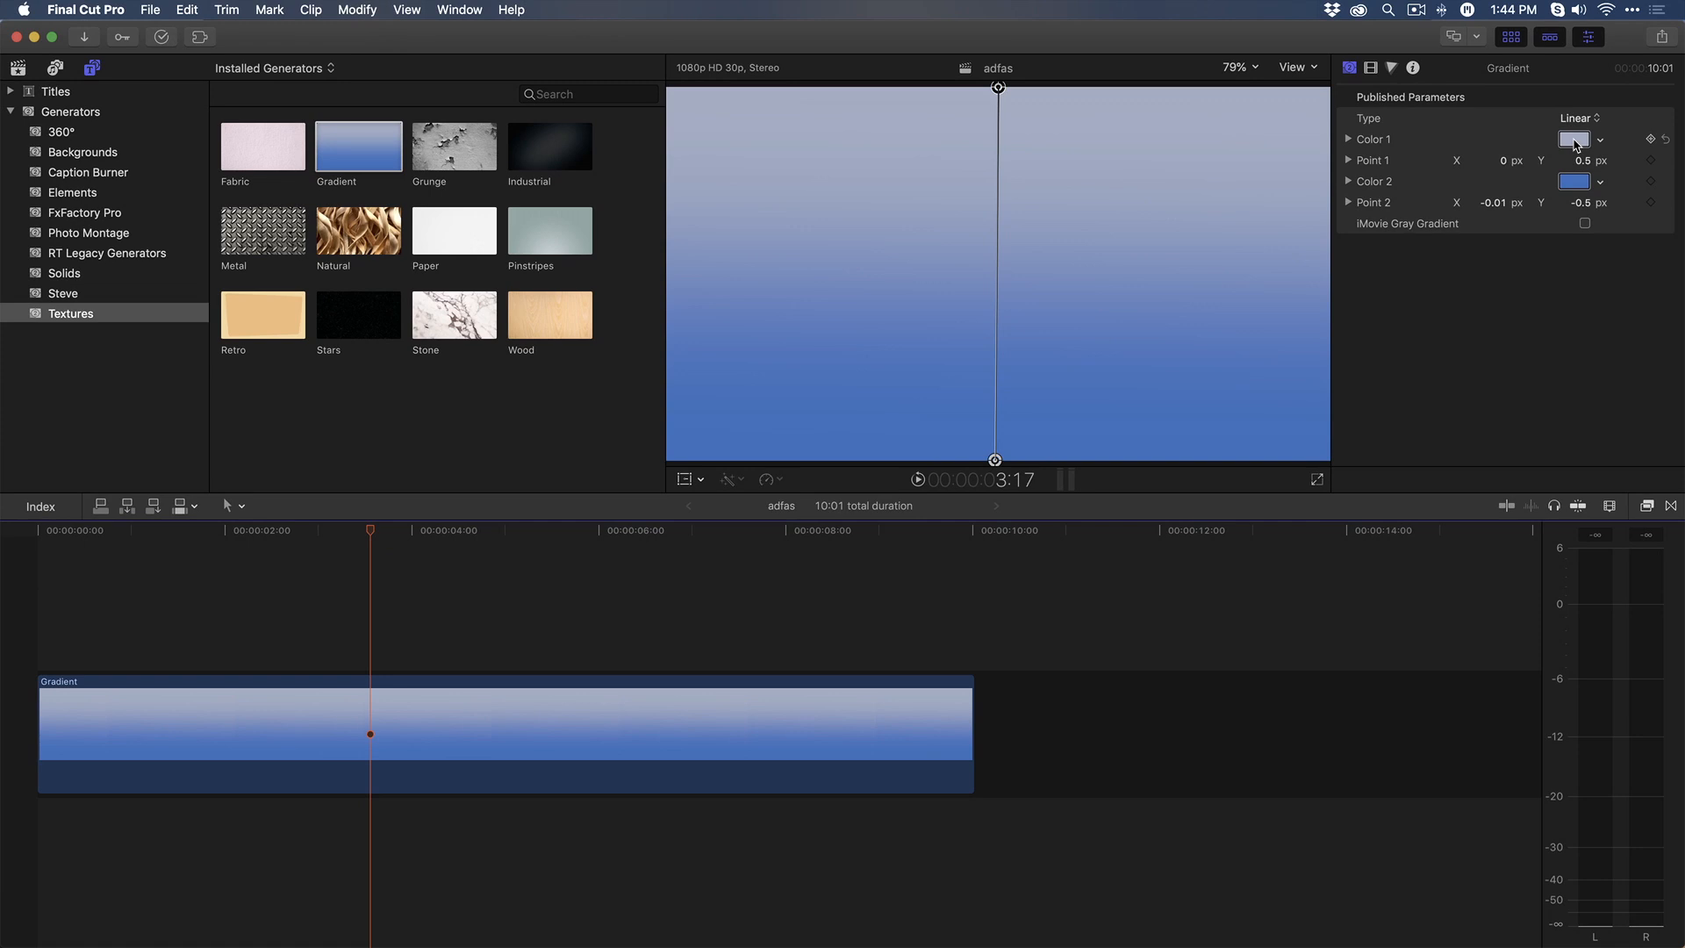
click(1572, 138)
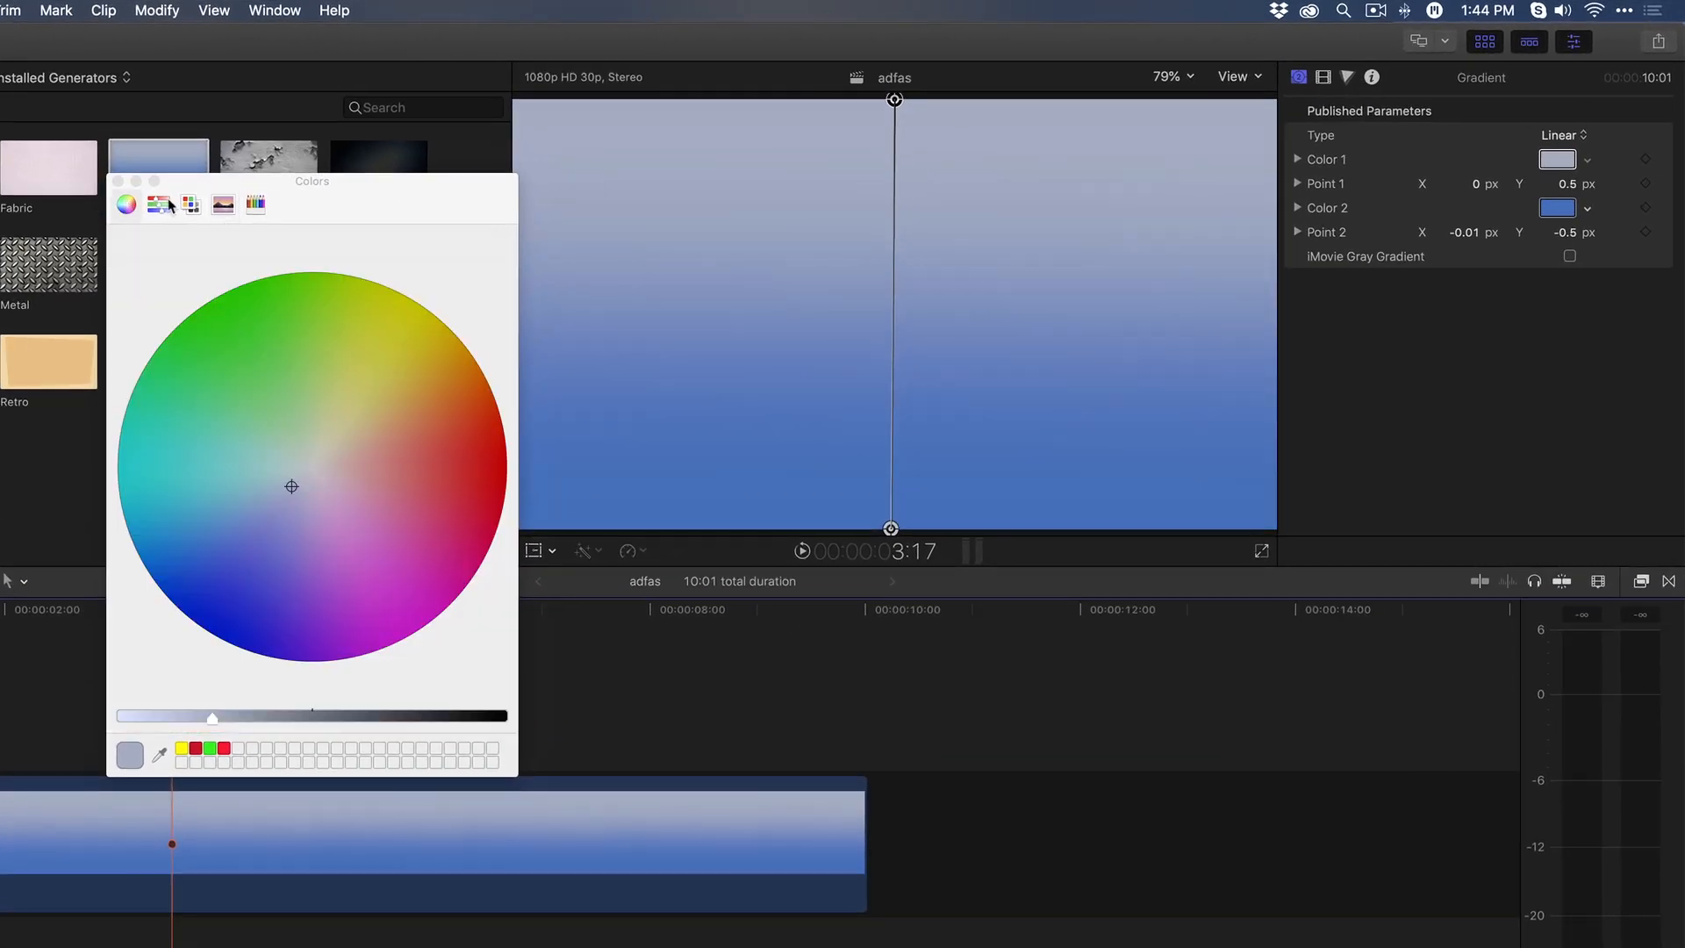
Step: Create a new Image Palette from Raphael.png in Downloads for the gradient colours
click(190, 204)
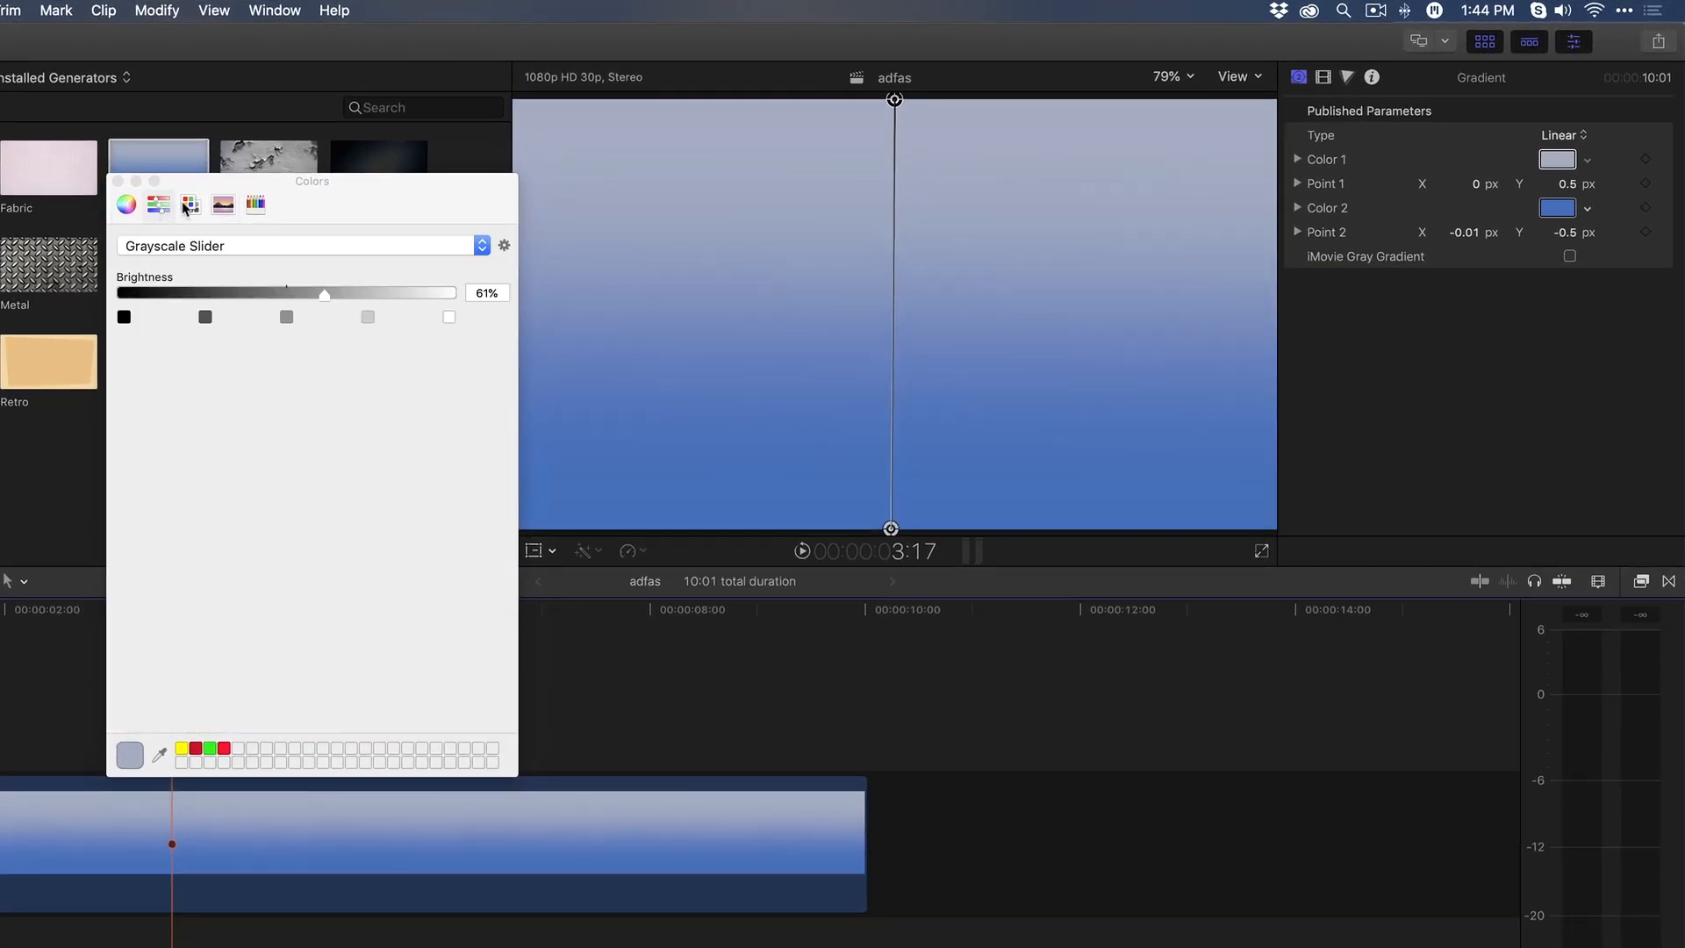
click(223, 203)
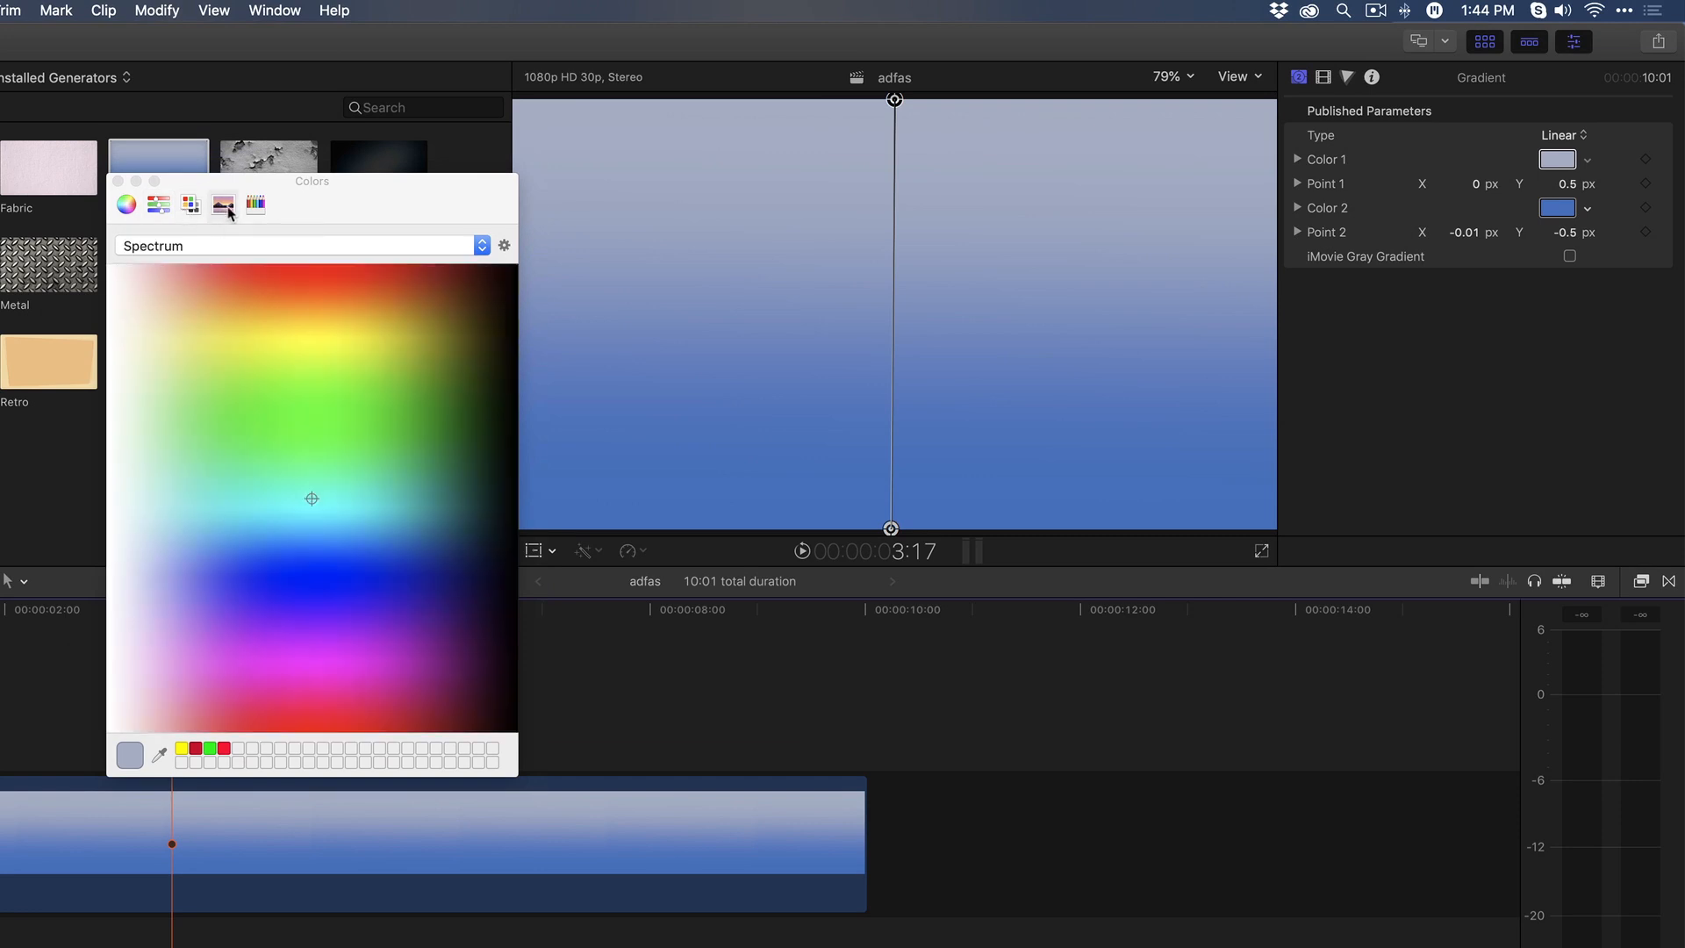
mouse_move(381, 256)
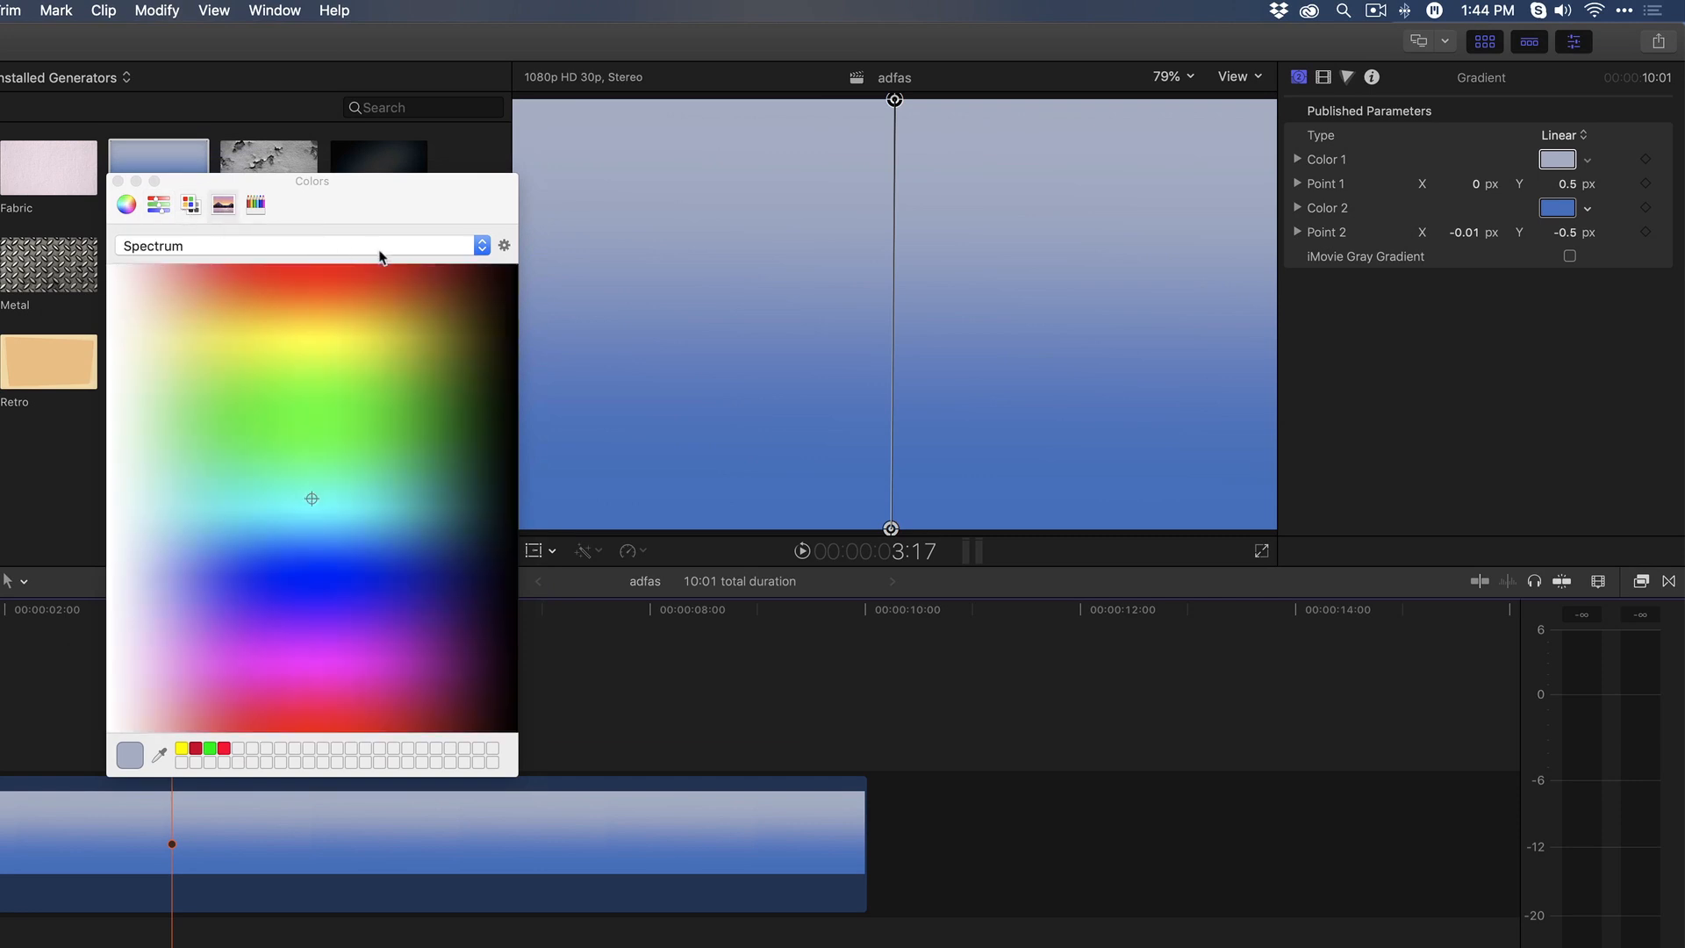
click(504, 244)
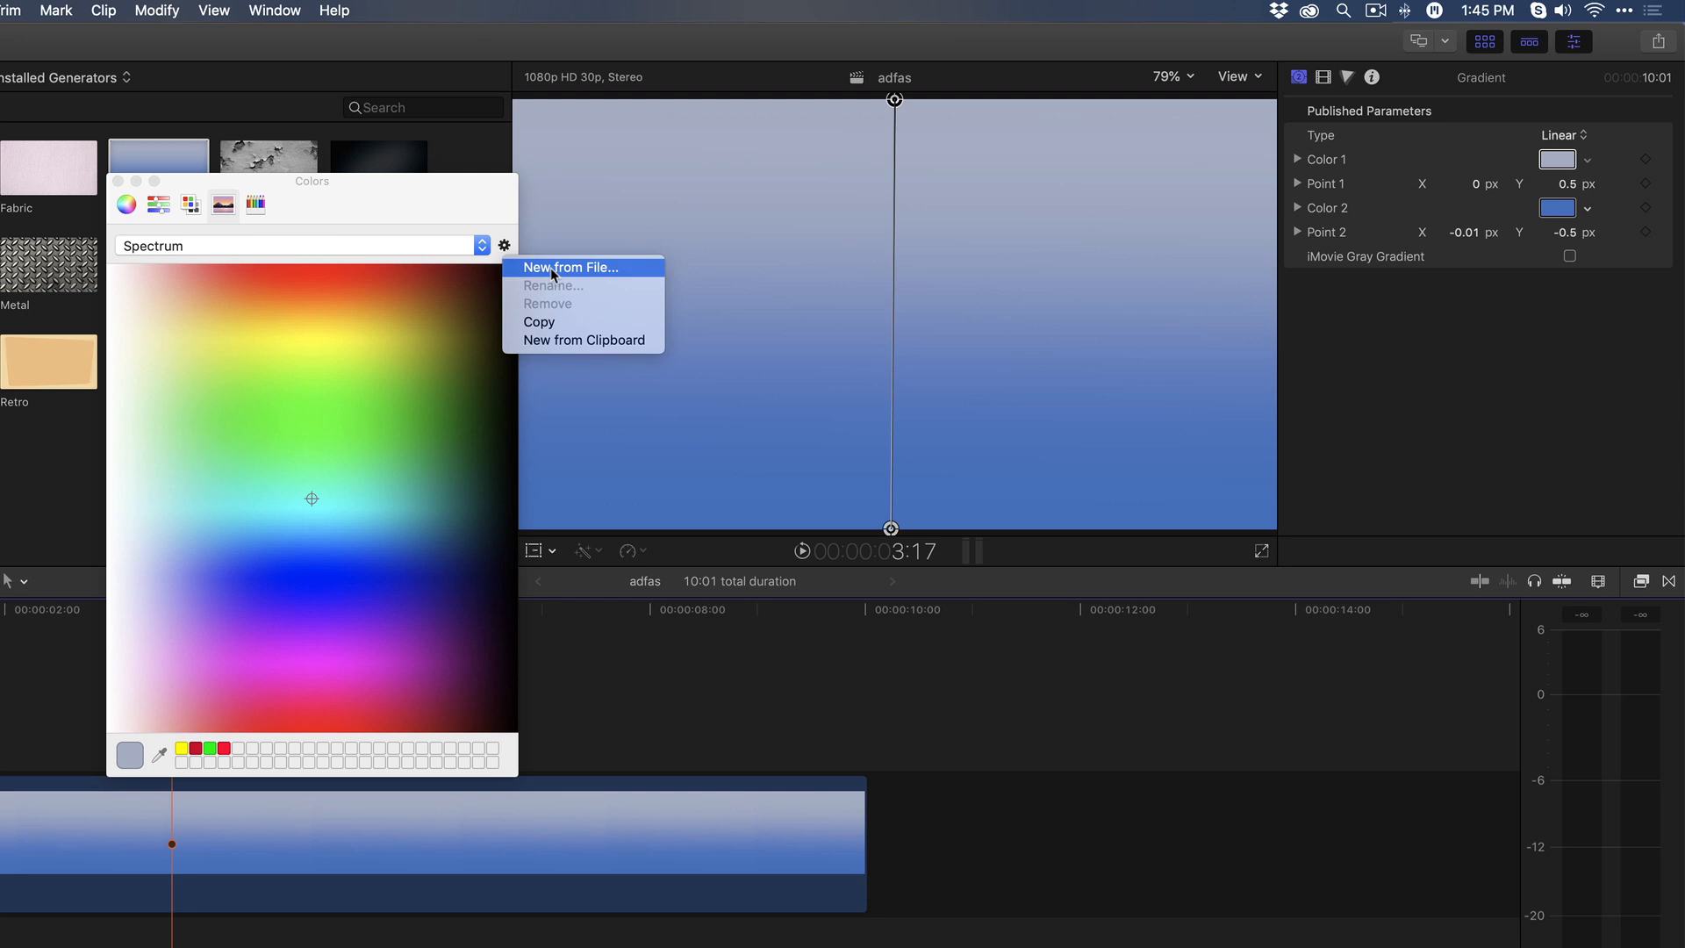
click(569, 267)
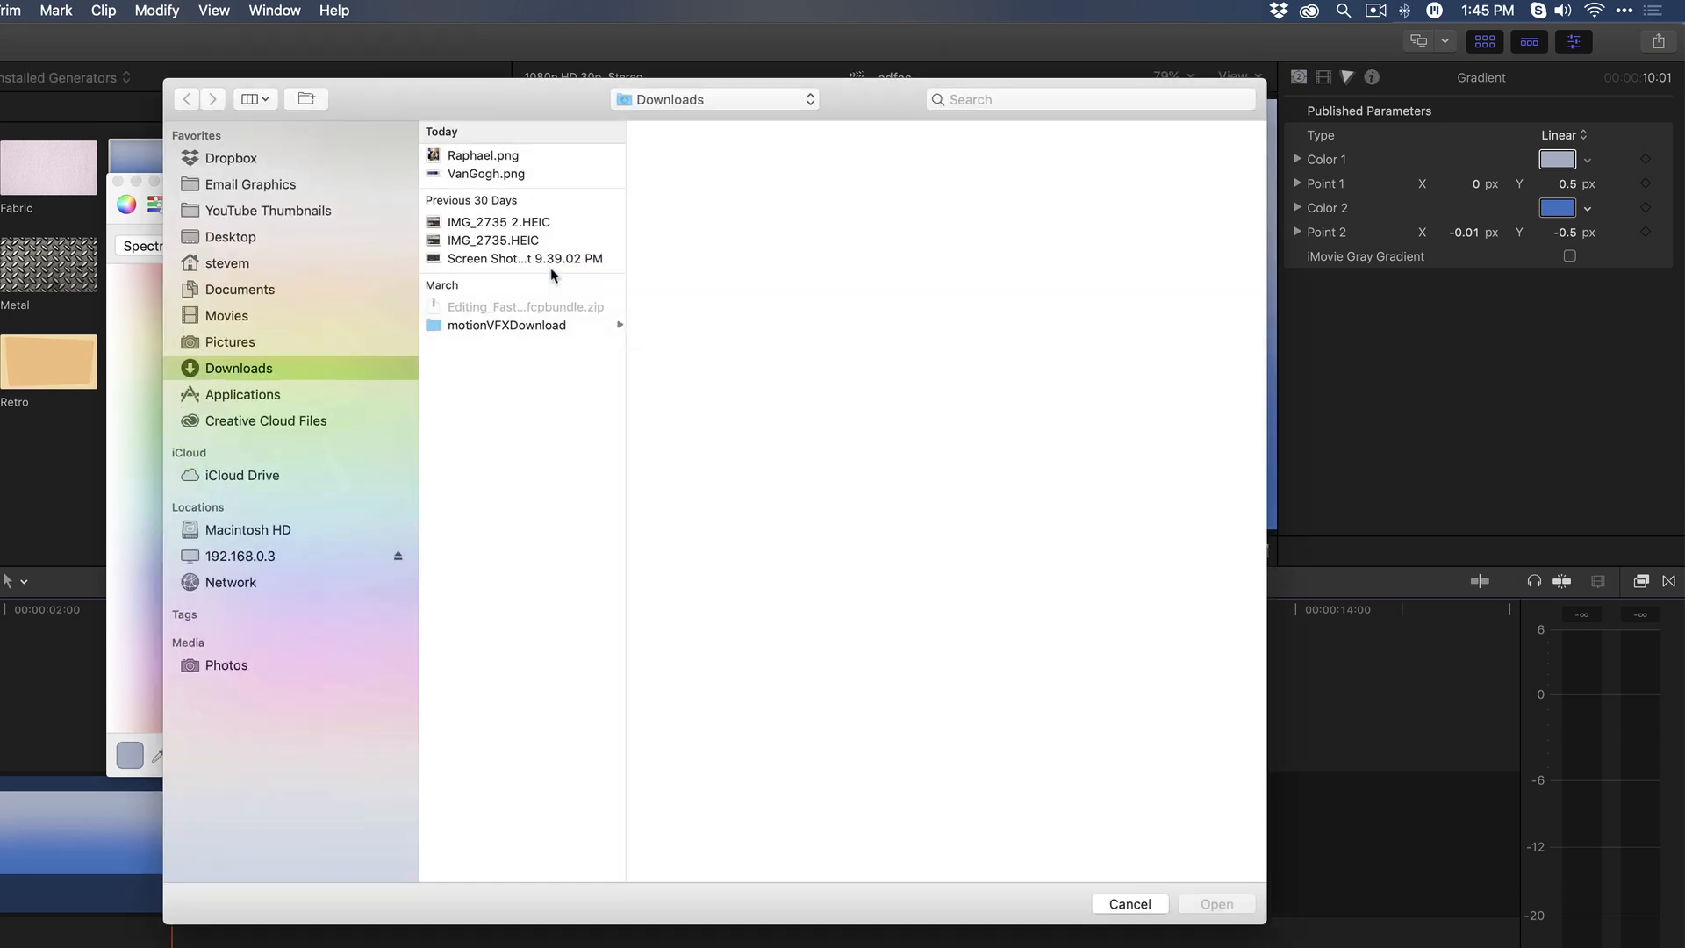
click(482, 154)
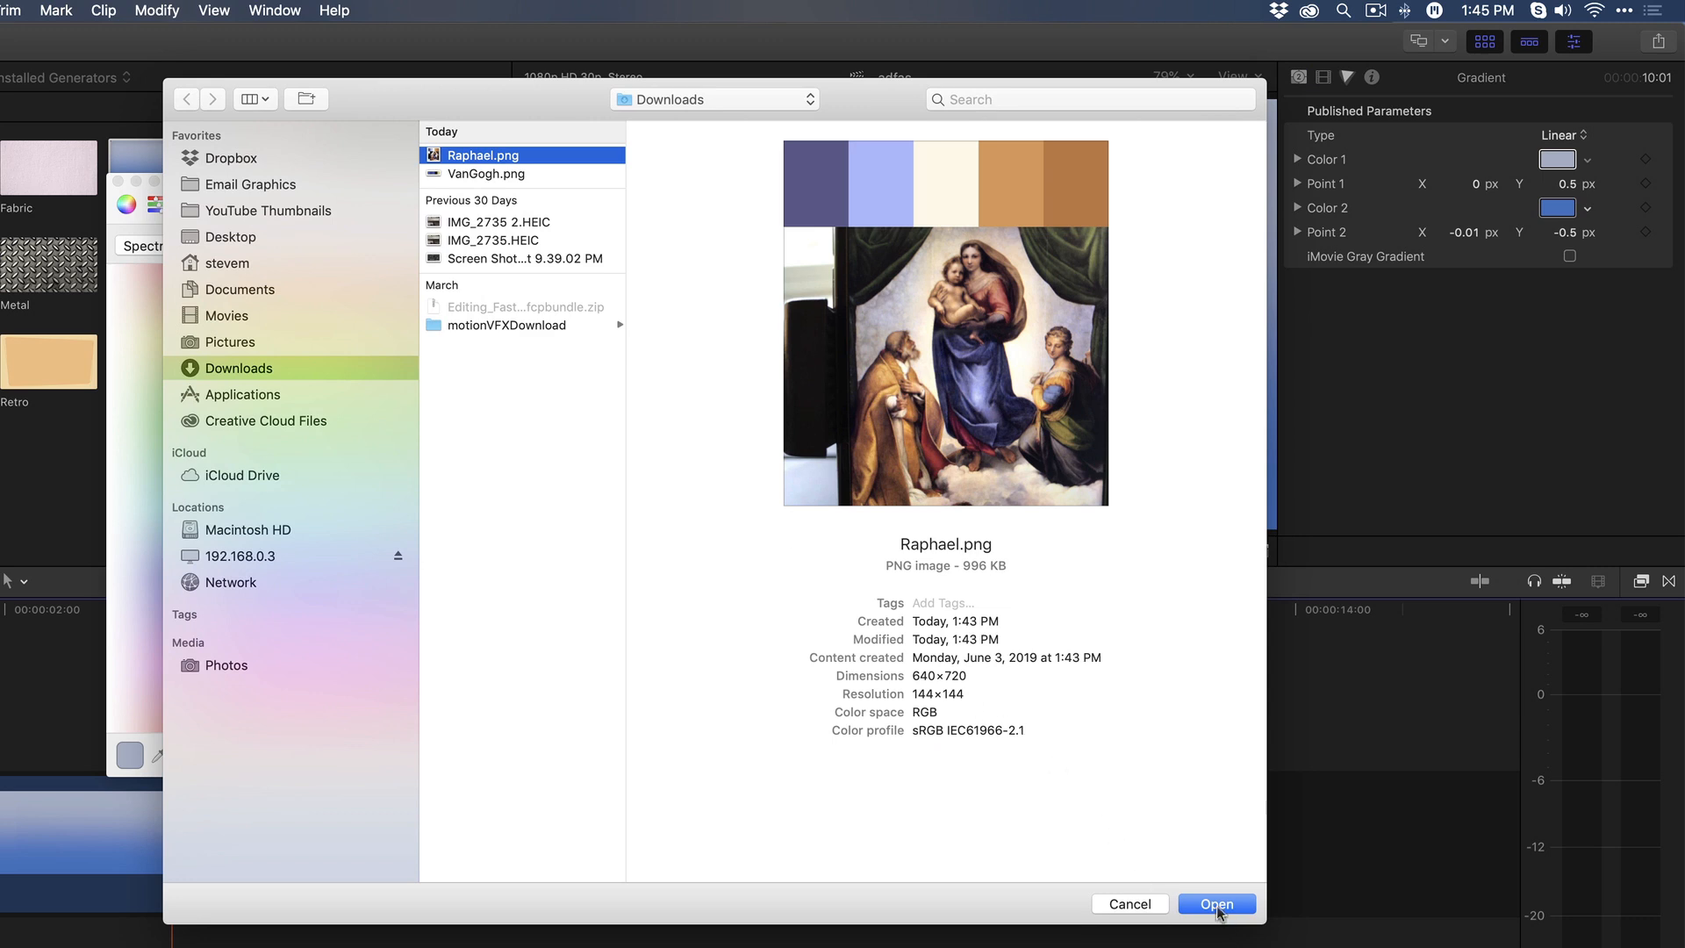
click(1216, 902)
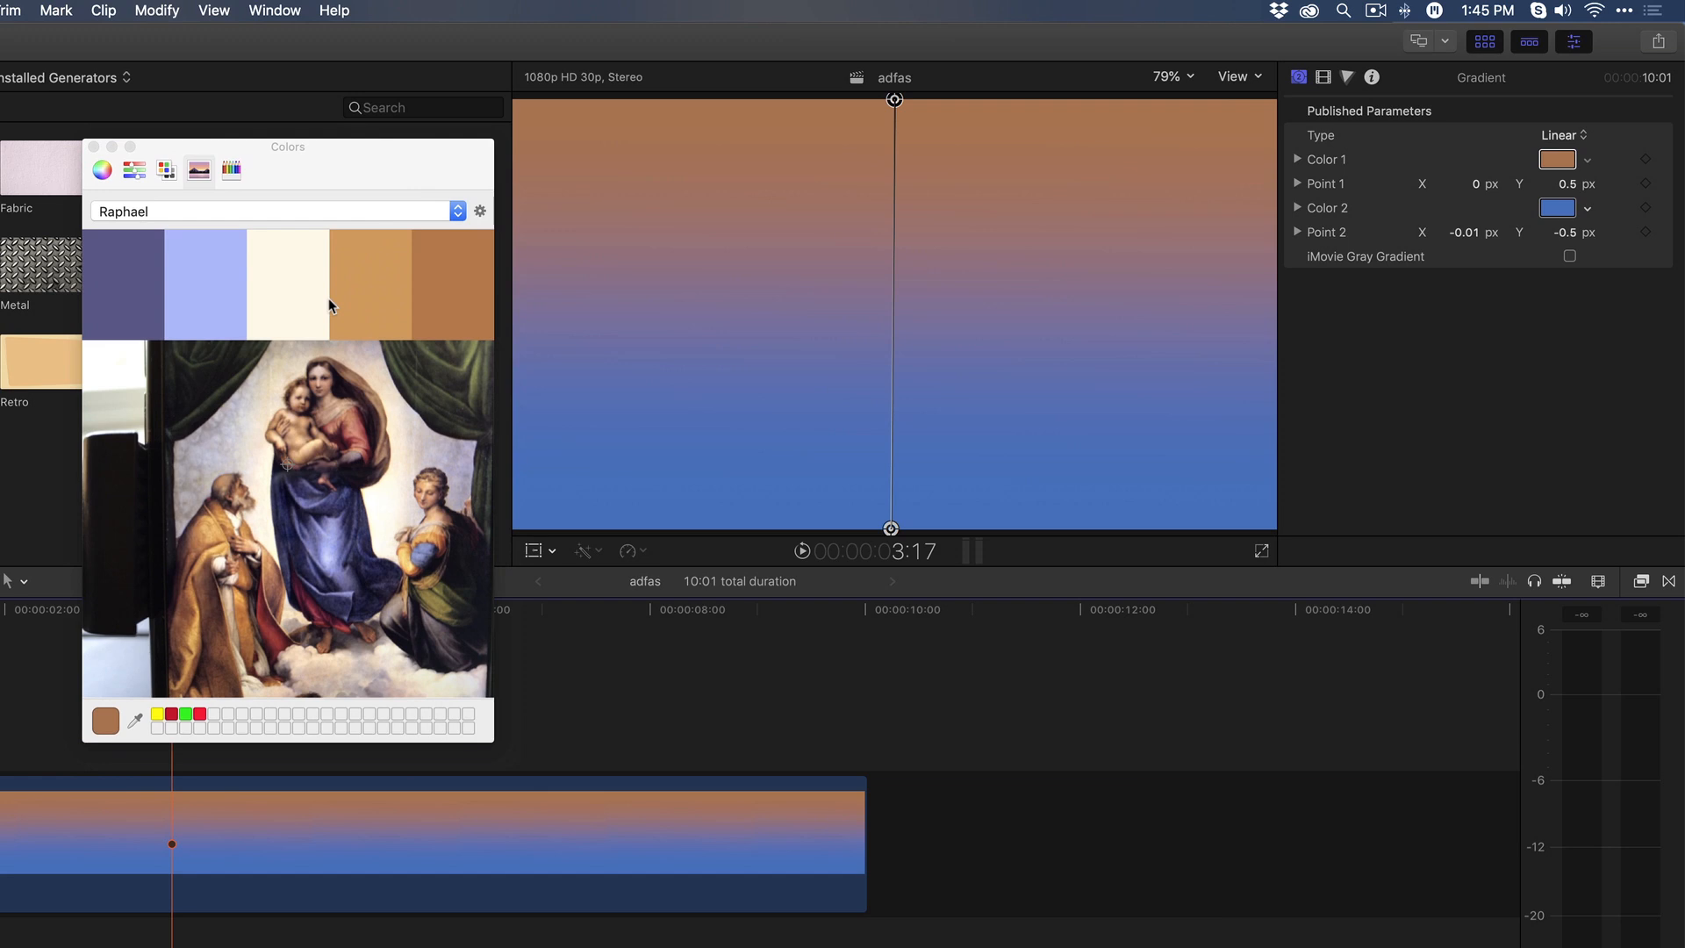
mouse_move(375, 300)
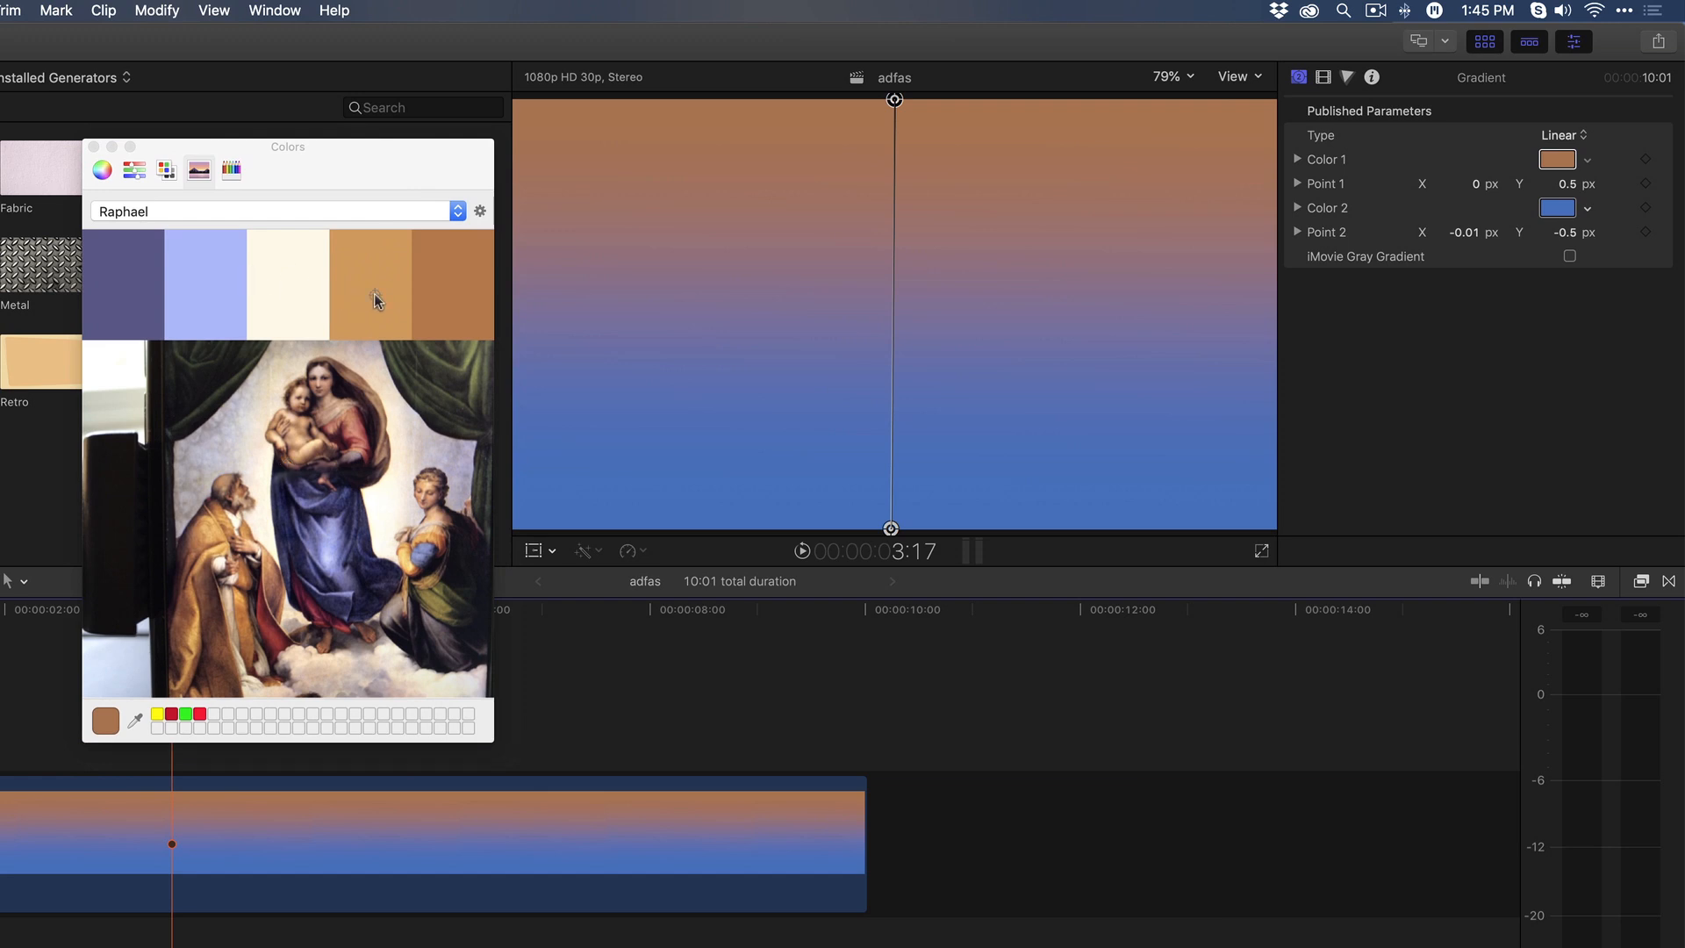
Step: Try orange for the gradient's top colour, then keep it brown
click(372, 284)
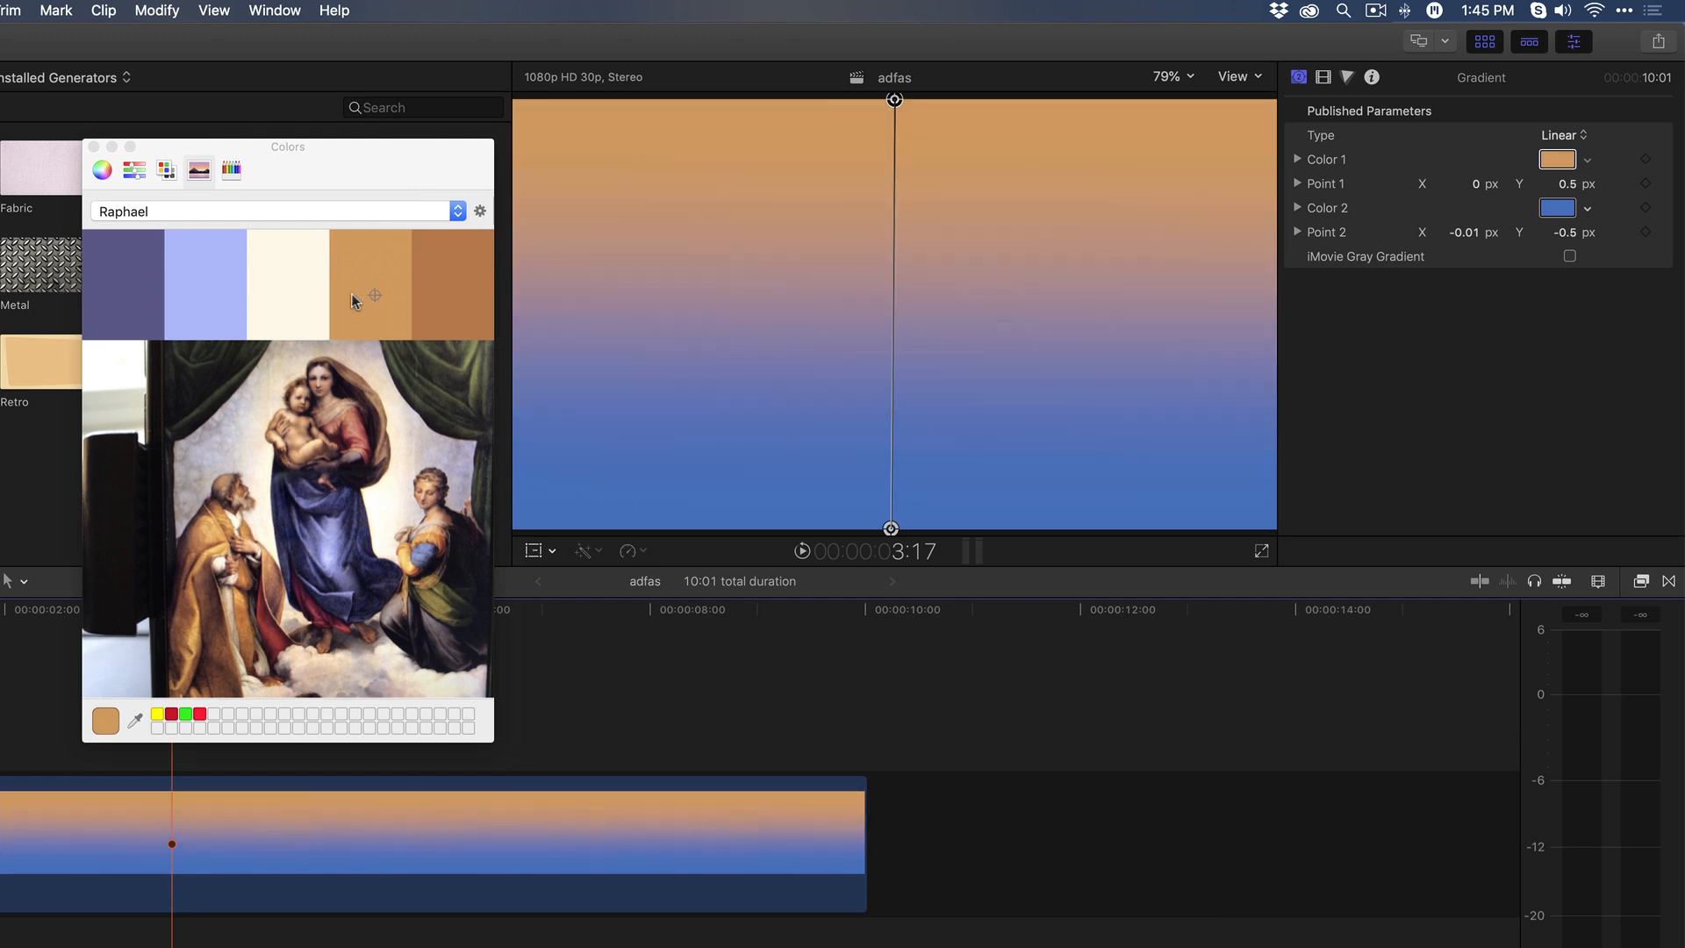
click(1557, 207)
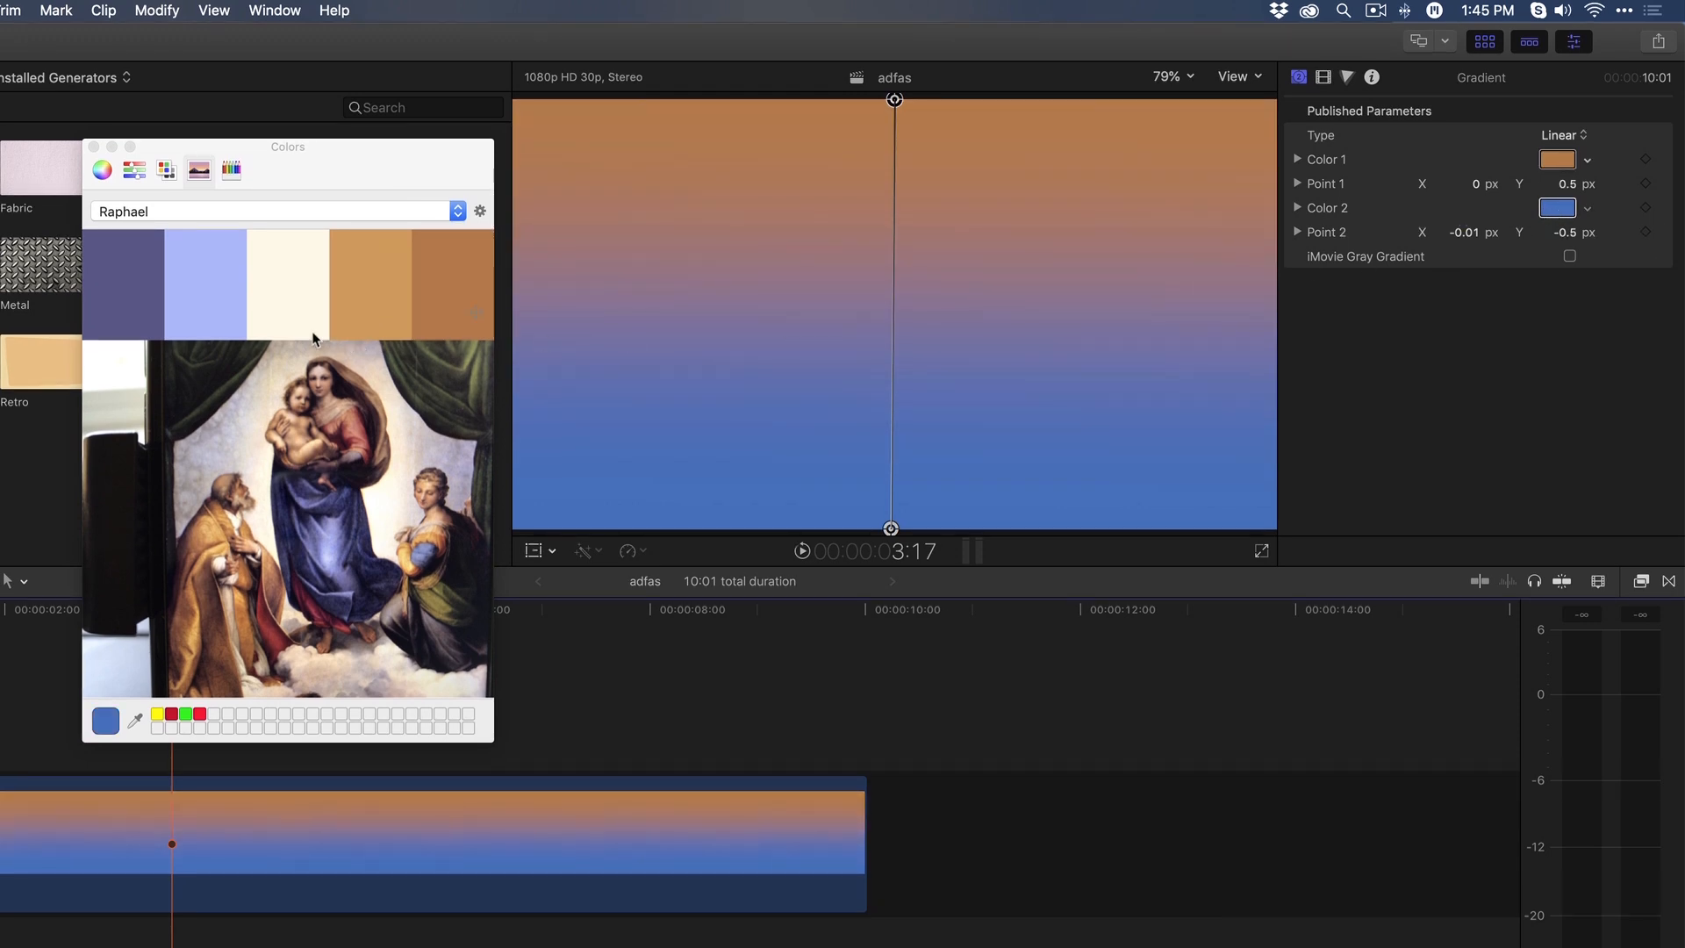
Step: Try orange and pale lavender for the bottom colour, settling on dark indigo
click(367, 282)
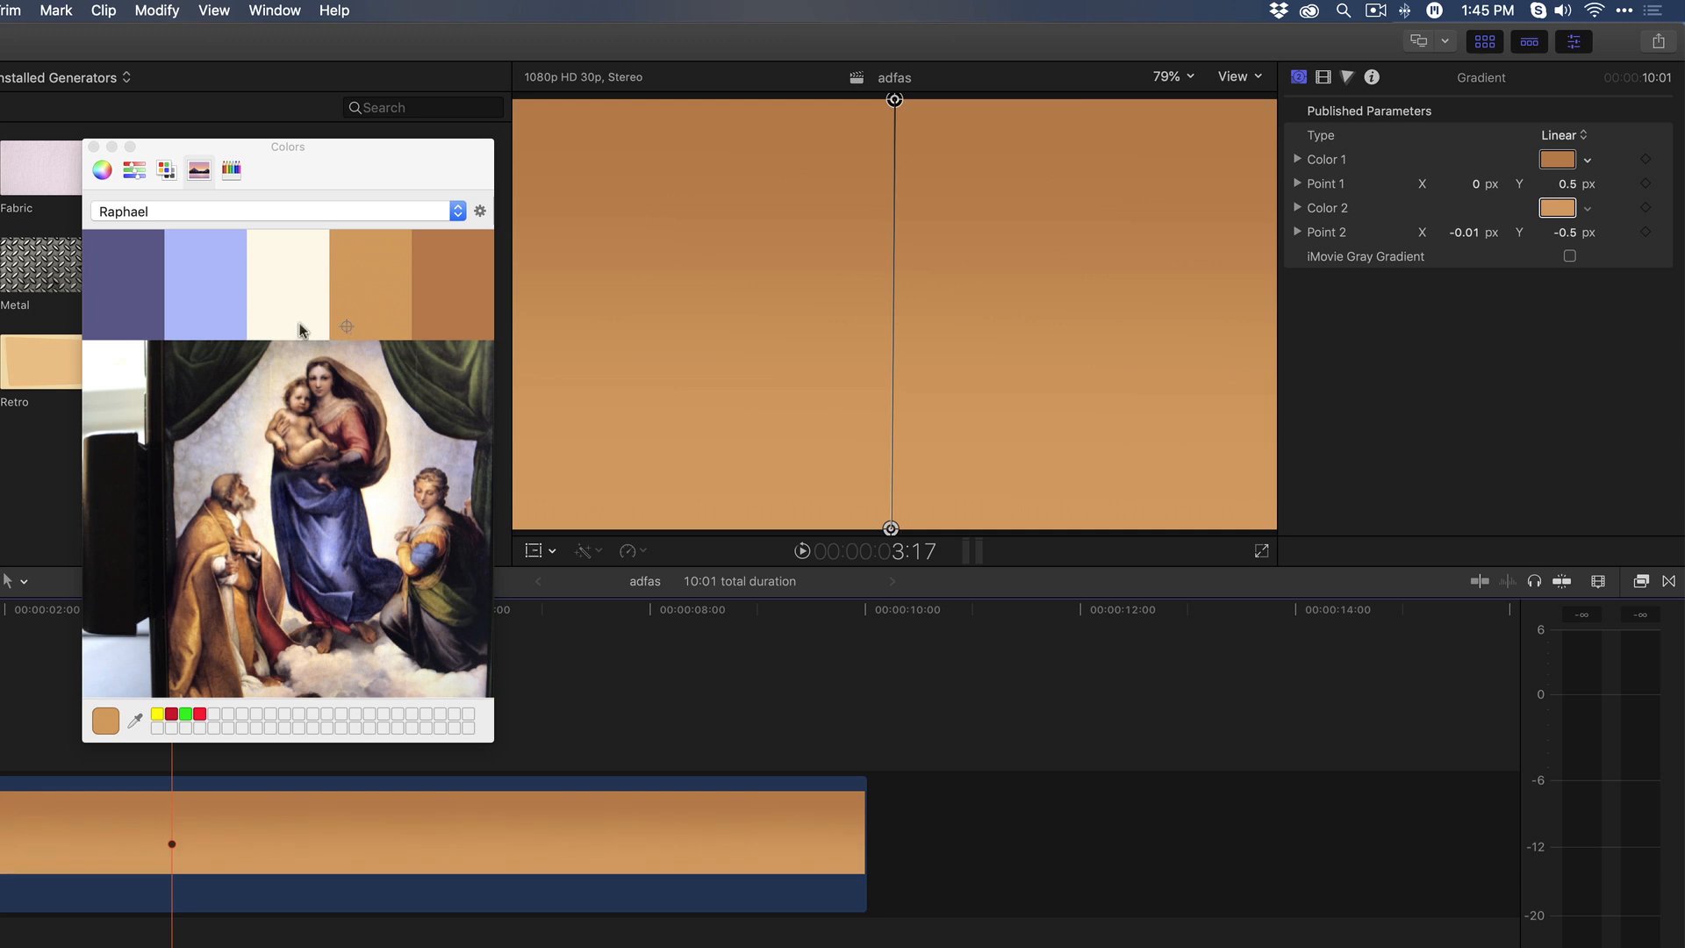
click(200, 284)
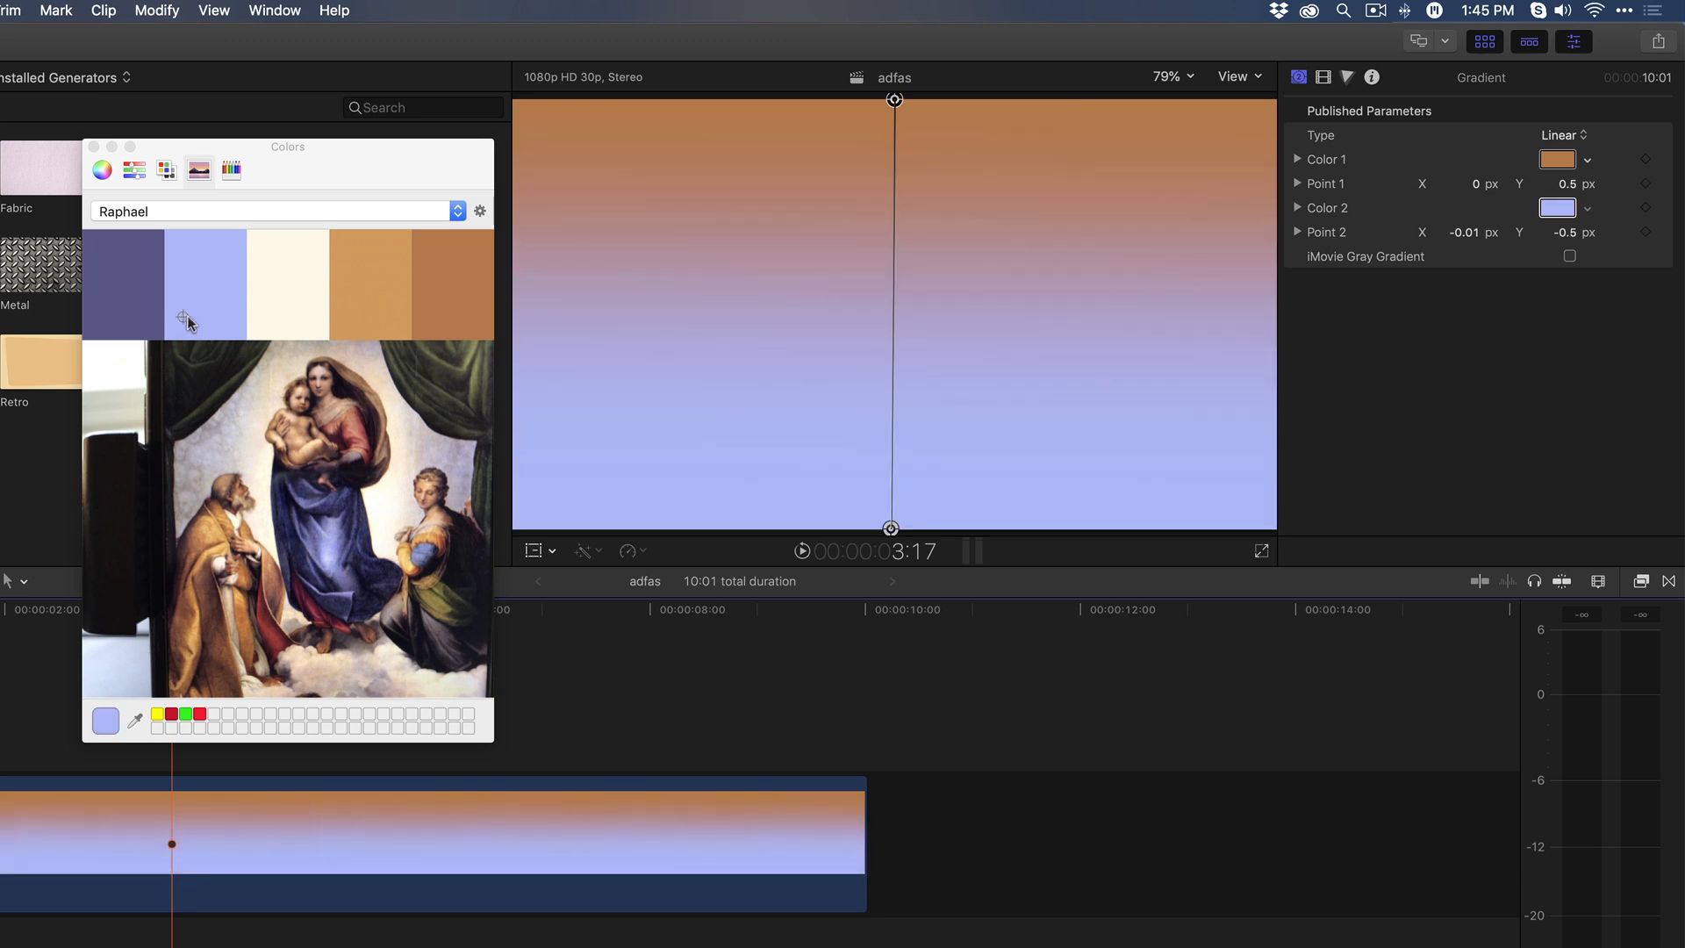
mouse_move(793, 244)
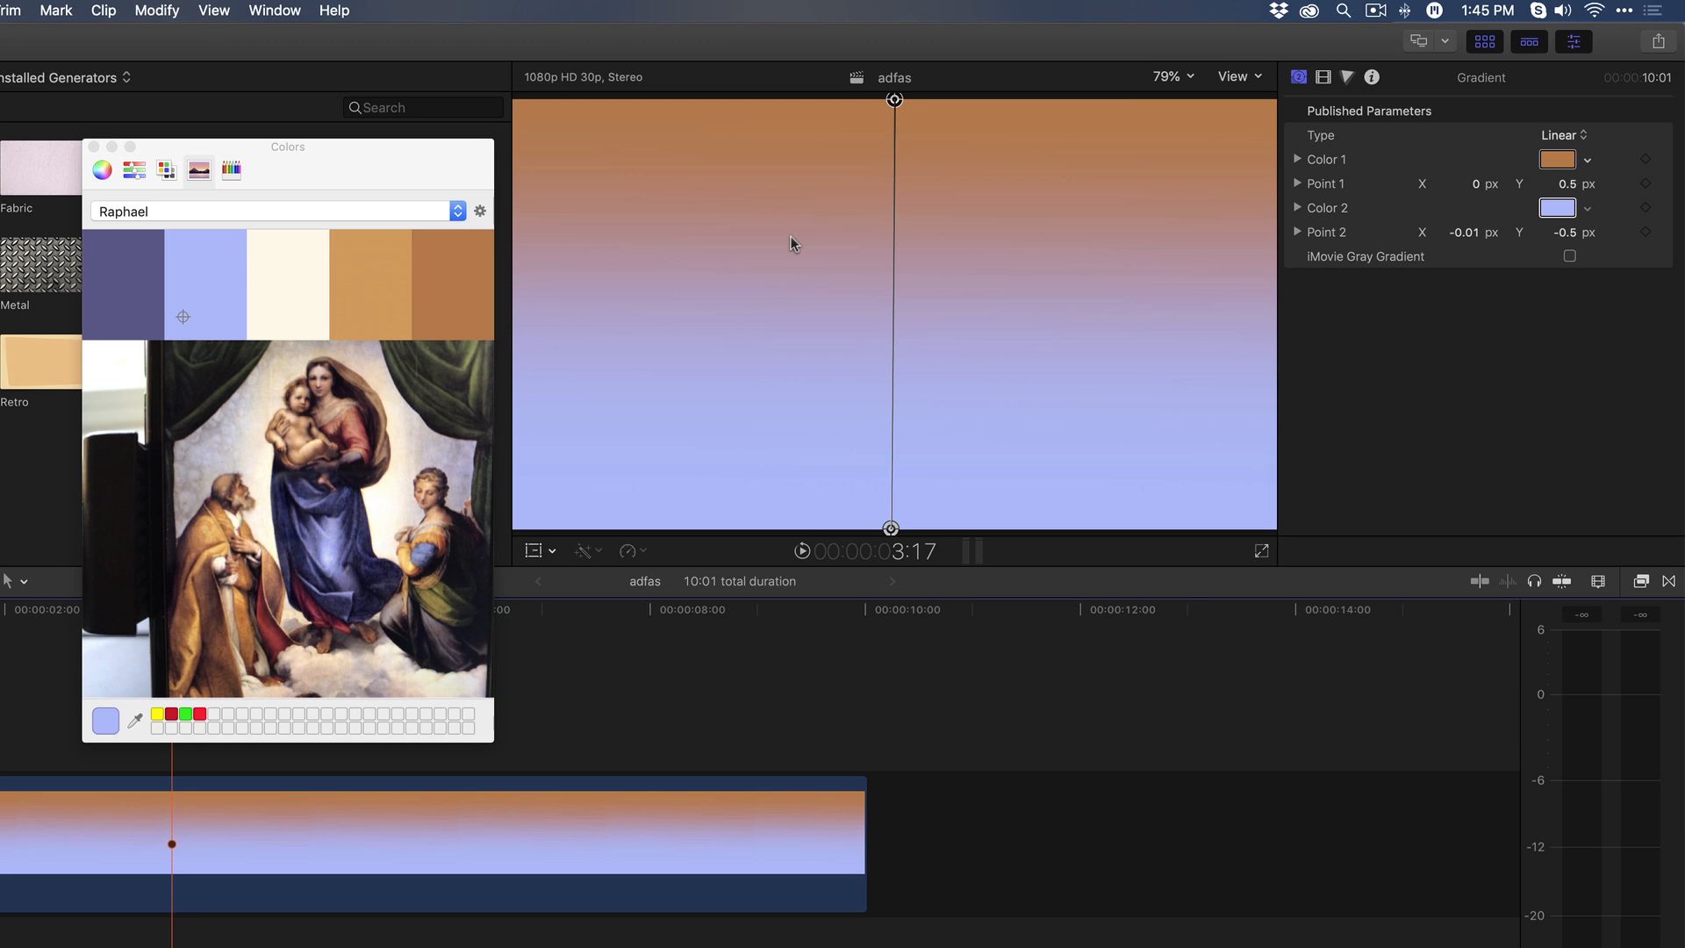
click(123, 288)
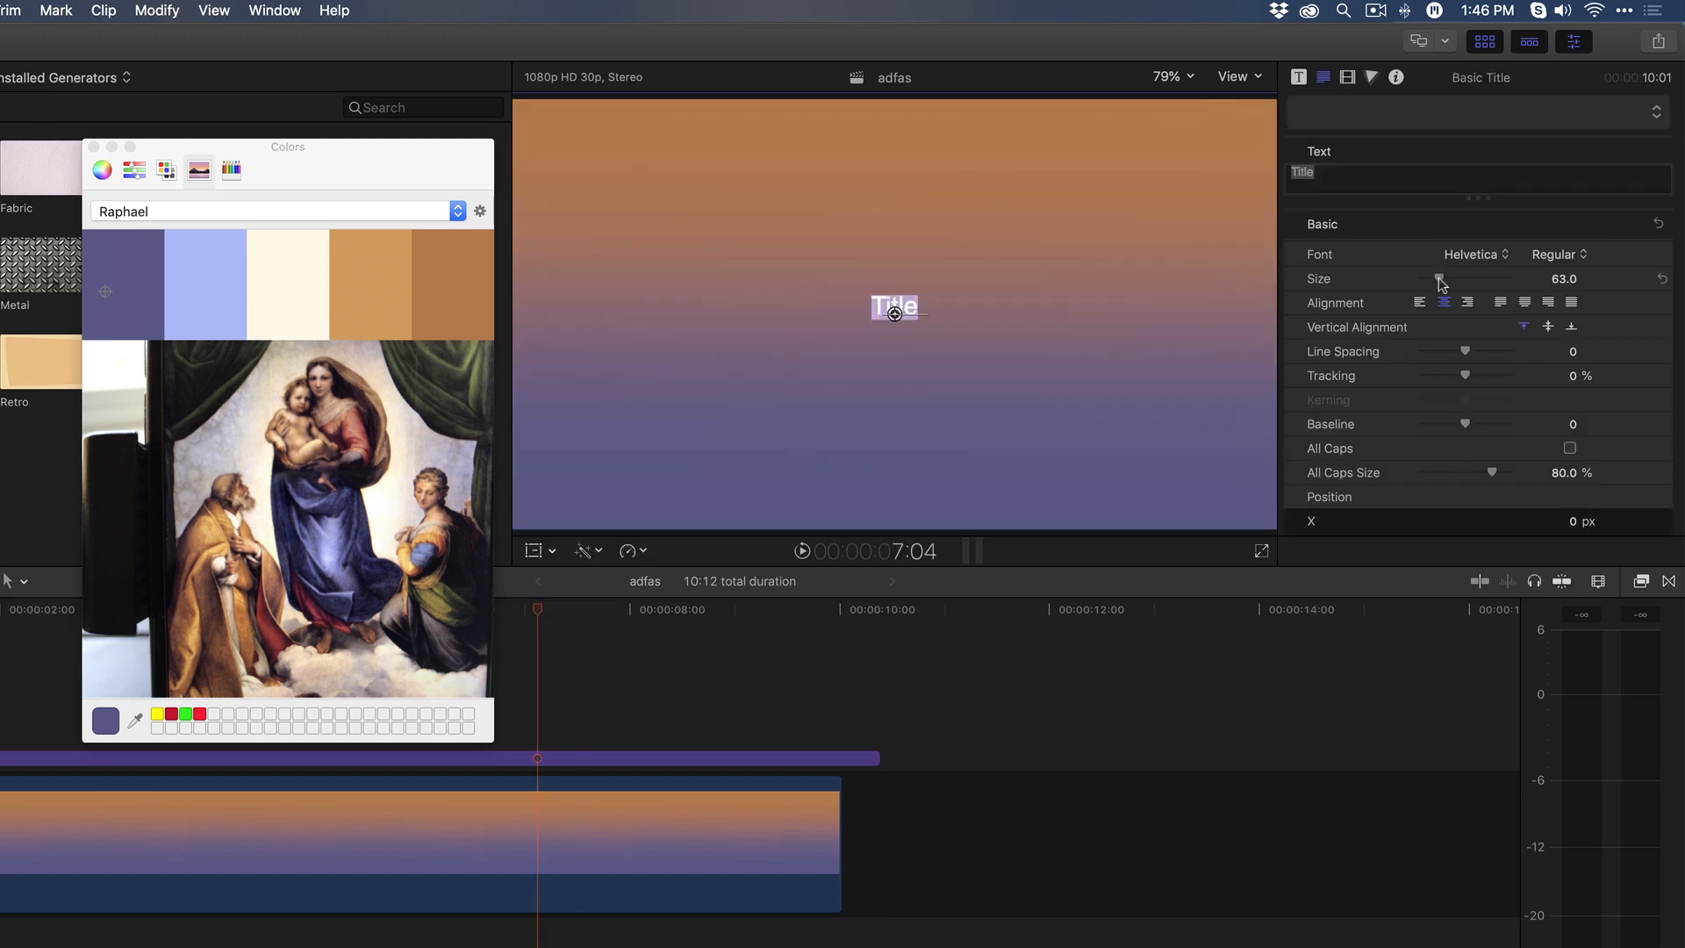
Step: Enlarge the Basic Title text to size 210 and reveal its Face colour settings
drag(1443, 279, 1478, 279)
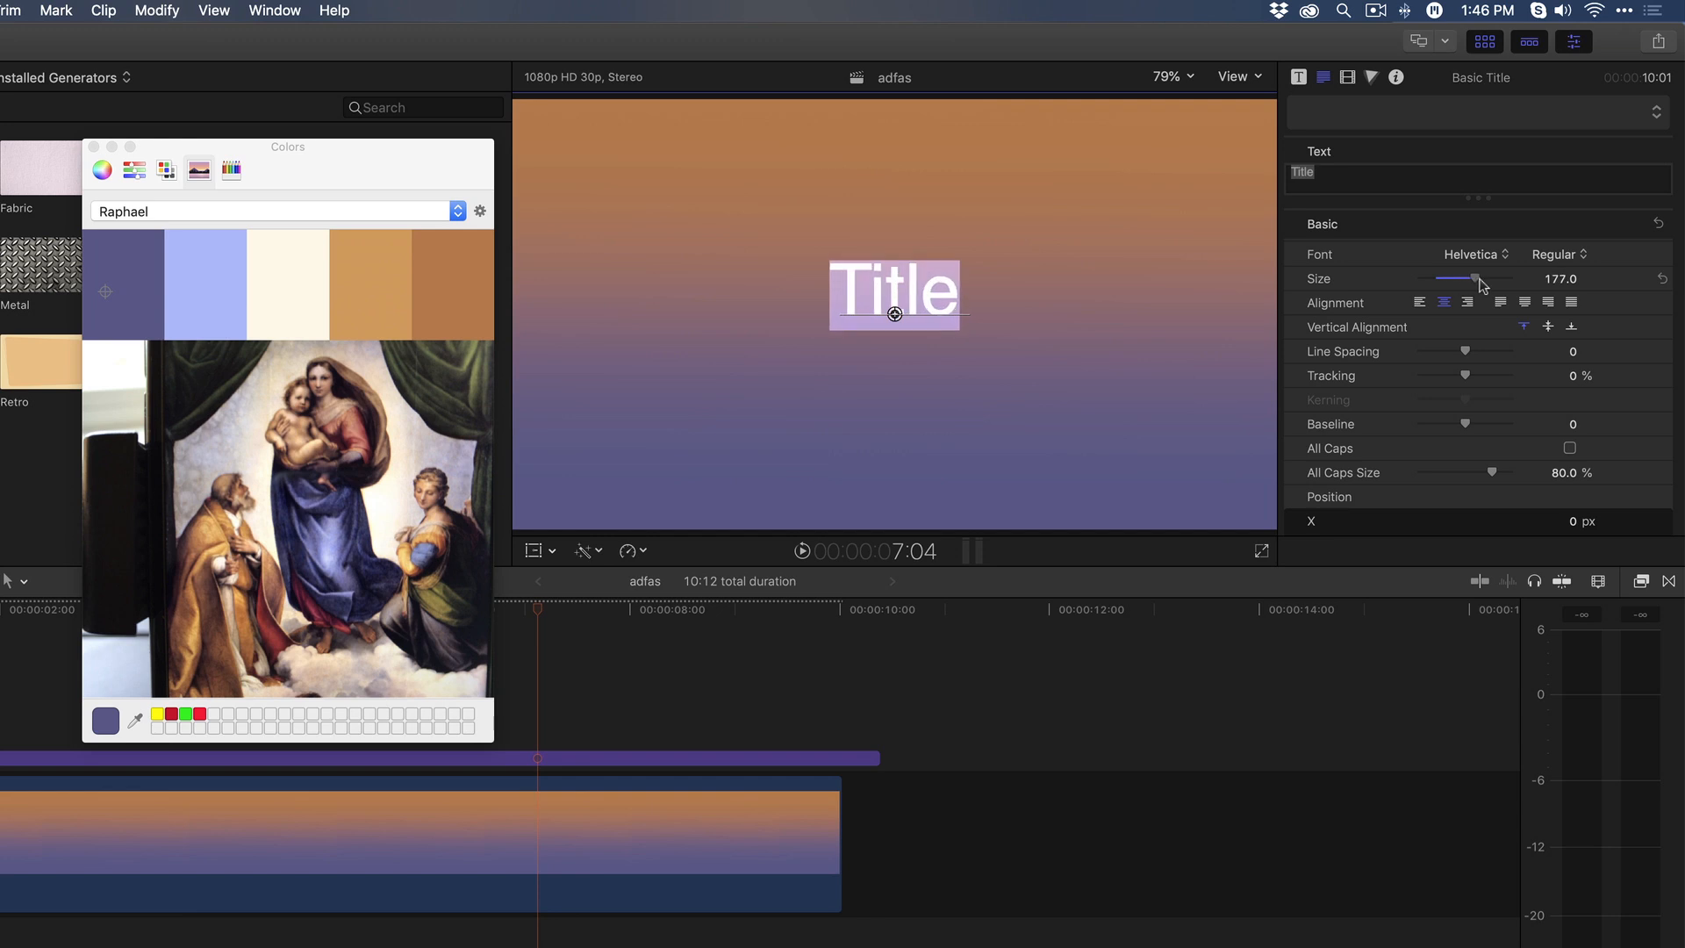
drag(1462, 279, 1487, 279)
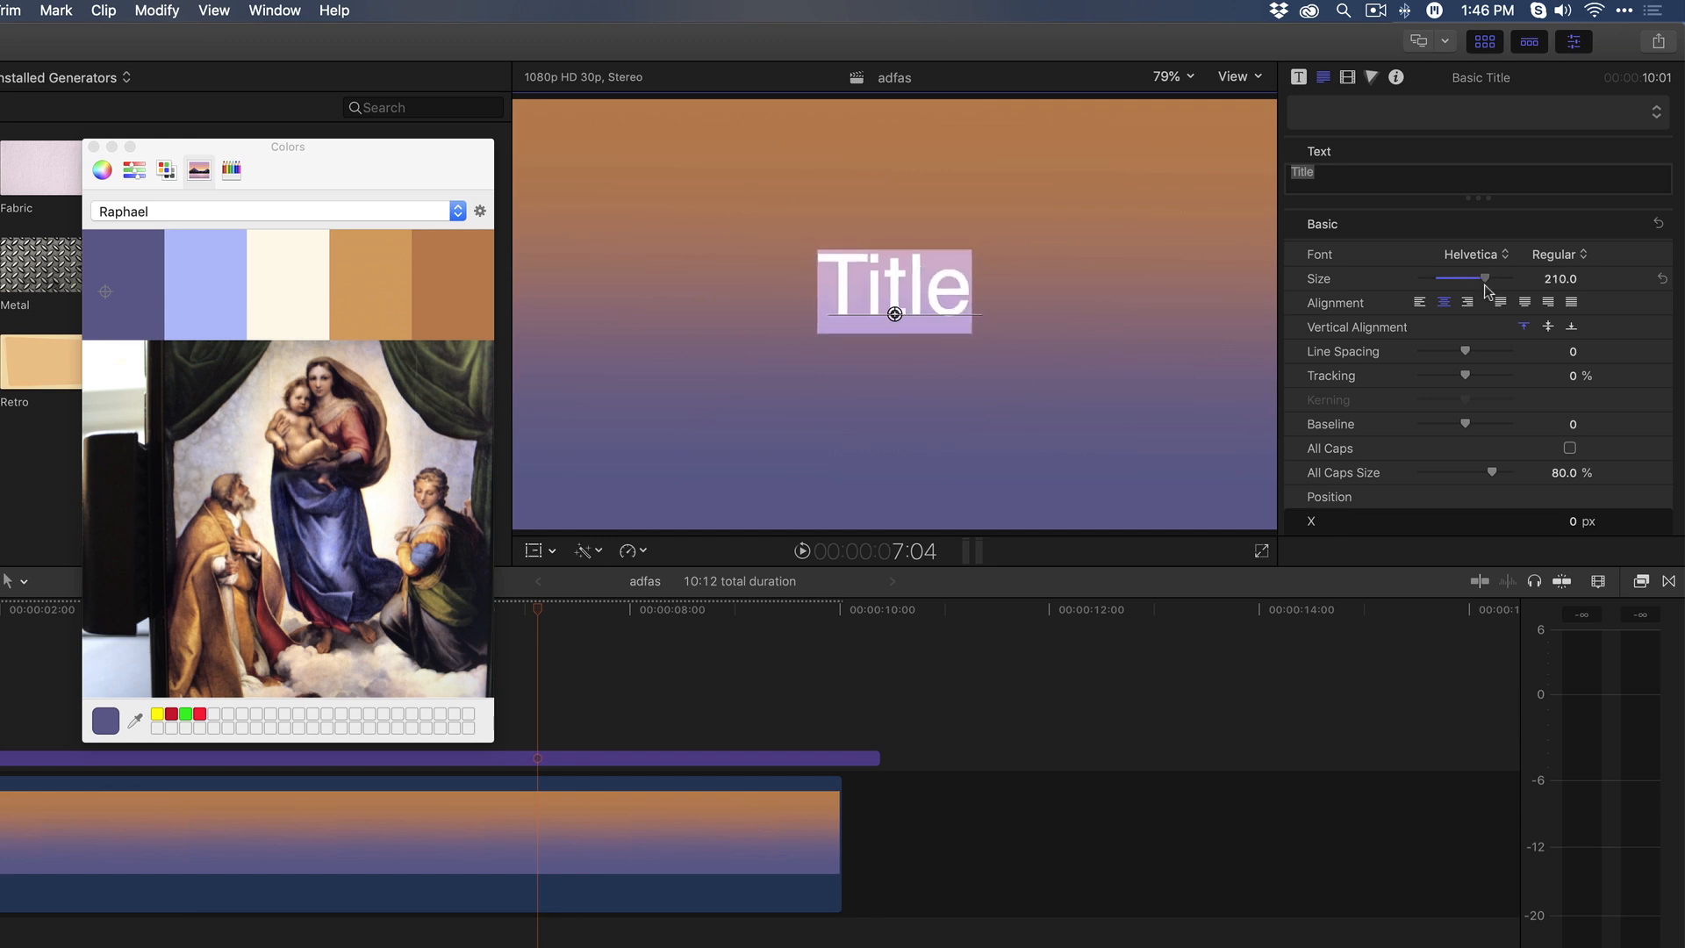
scroll(down, 3)
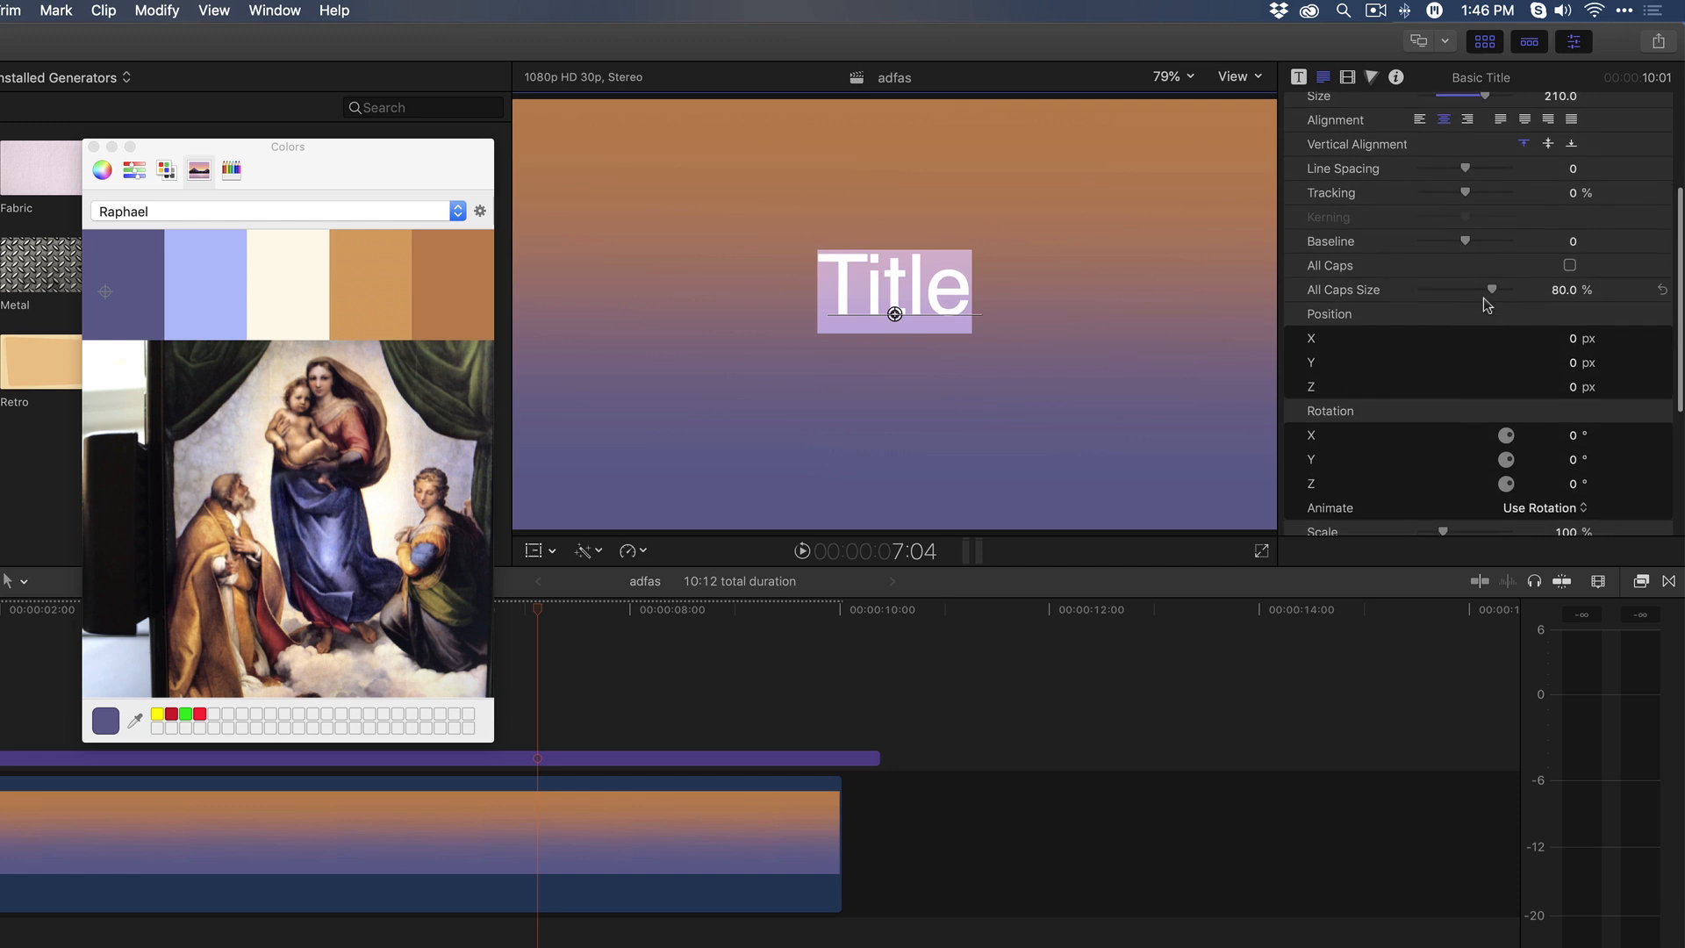
scroll(down, 3)
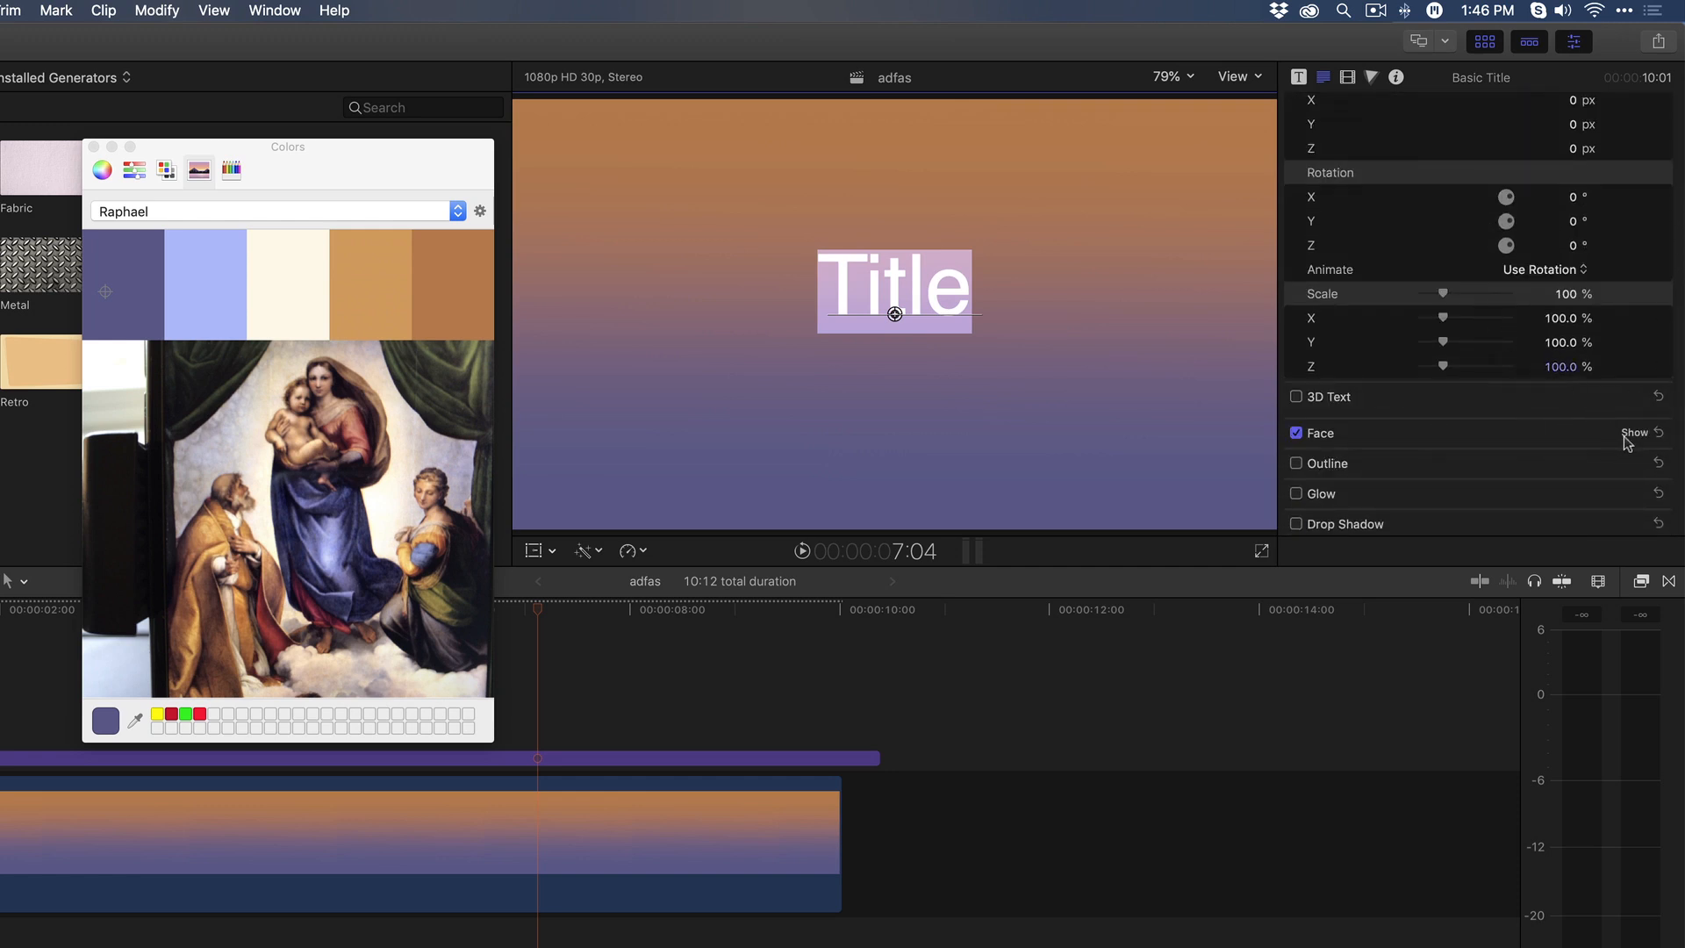
click(1625, 432)
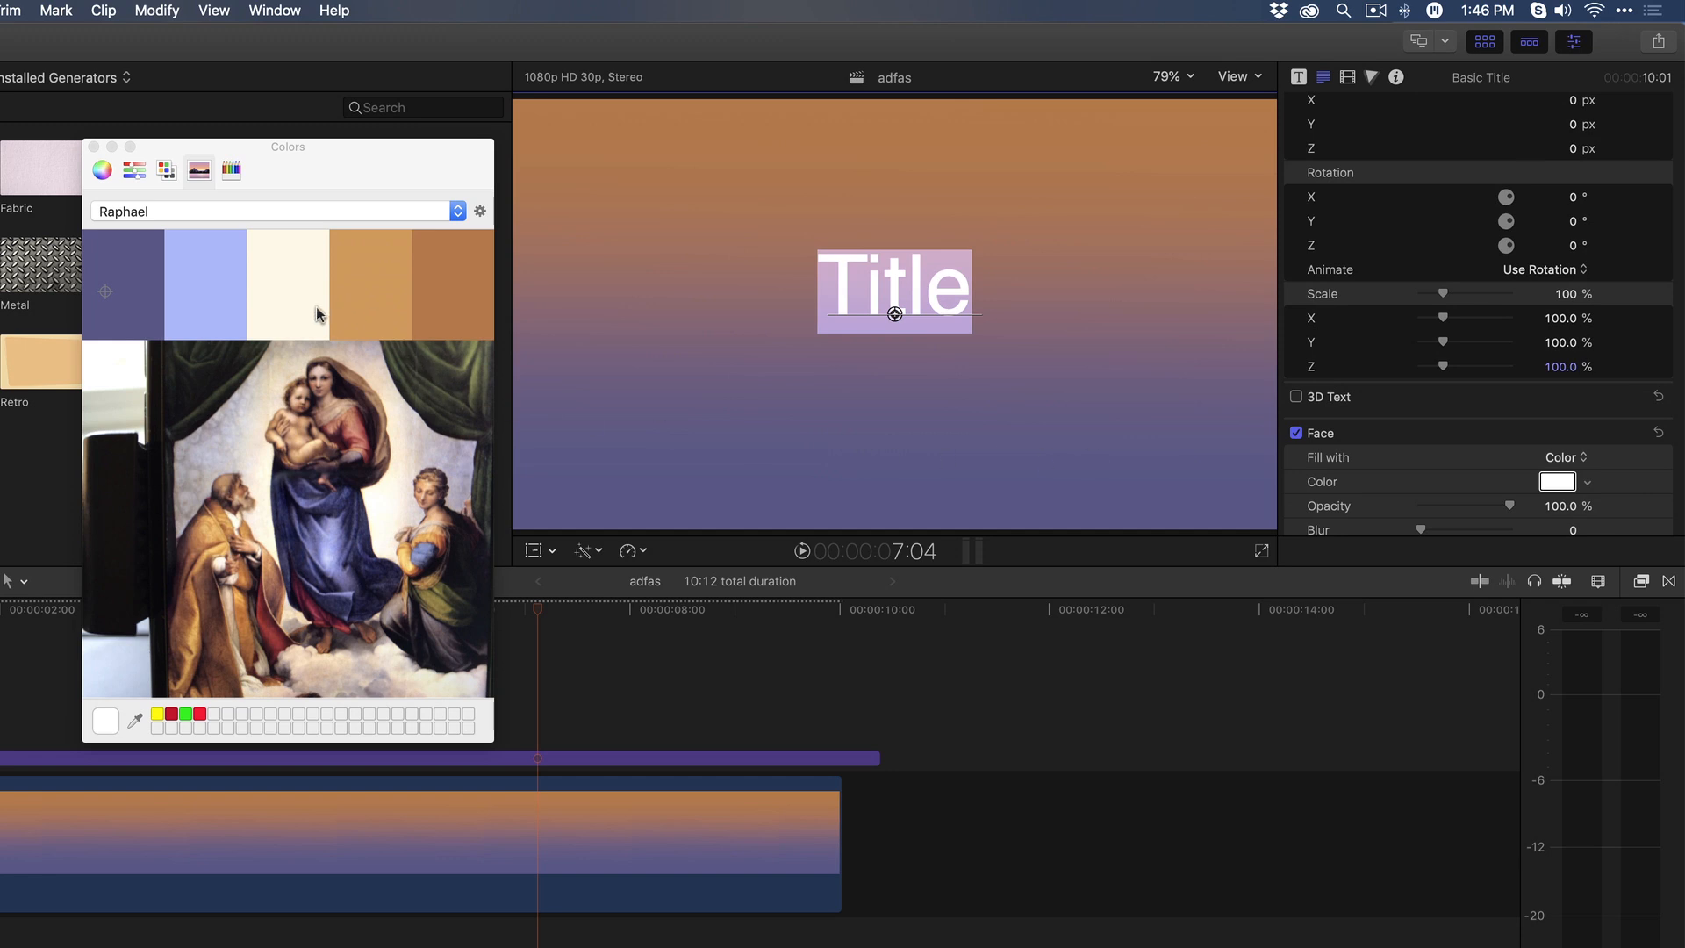
Step: Colour the title face cream from the Raphael palette, then pick the eyedropper to sample
click(283, 283)
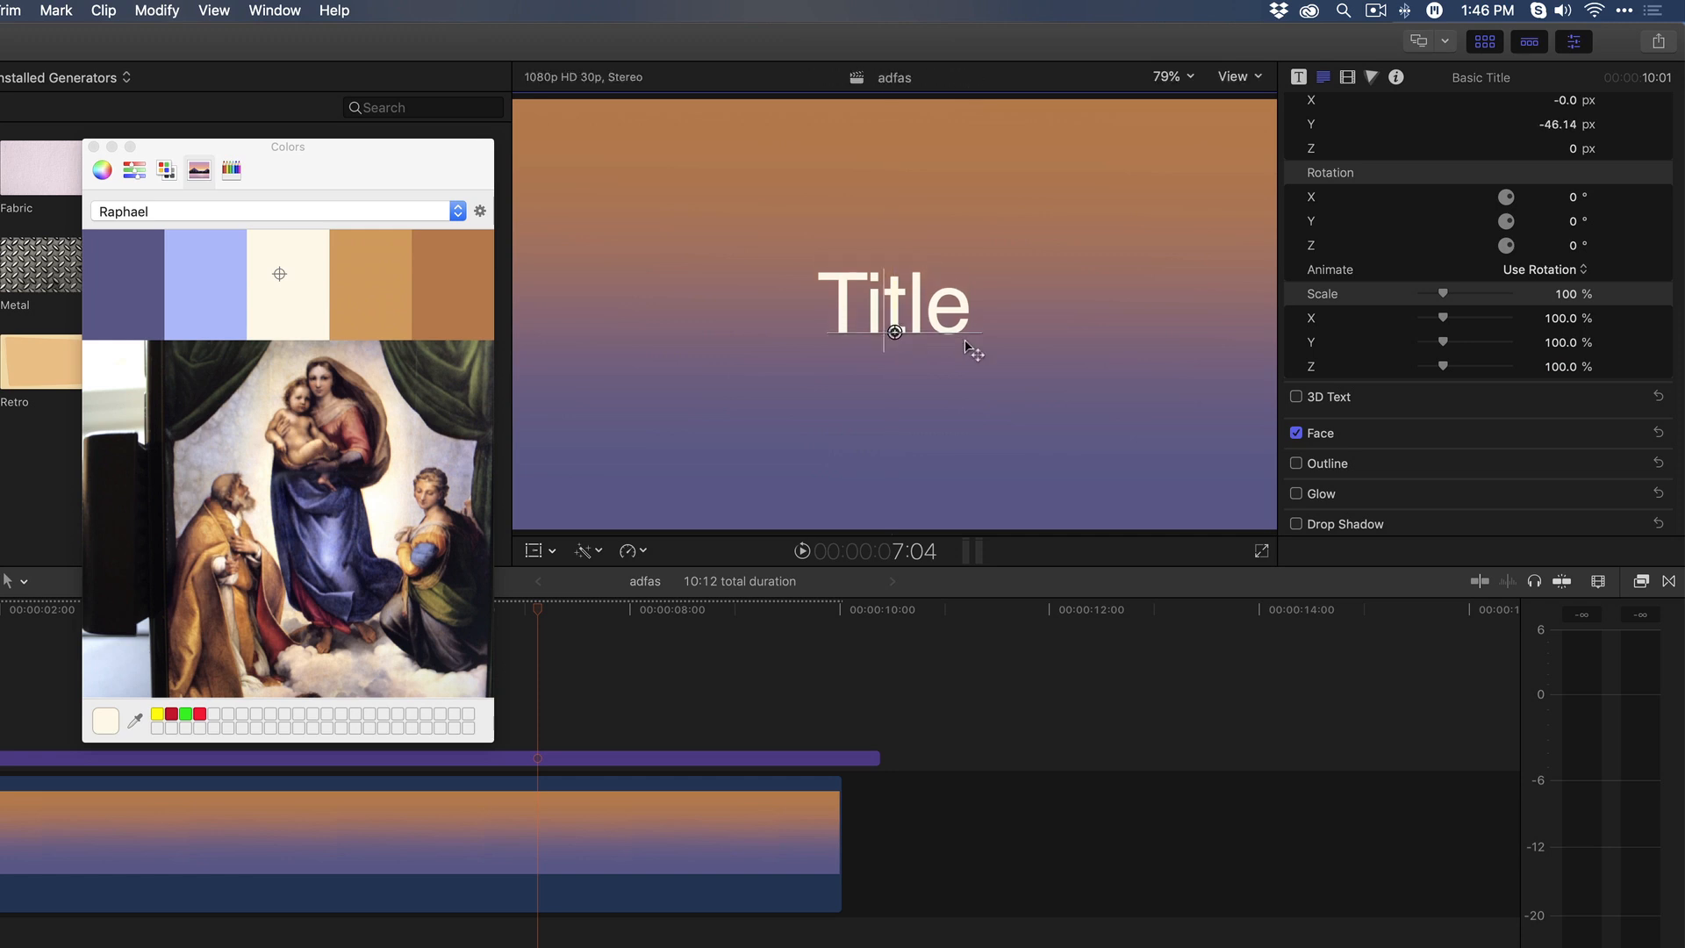
mouse_move(1002, 395)
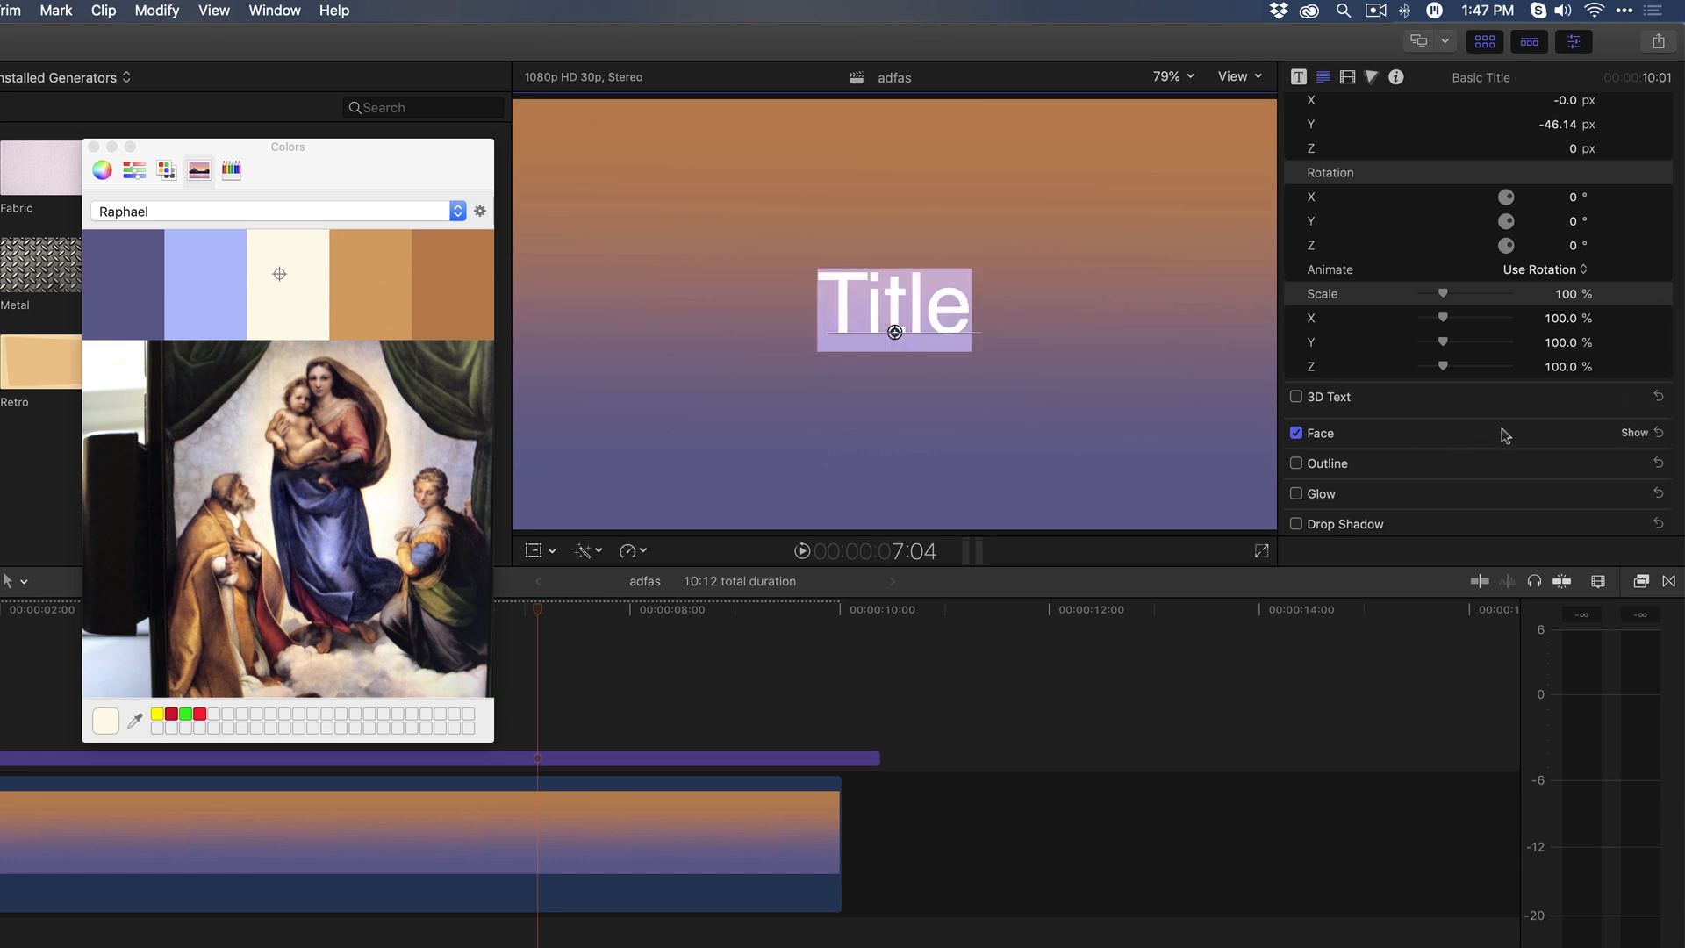
click(1629, 432)
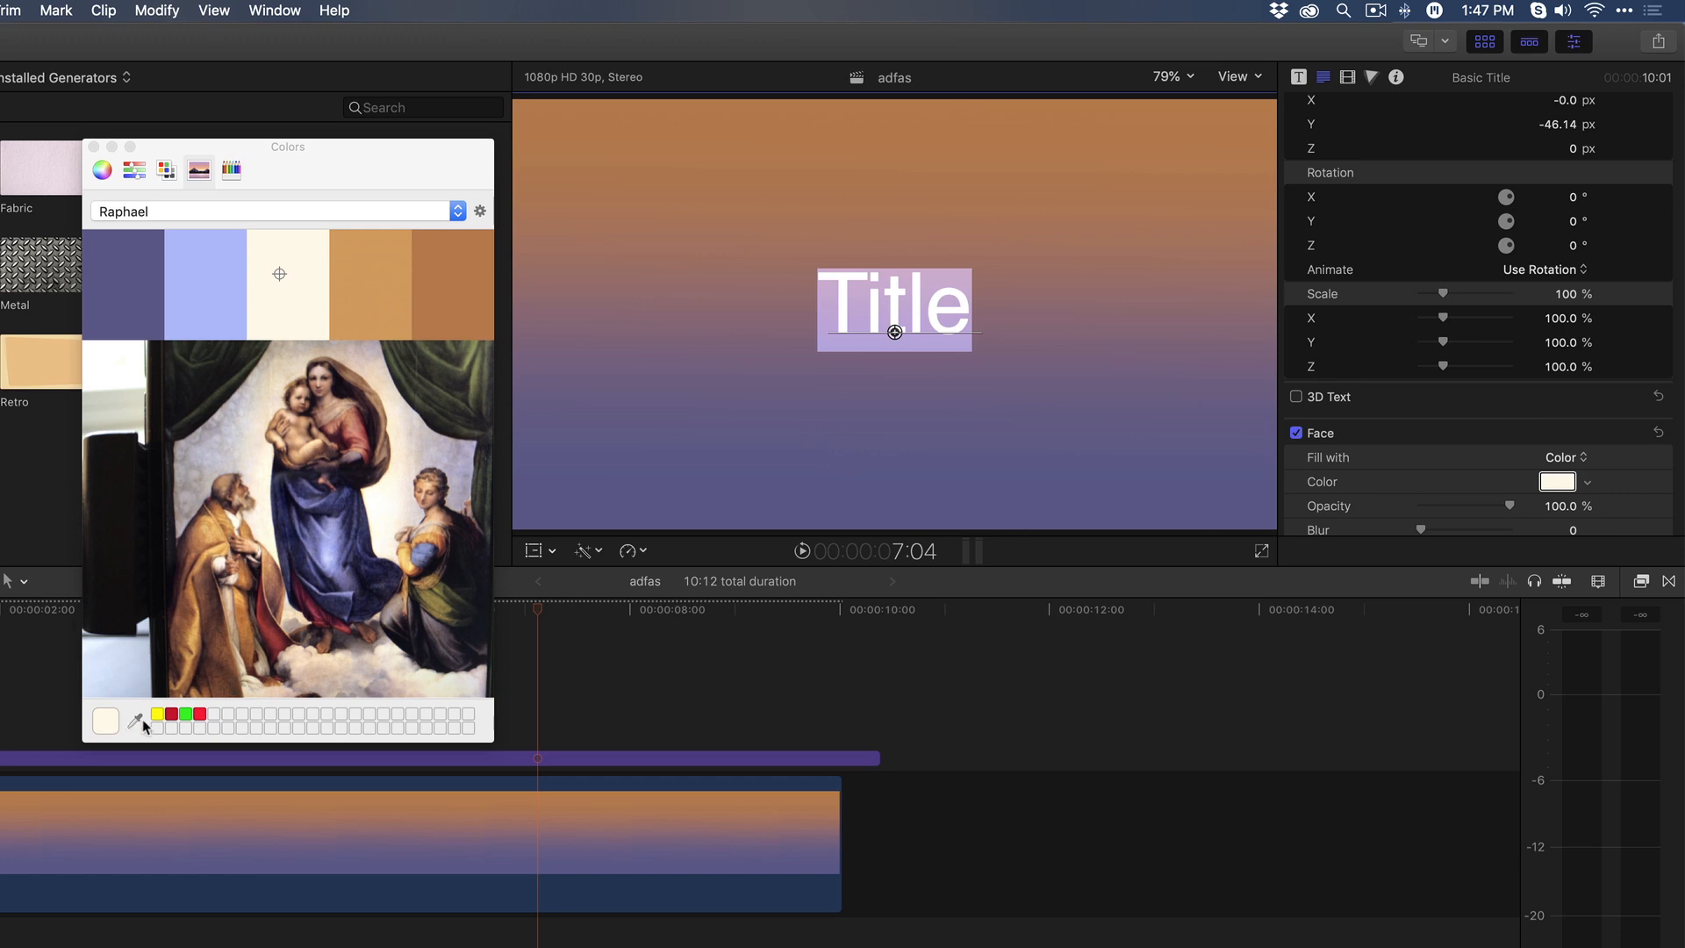
click(135, 722)
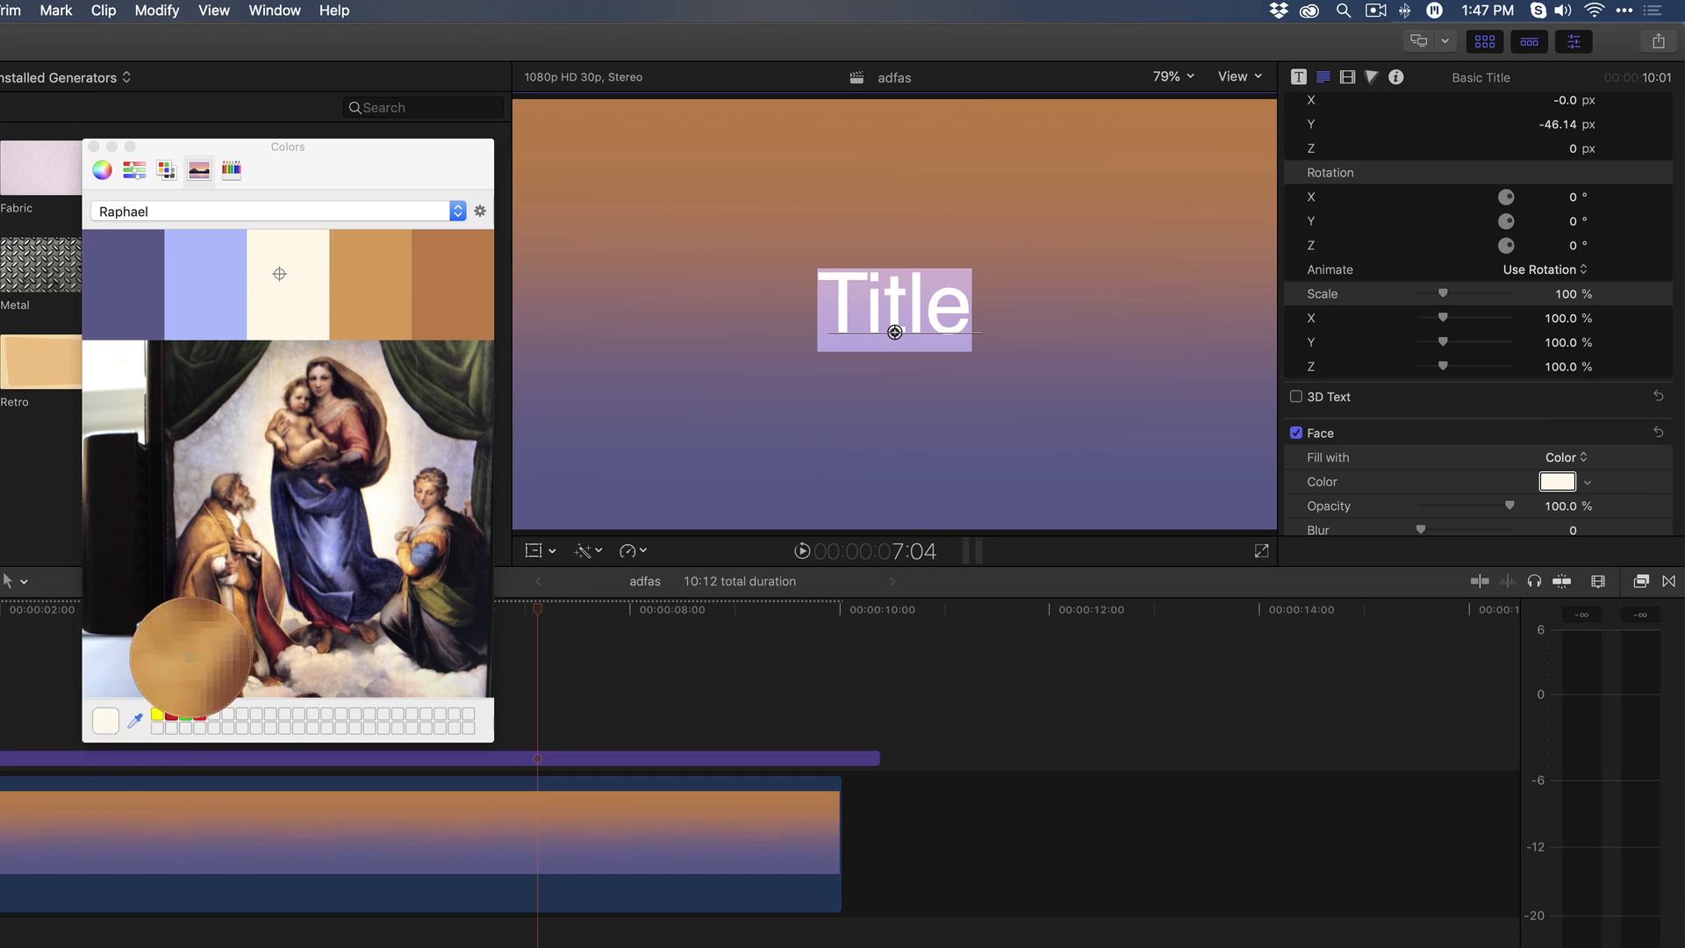